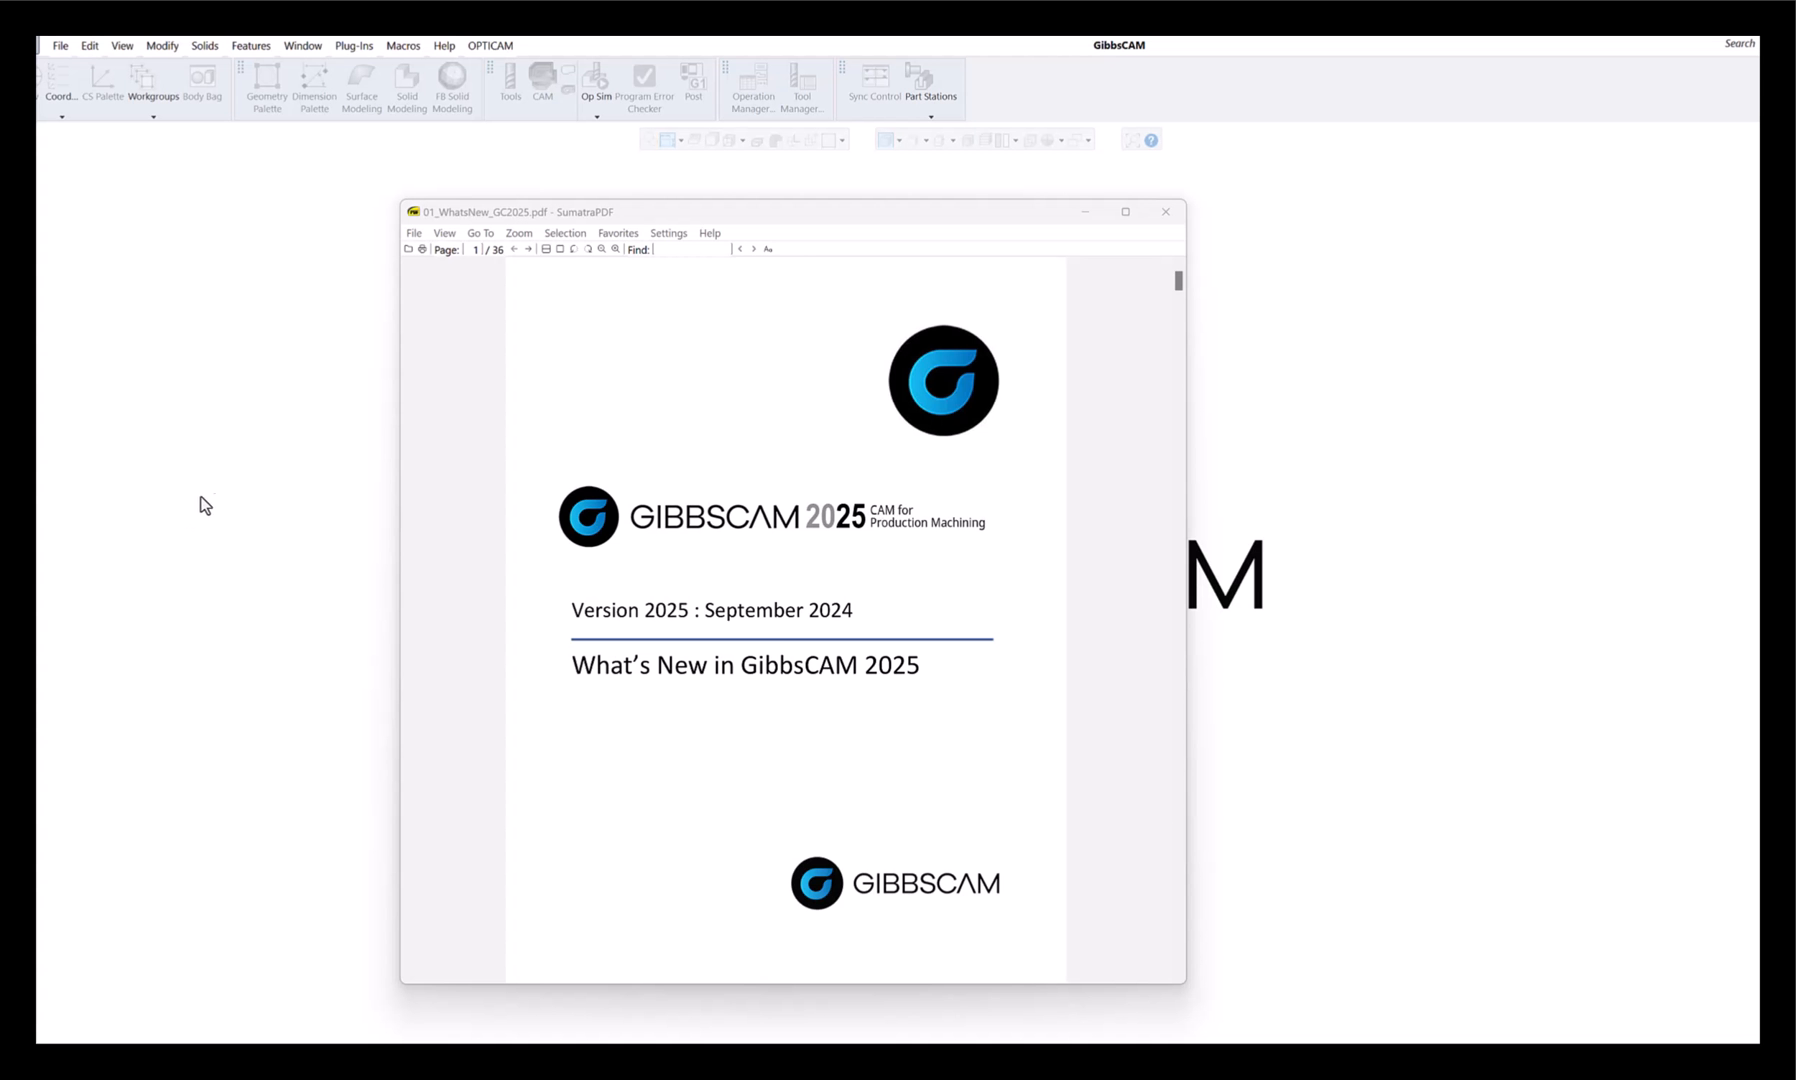
pyautogui.moveTo(852, 350)
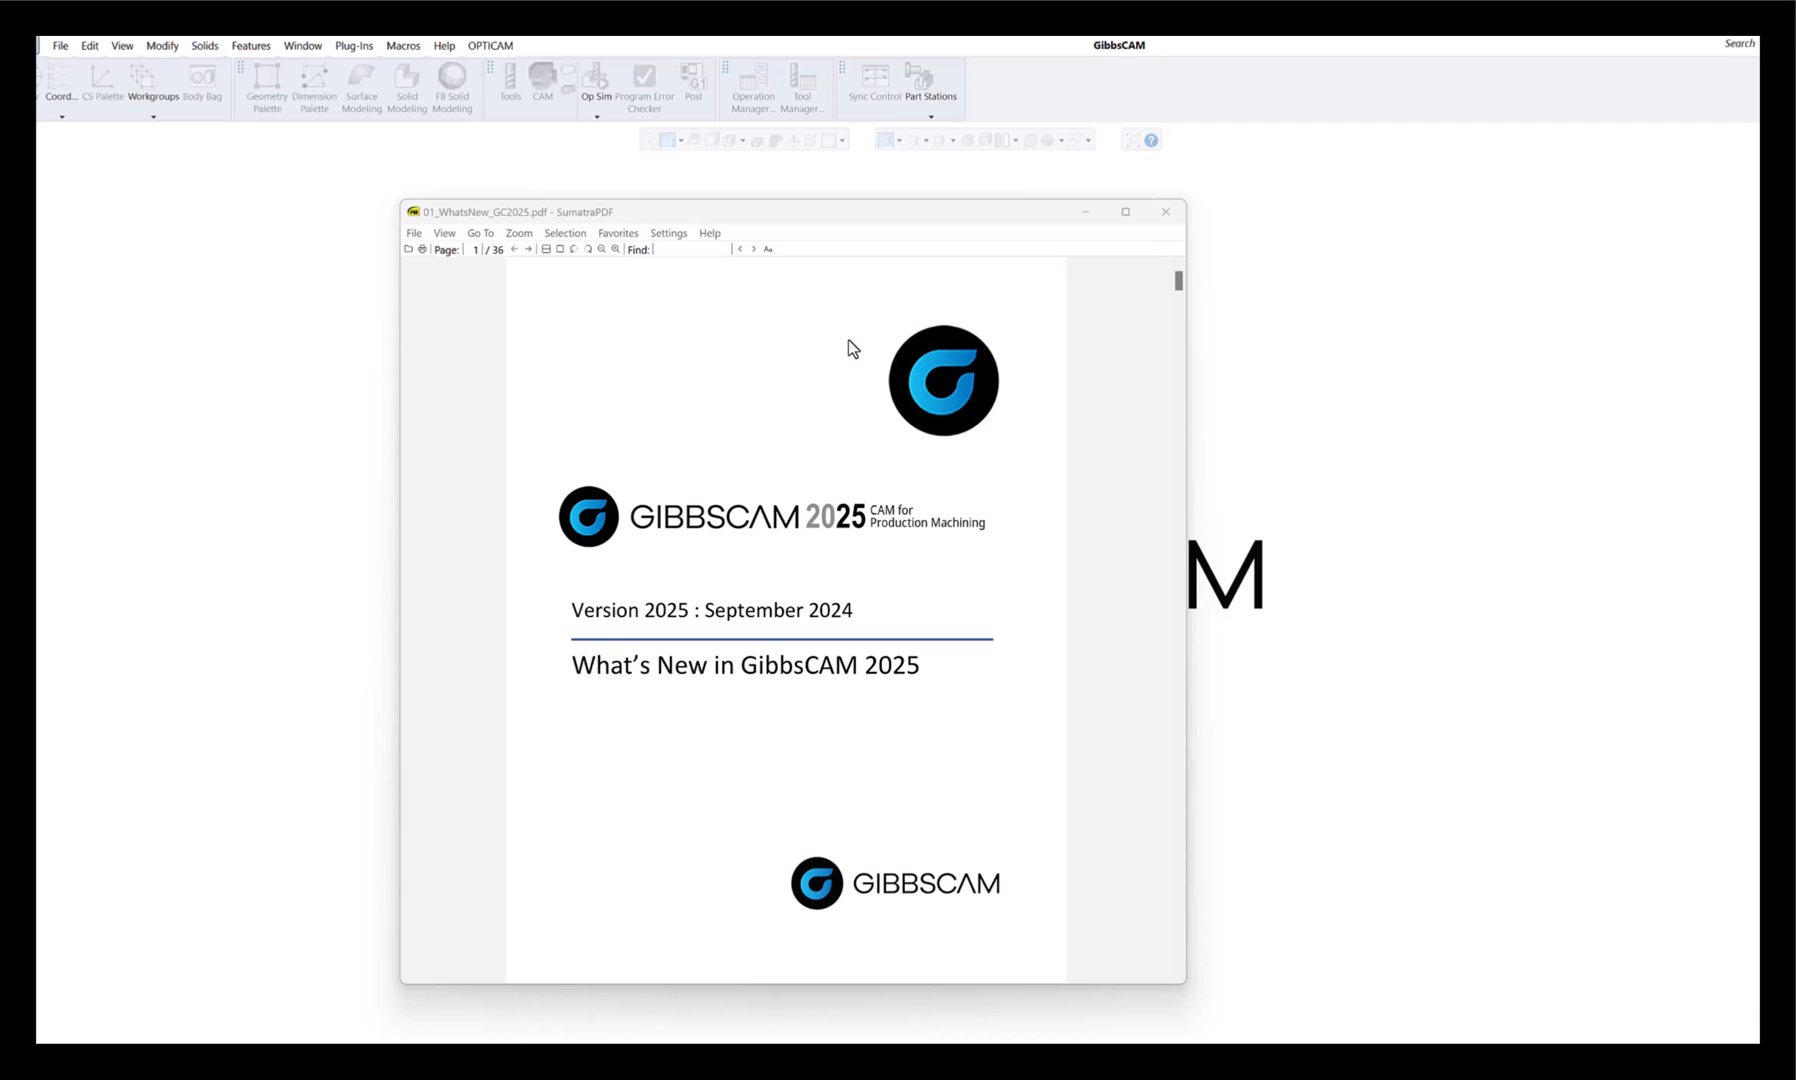
pyautogui.moveTo(782, 350)
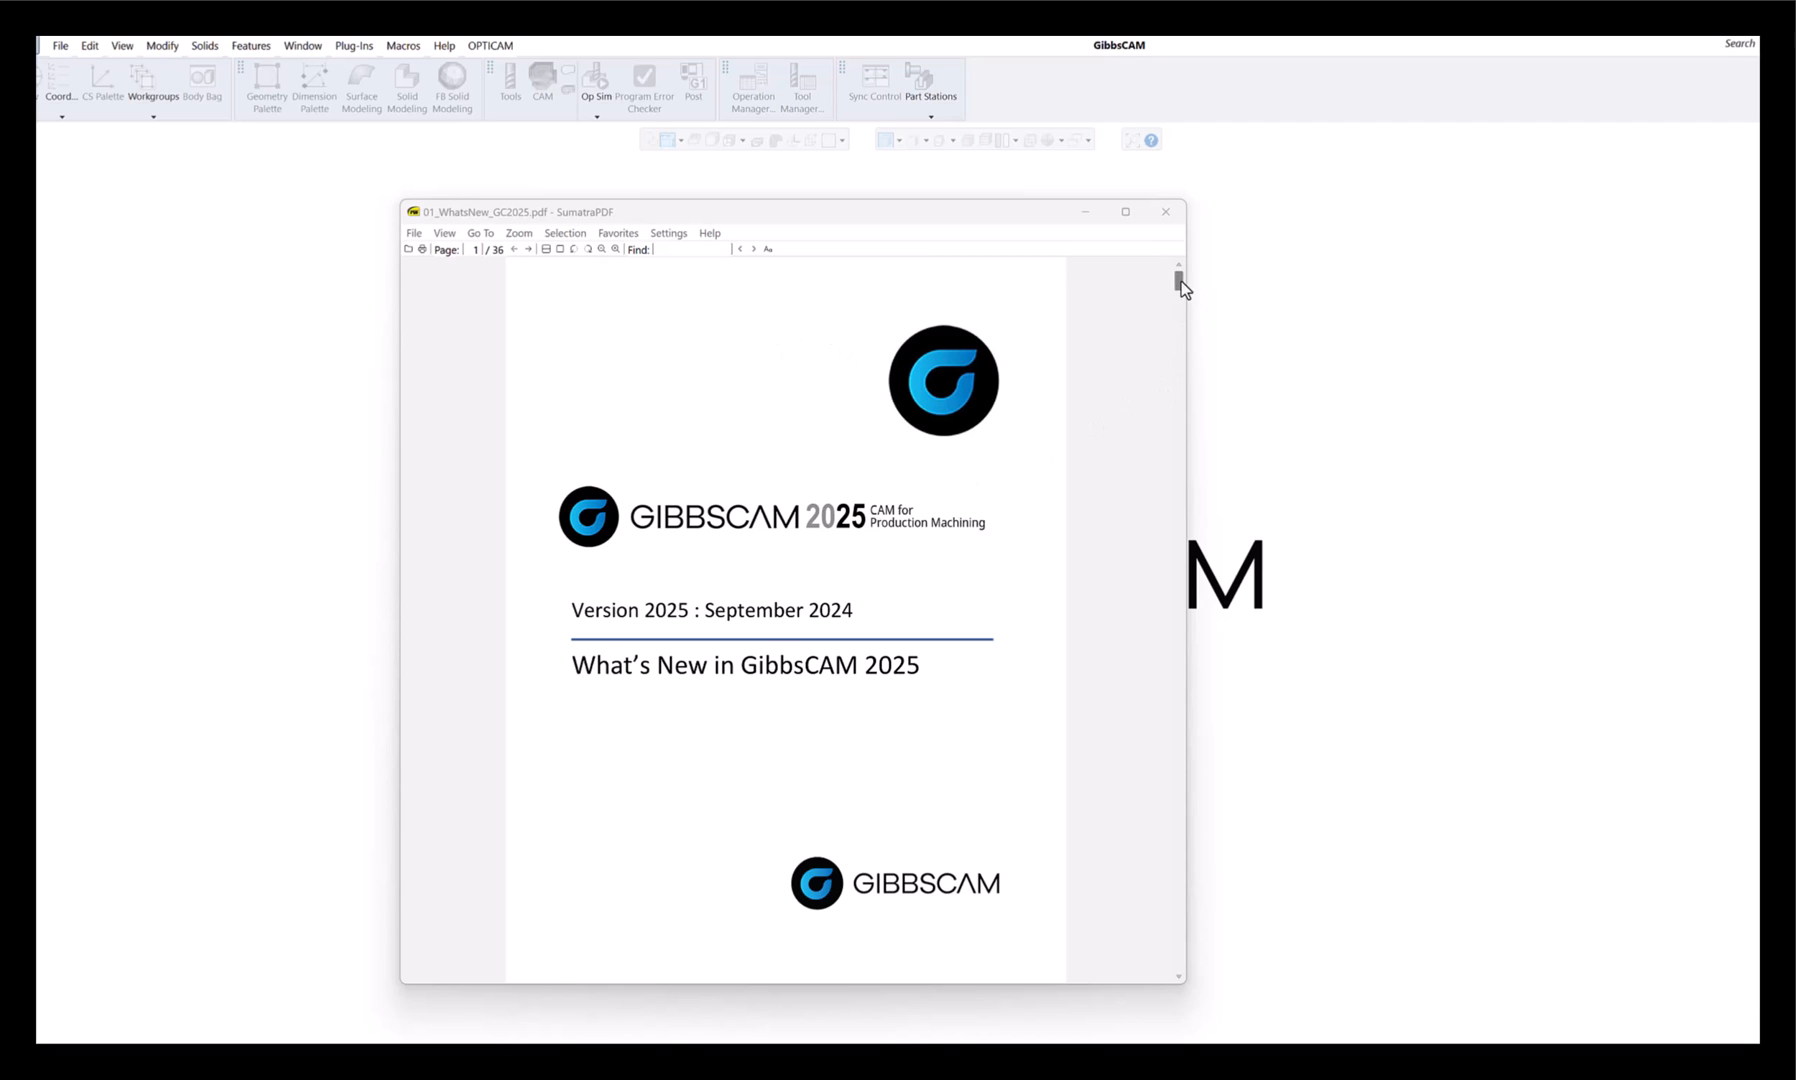
pyautogui.moveTo(630, 340)
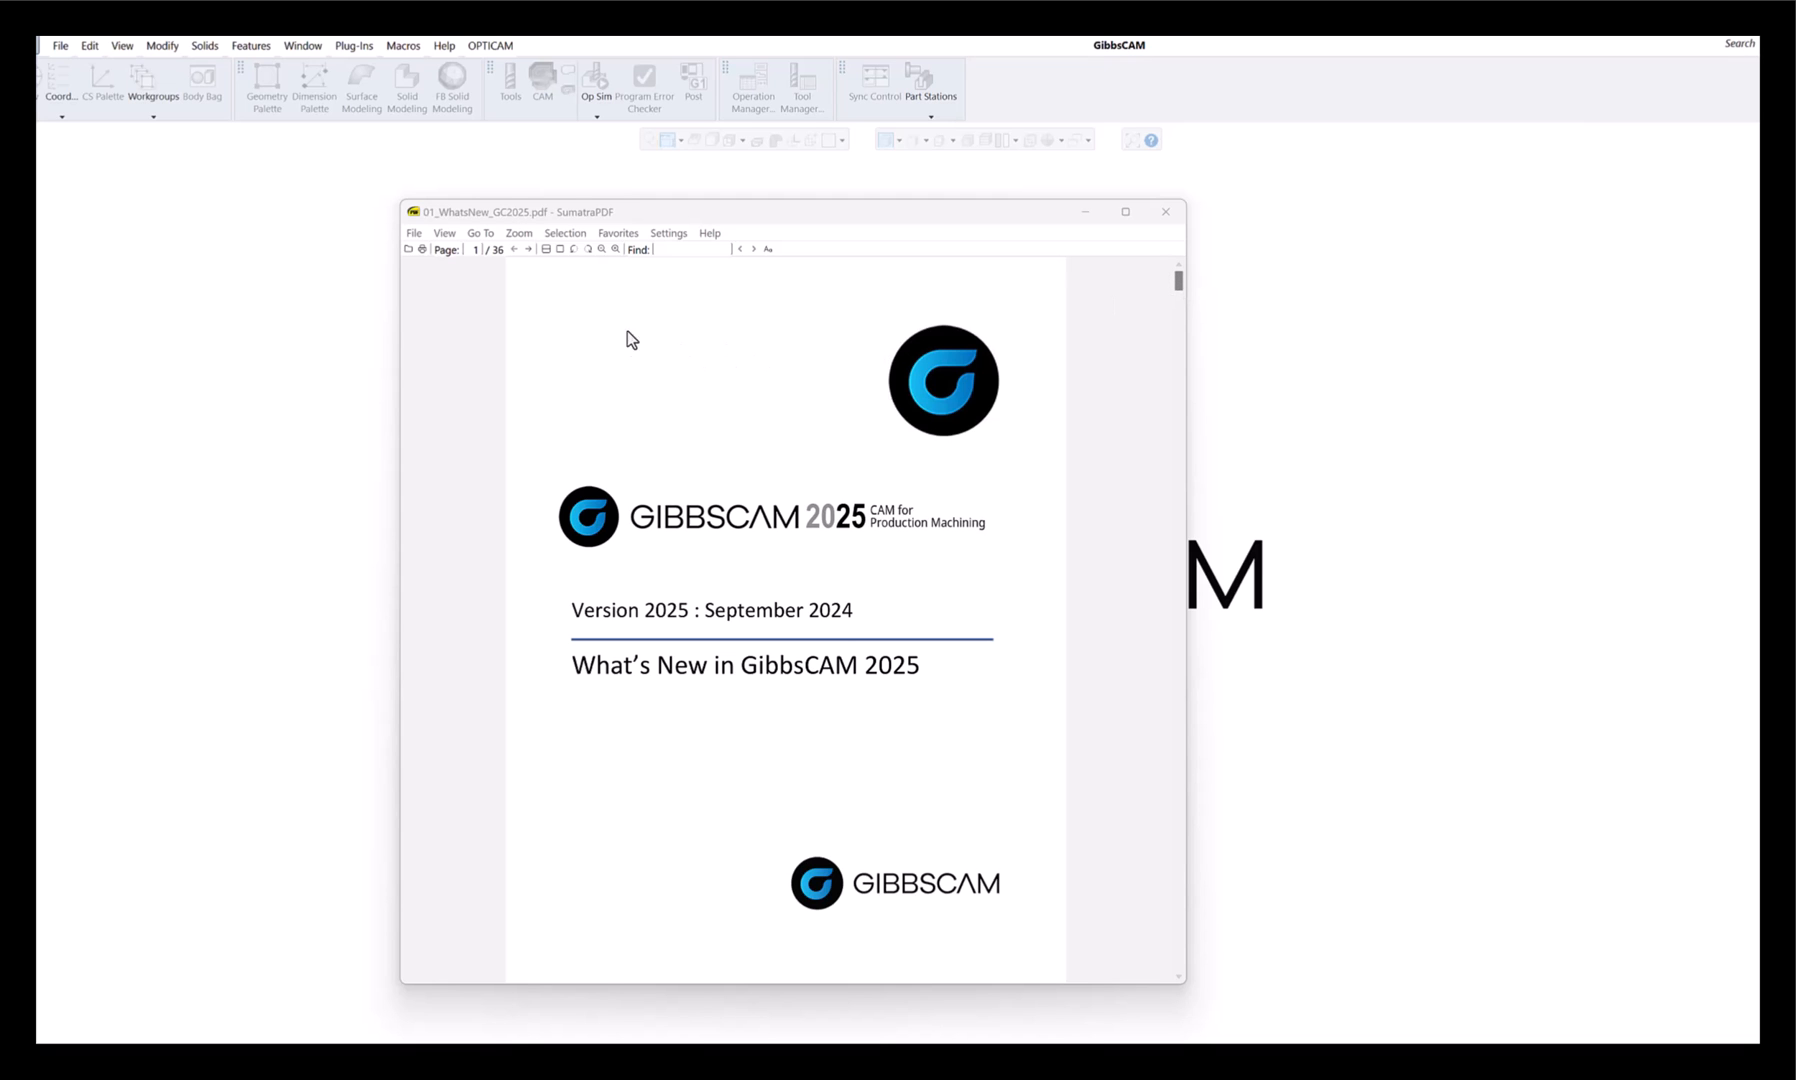
# Scroll the What's New guide from its cover past Contents and Milling to the up2parts autoCAM page.
pyautogui.scroll(-3)
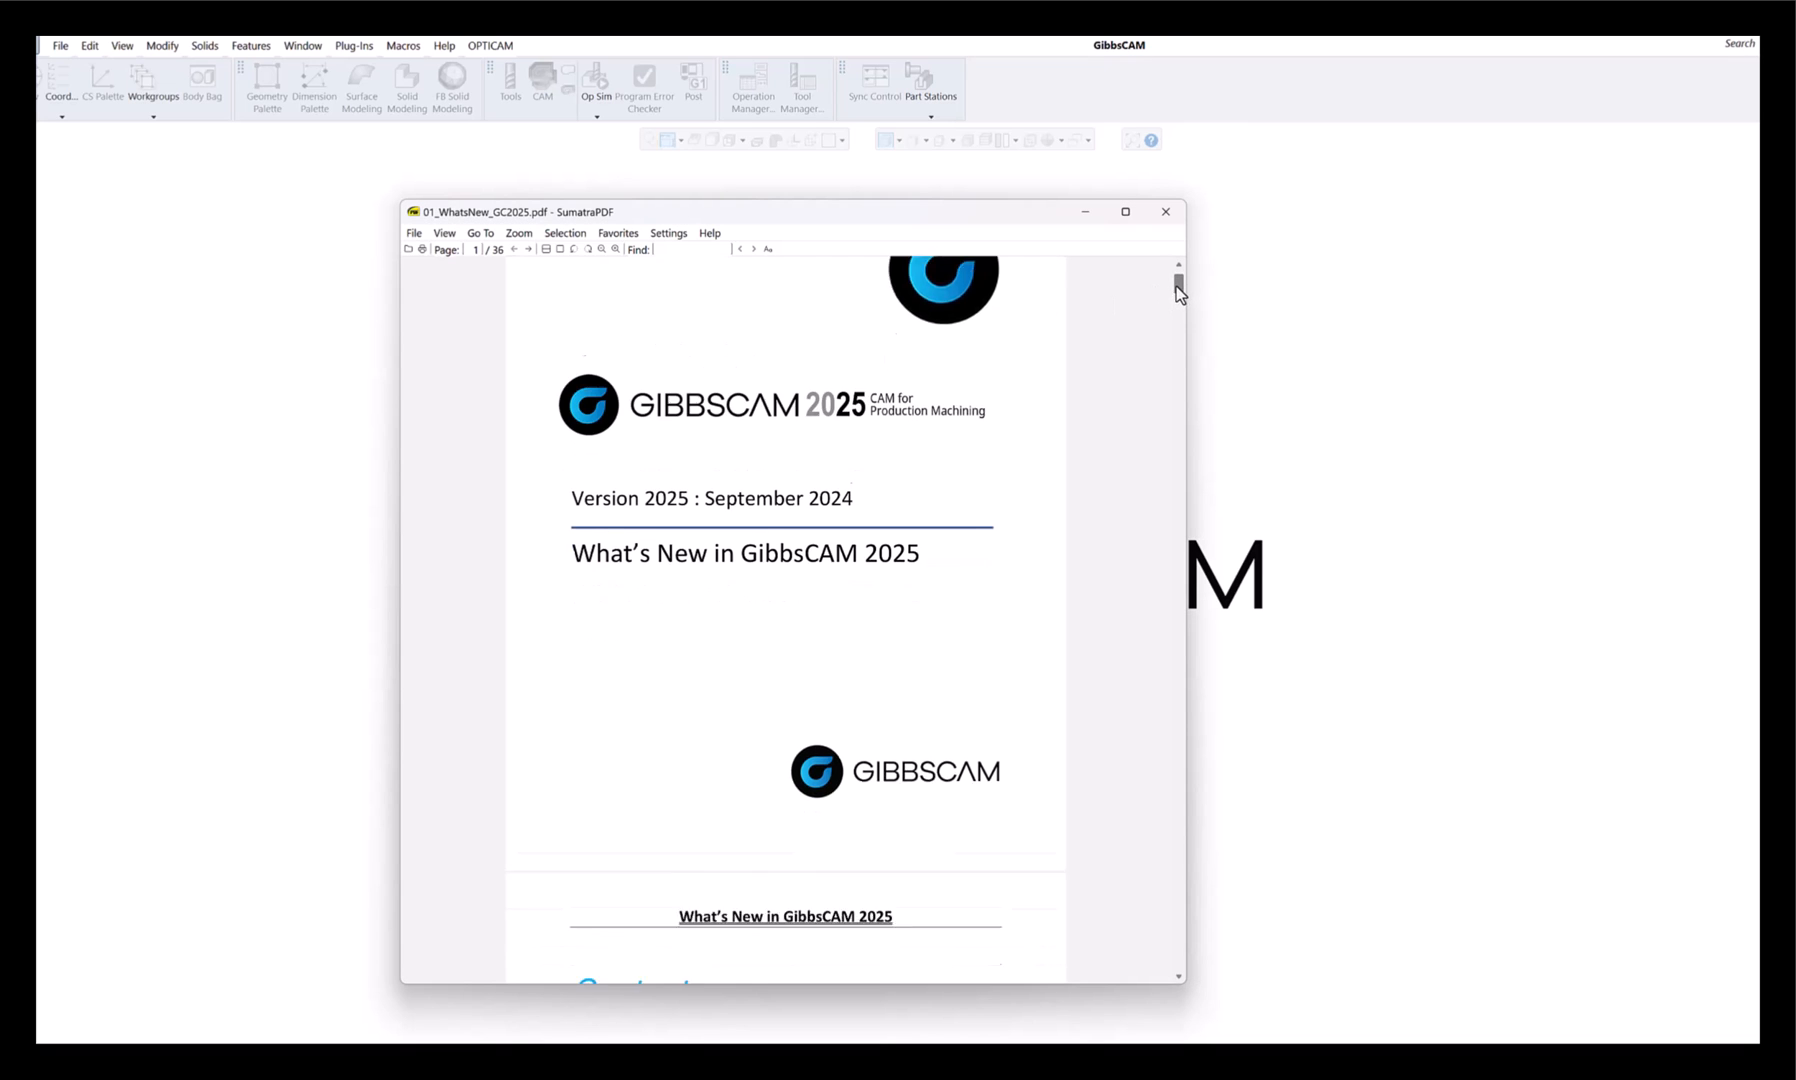
pyautogui.scroll(-3)
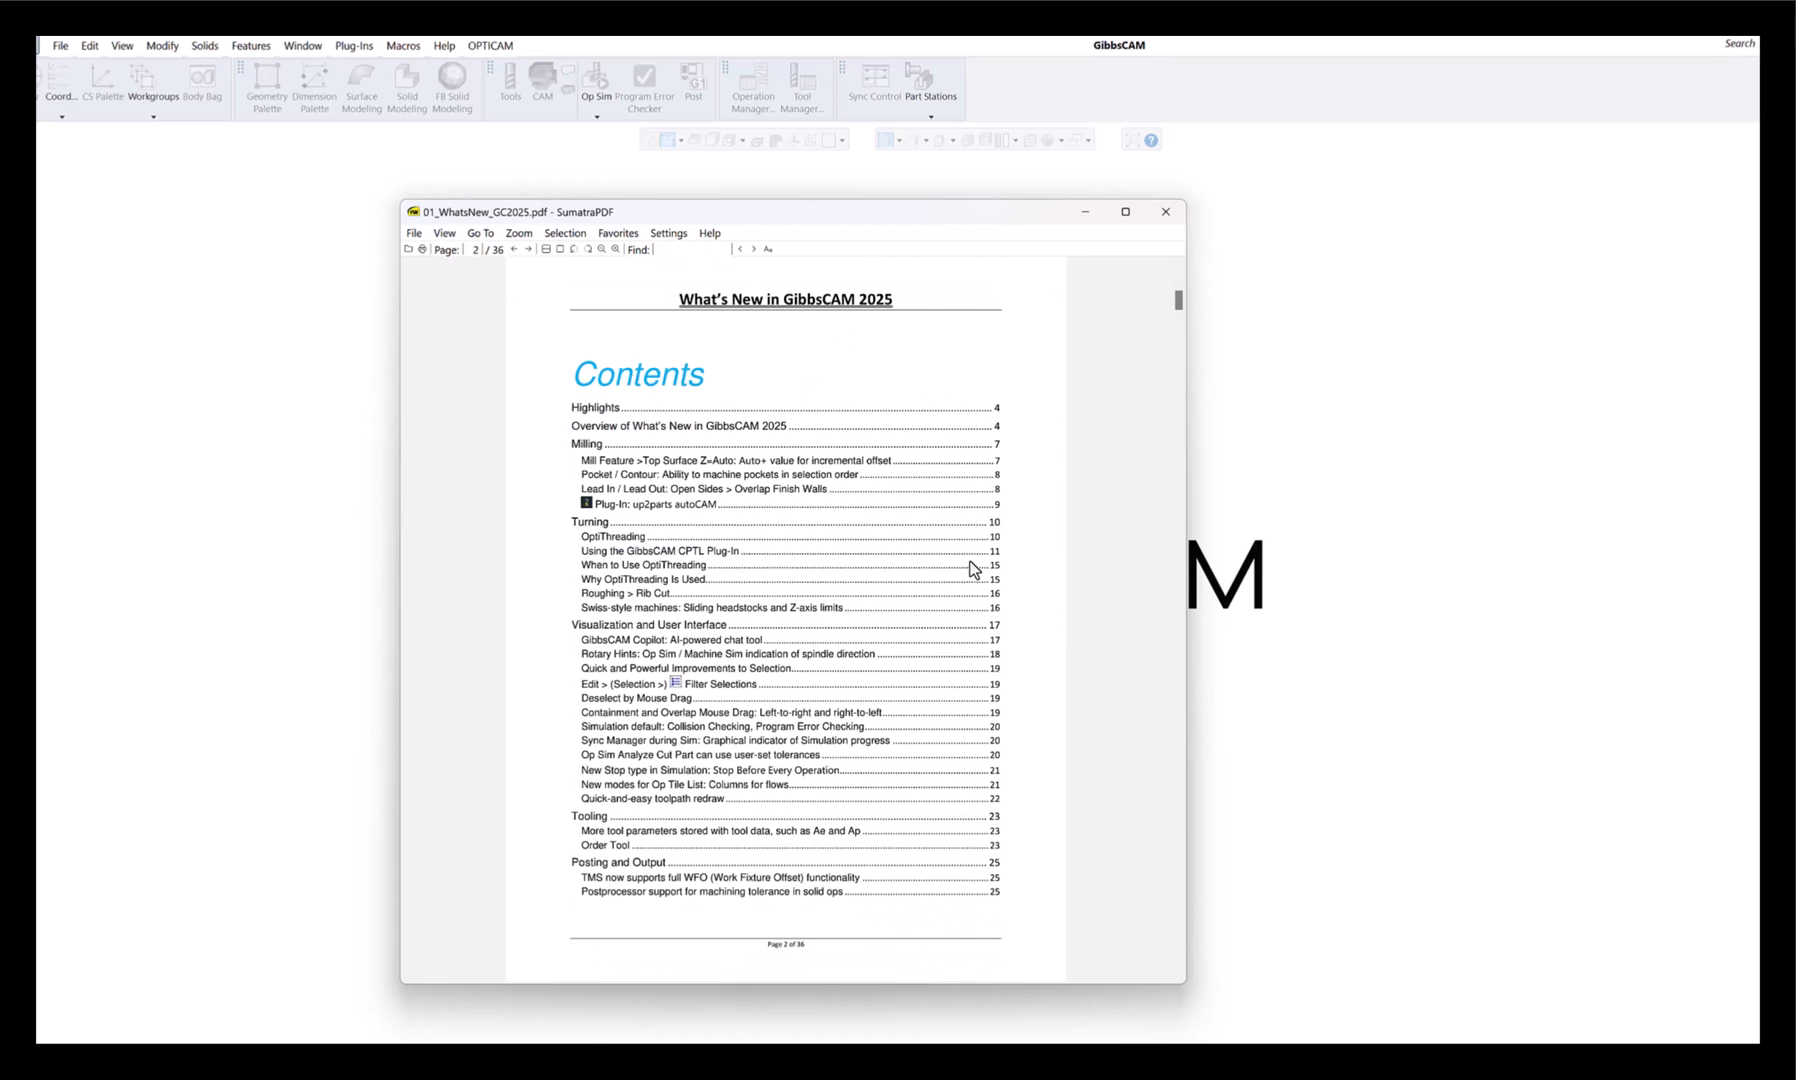
pyautogui.scroll(-3)
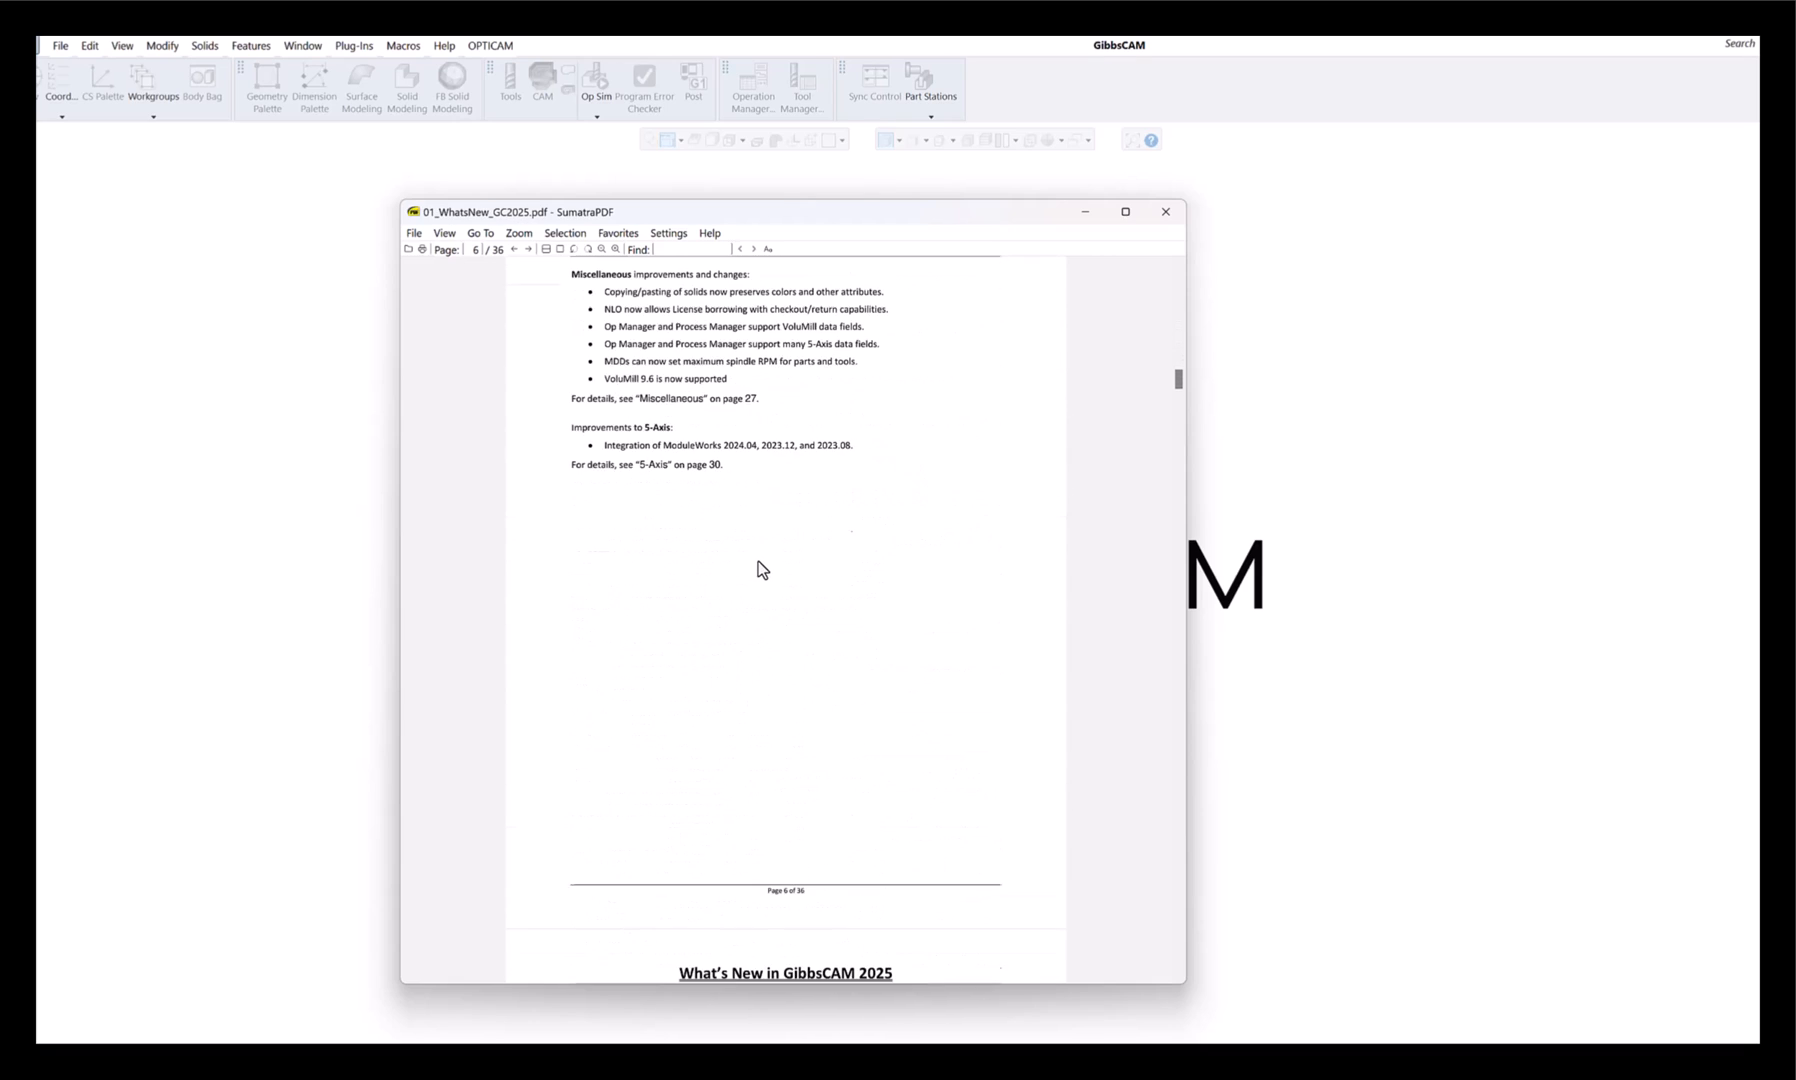
pyautogui.scroll(-3)
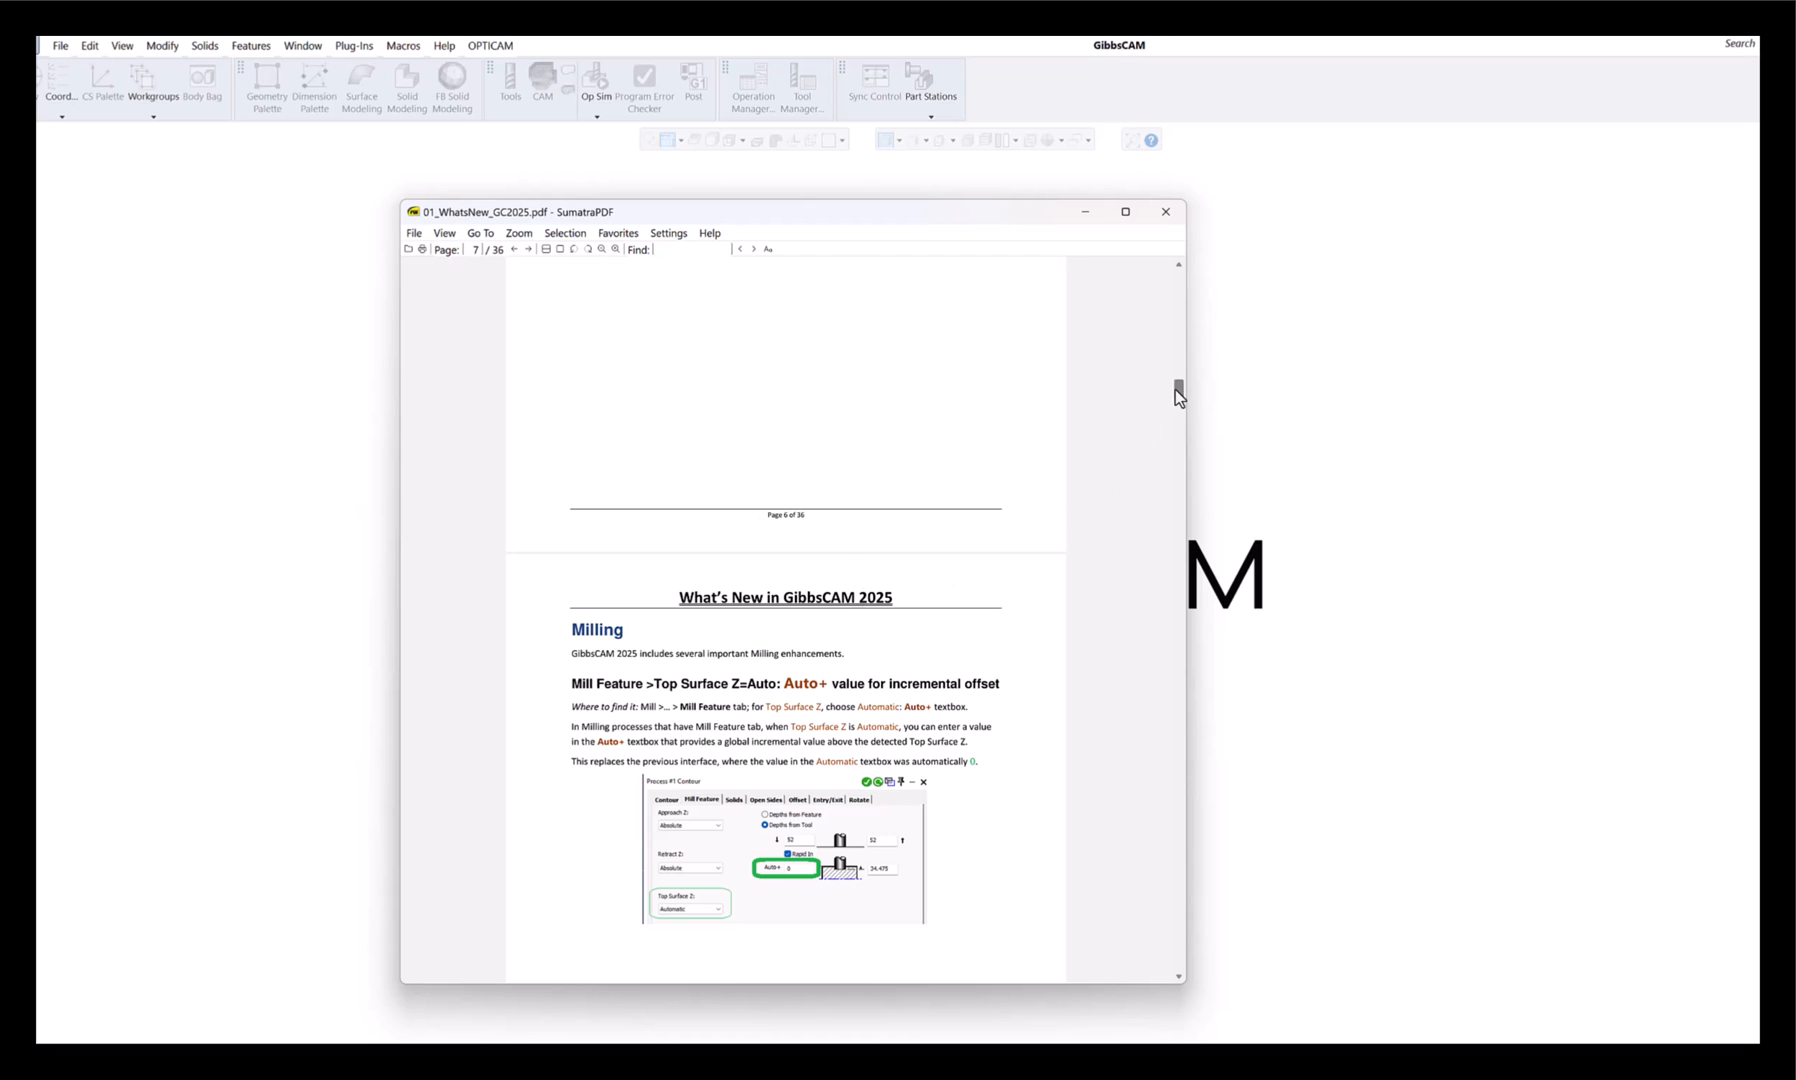
pyautogui.scroll(-3)
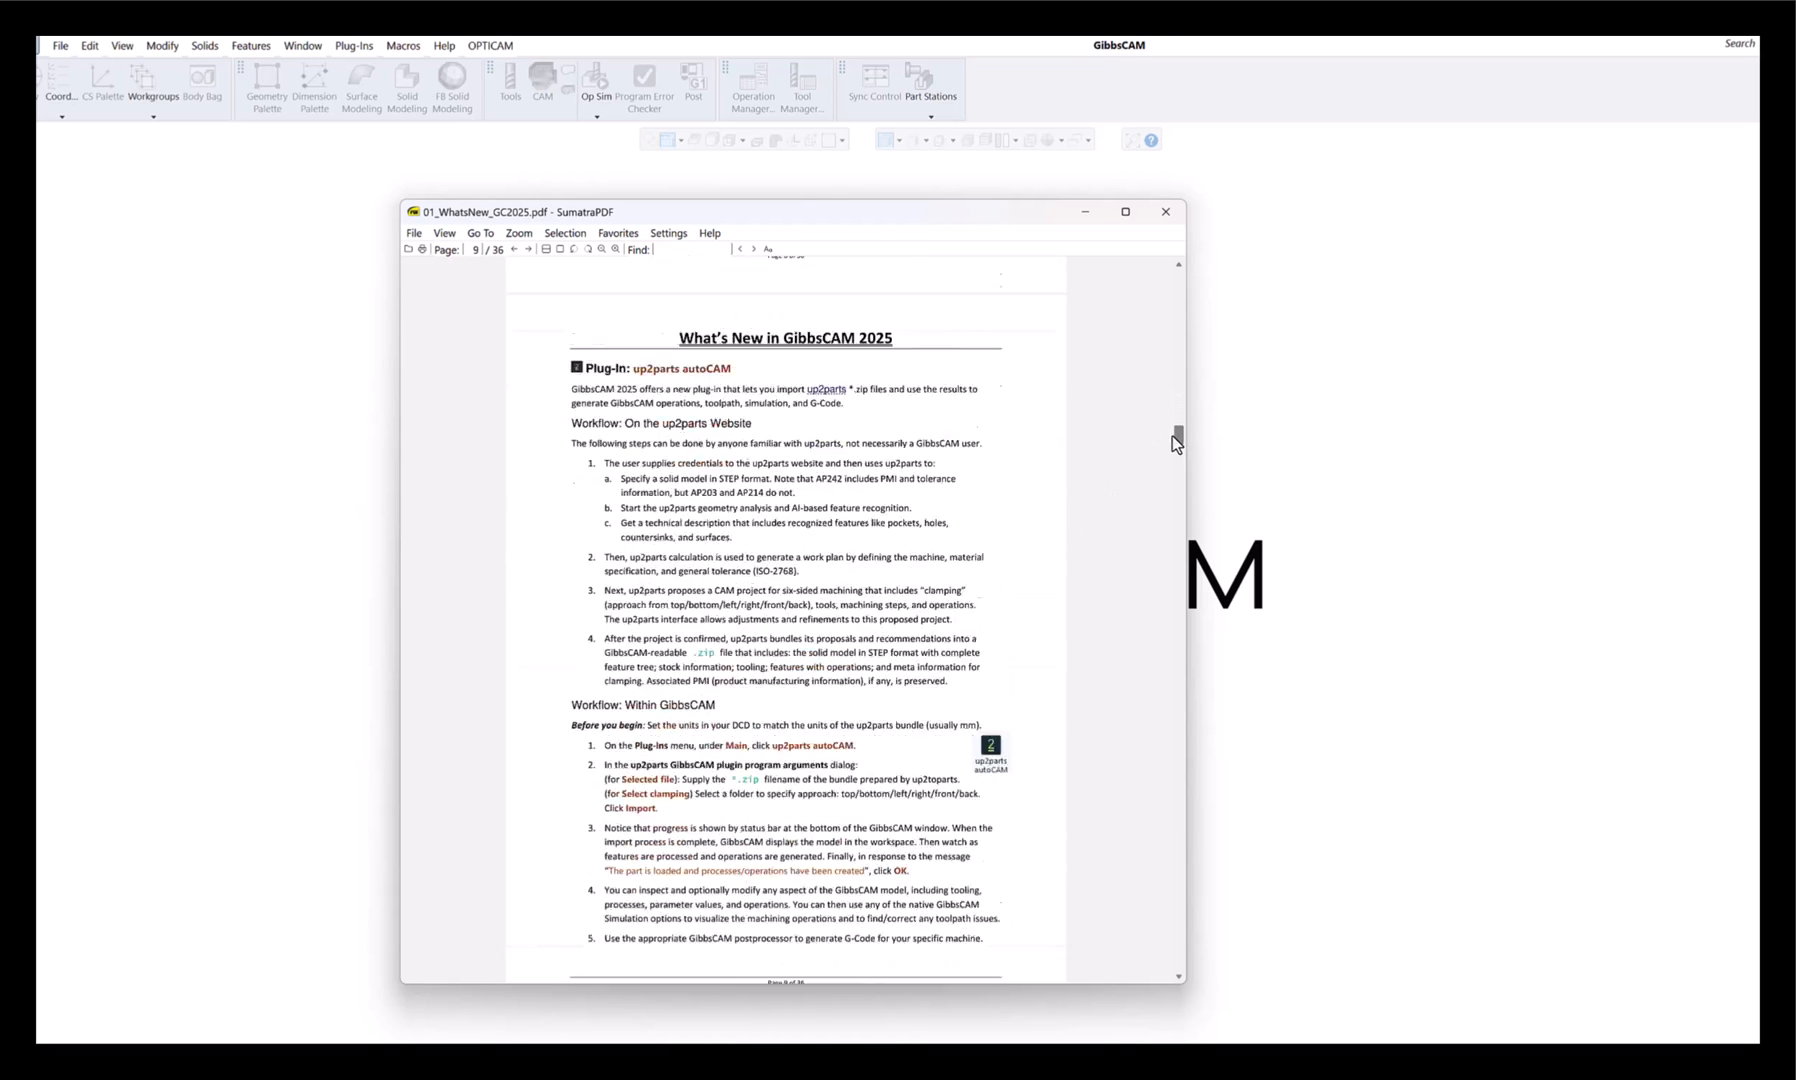
pyautogui.scroll(-3)
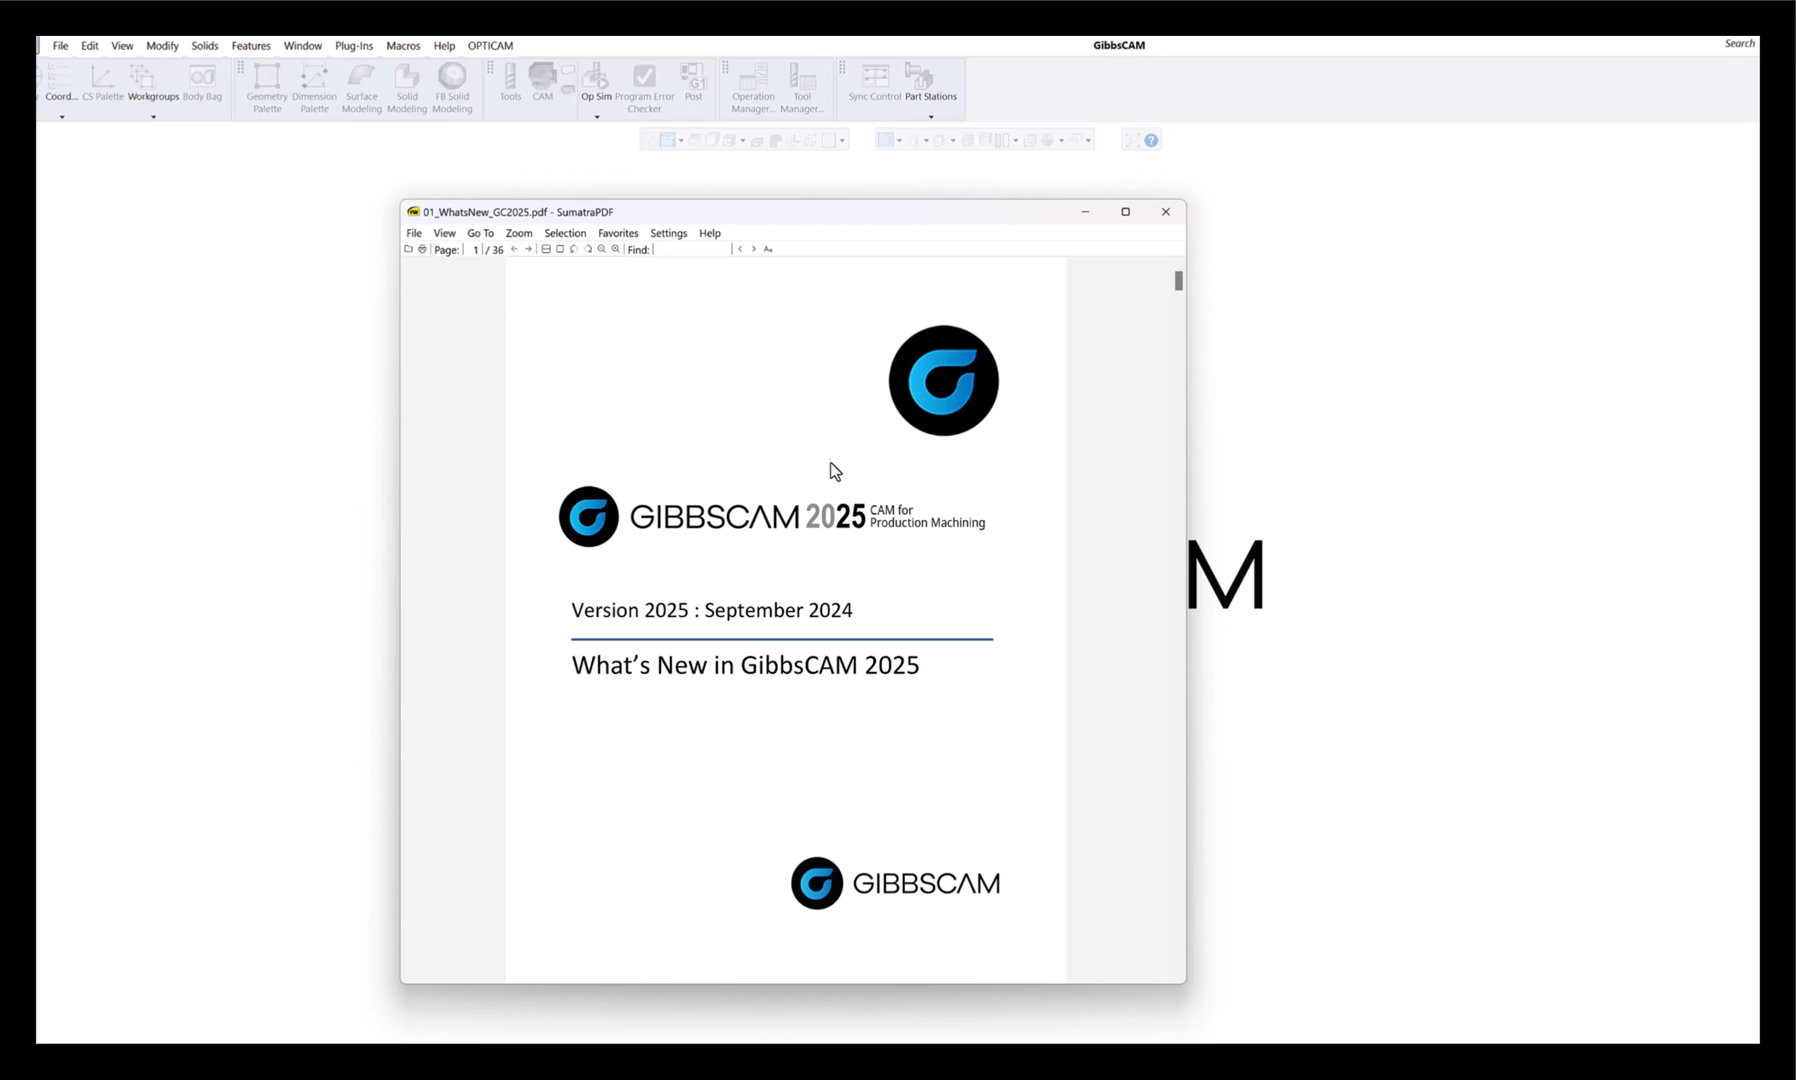
pyautogui.moveTo(800, 358)
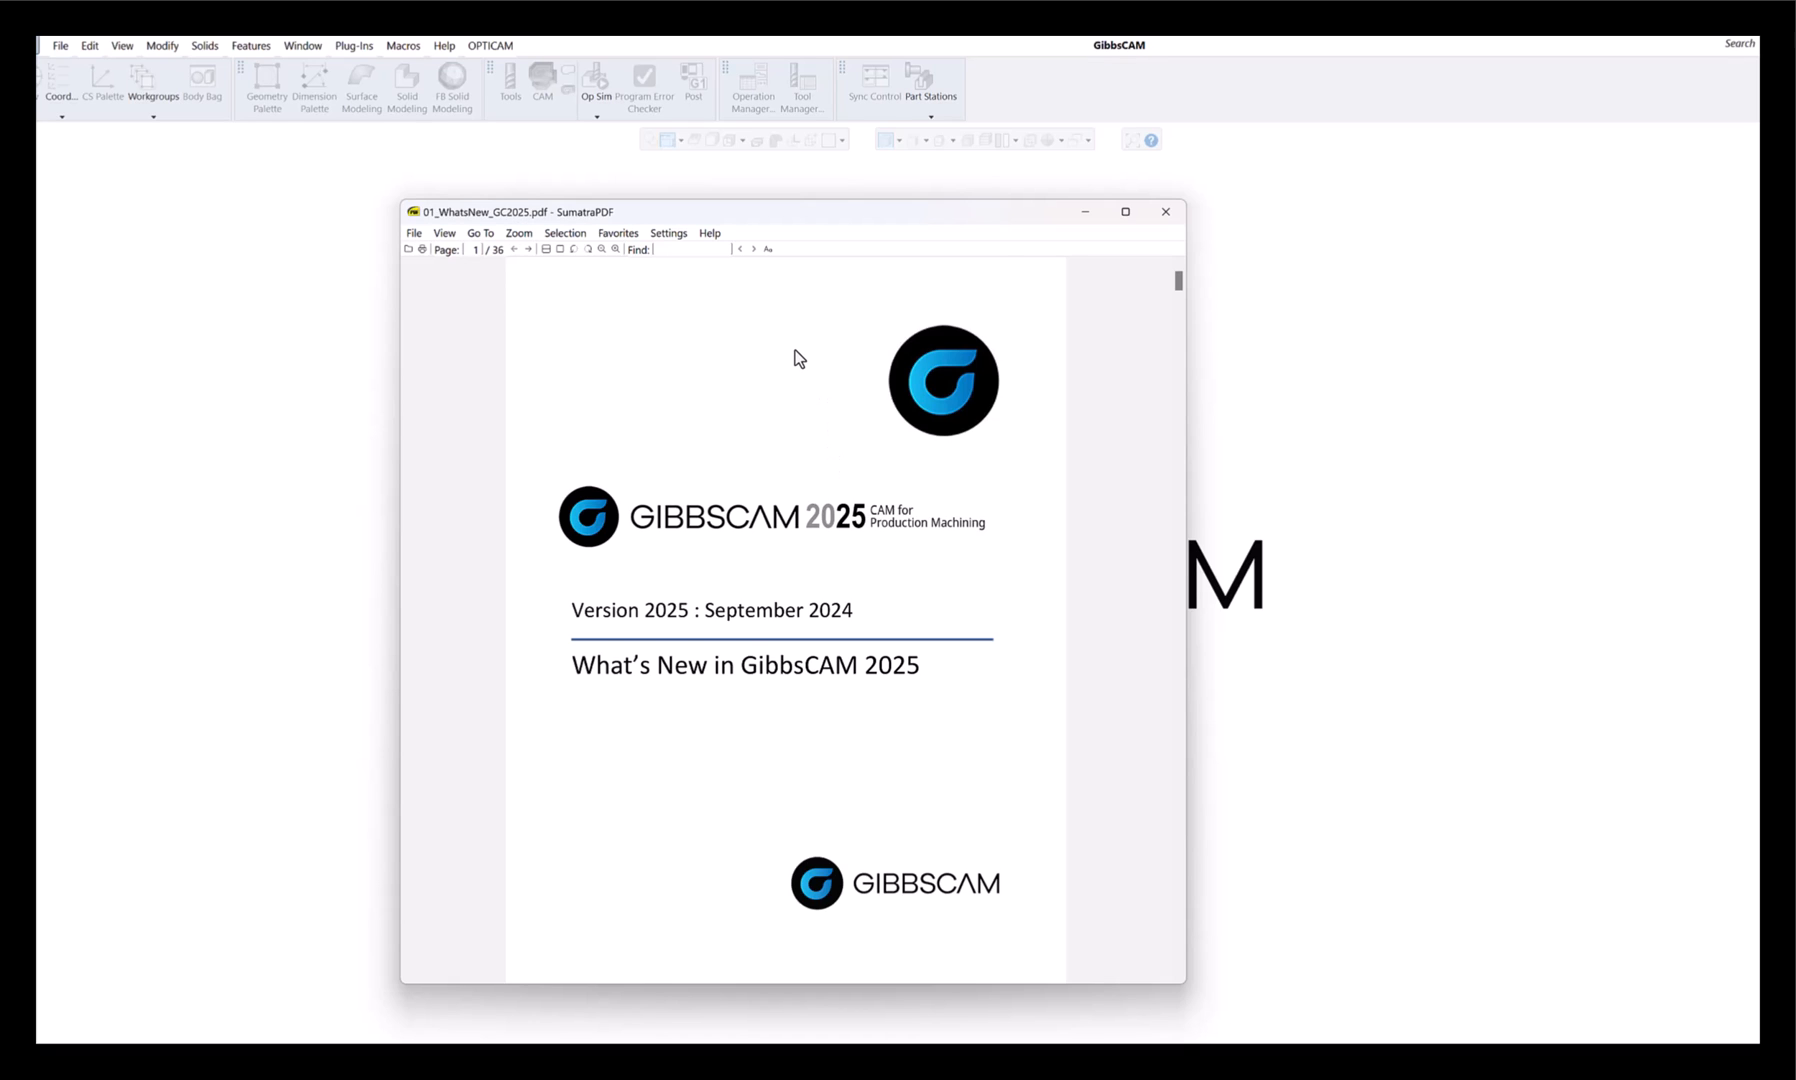
pyautogui.moveTo(832, 648)
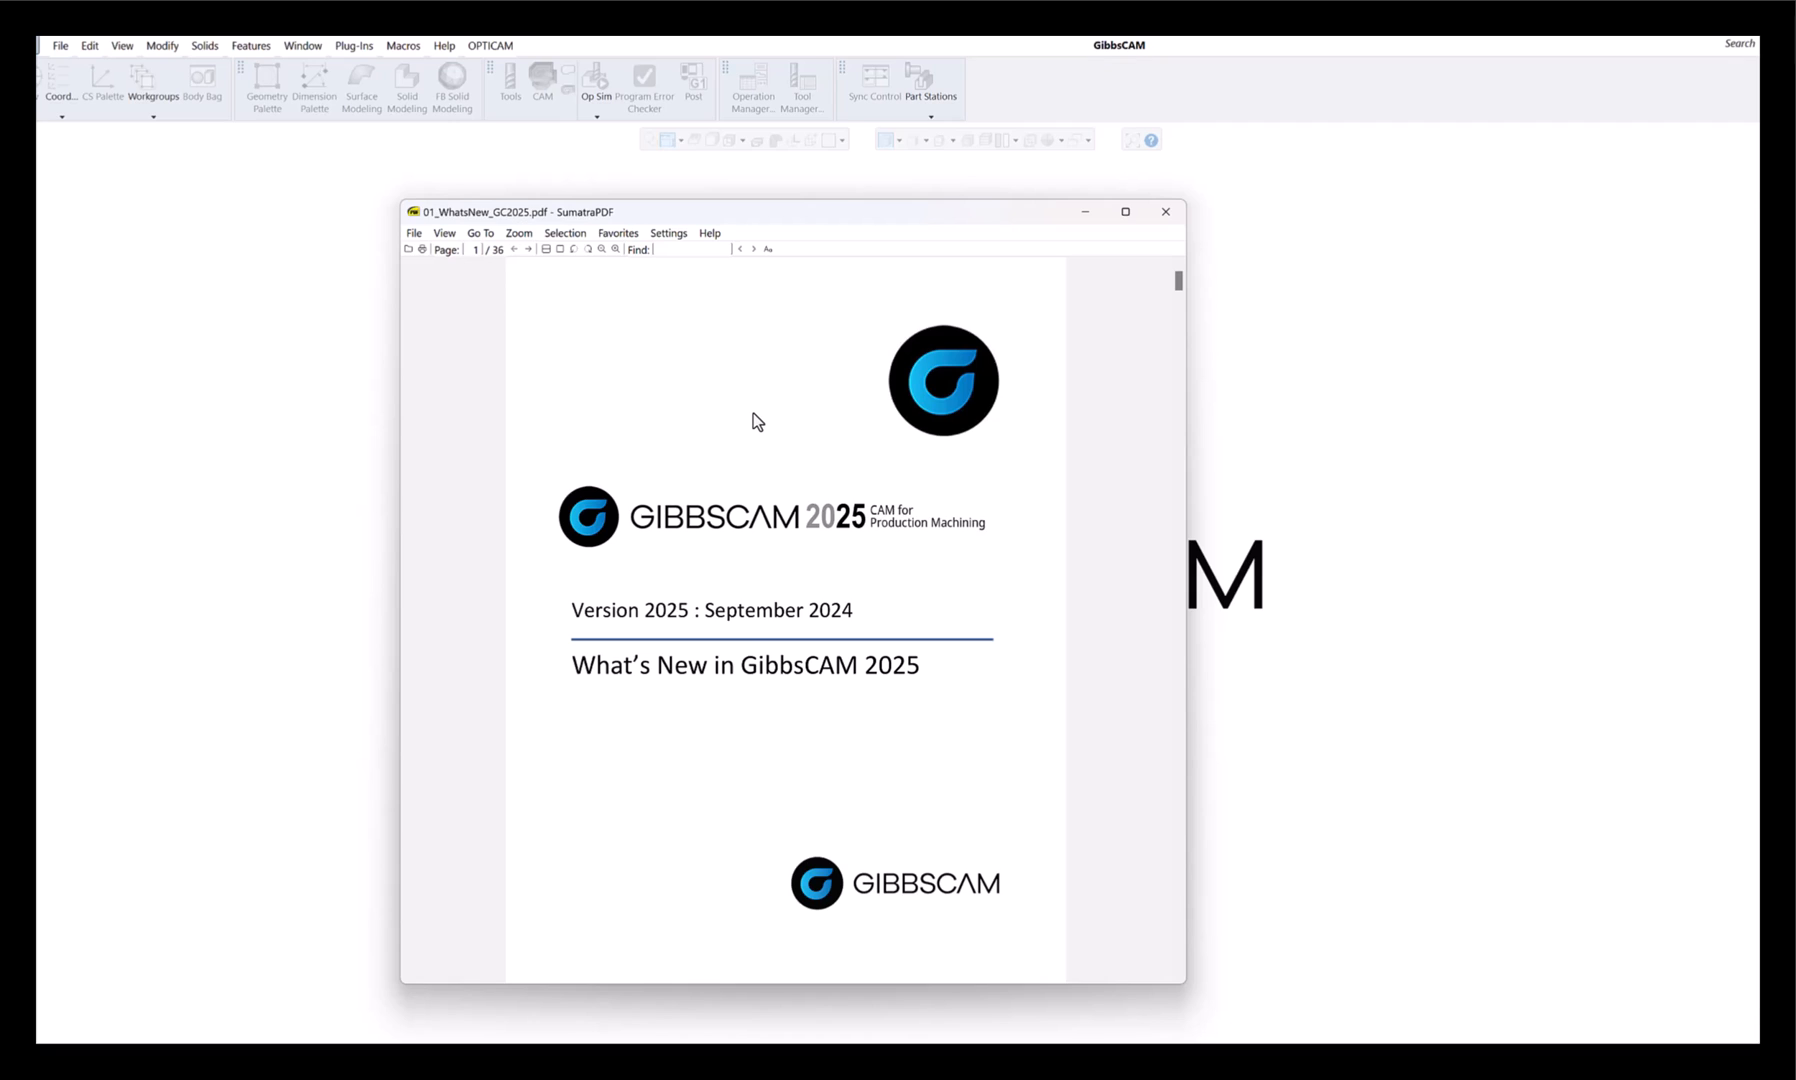
pyautogui.moveTo(764, 388)
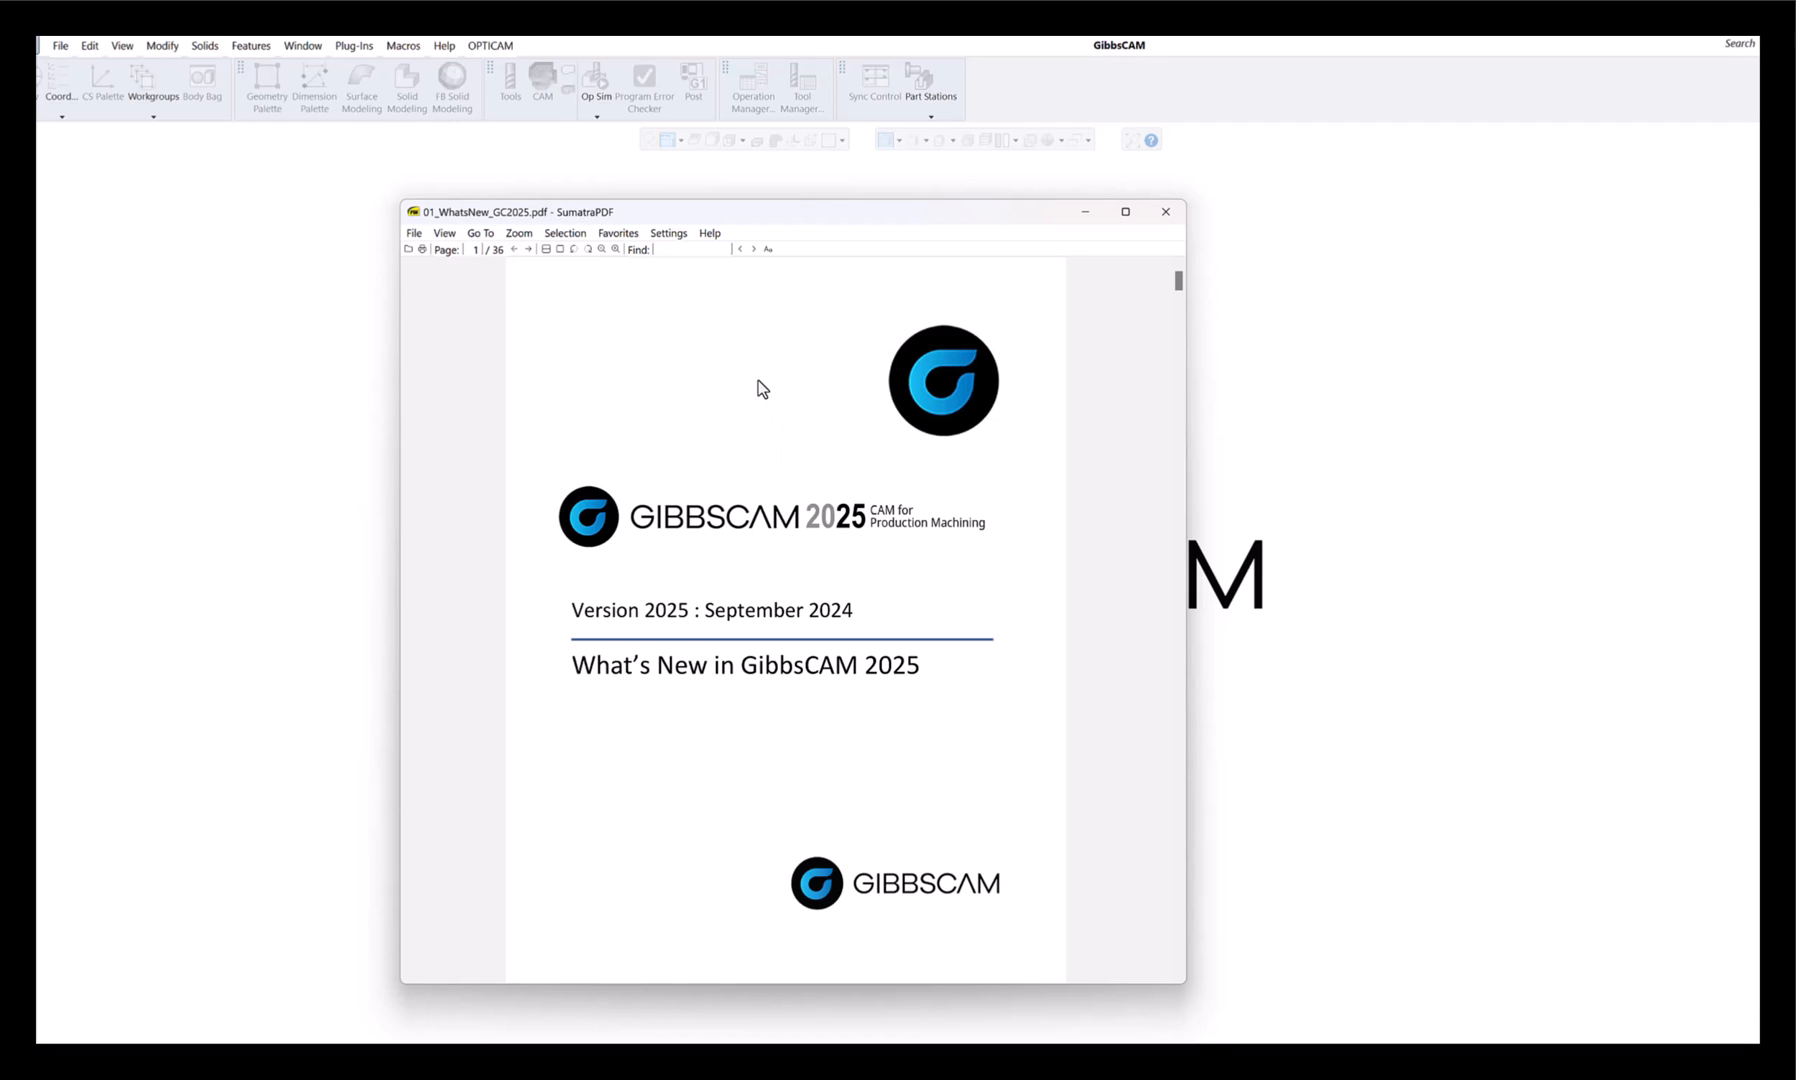
pyautogui.moveTo(802, 318)
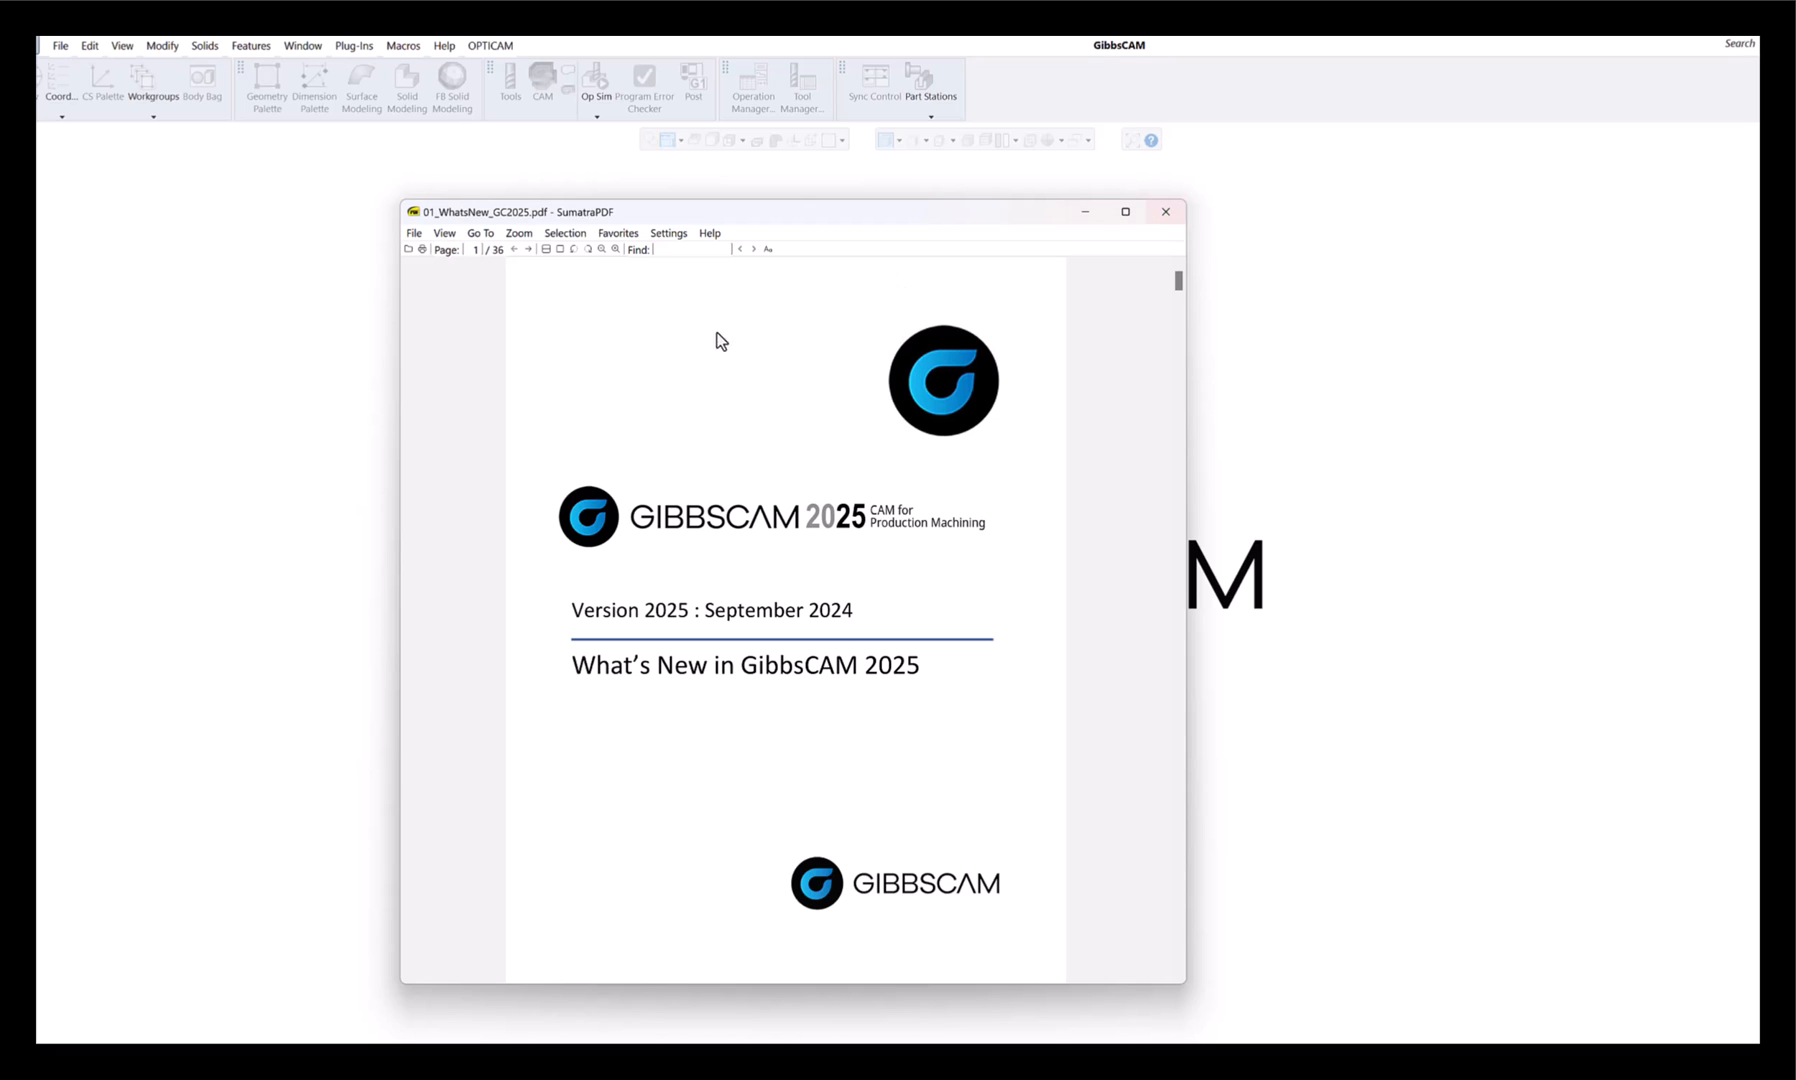
pyautogui.moveTo(922, 722)
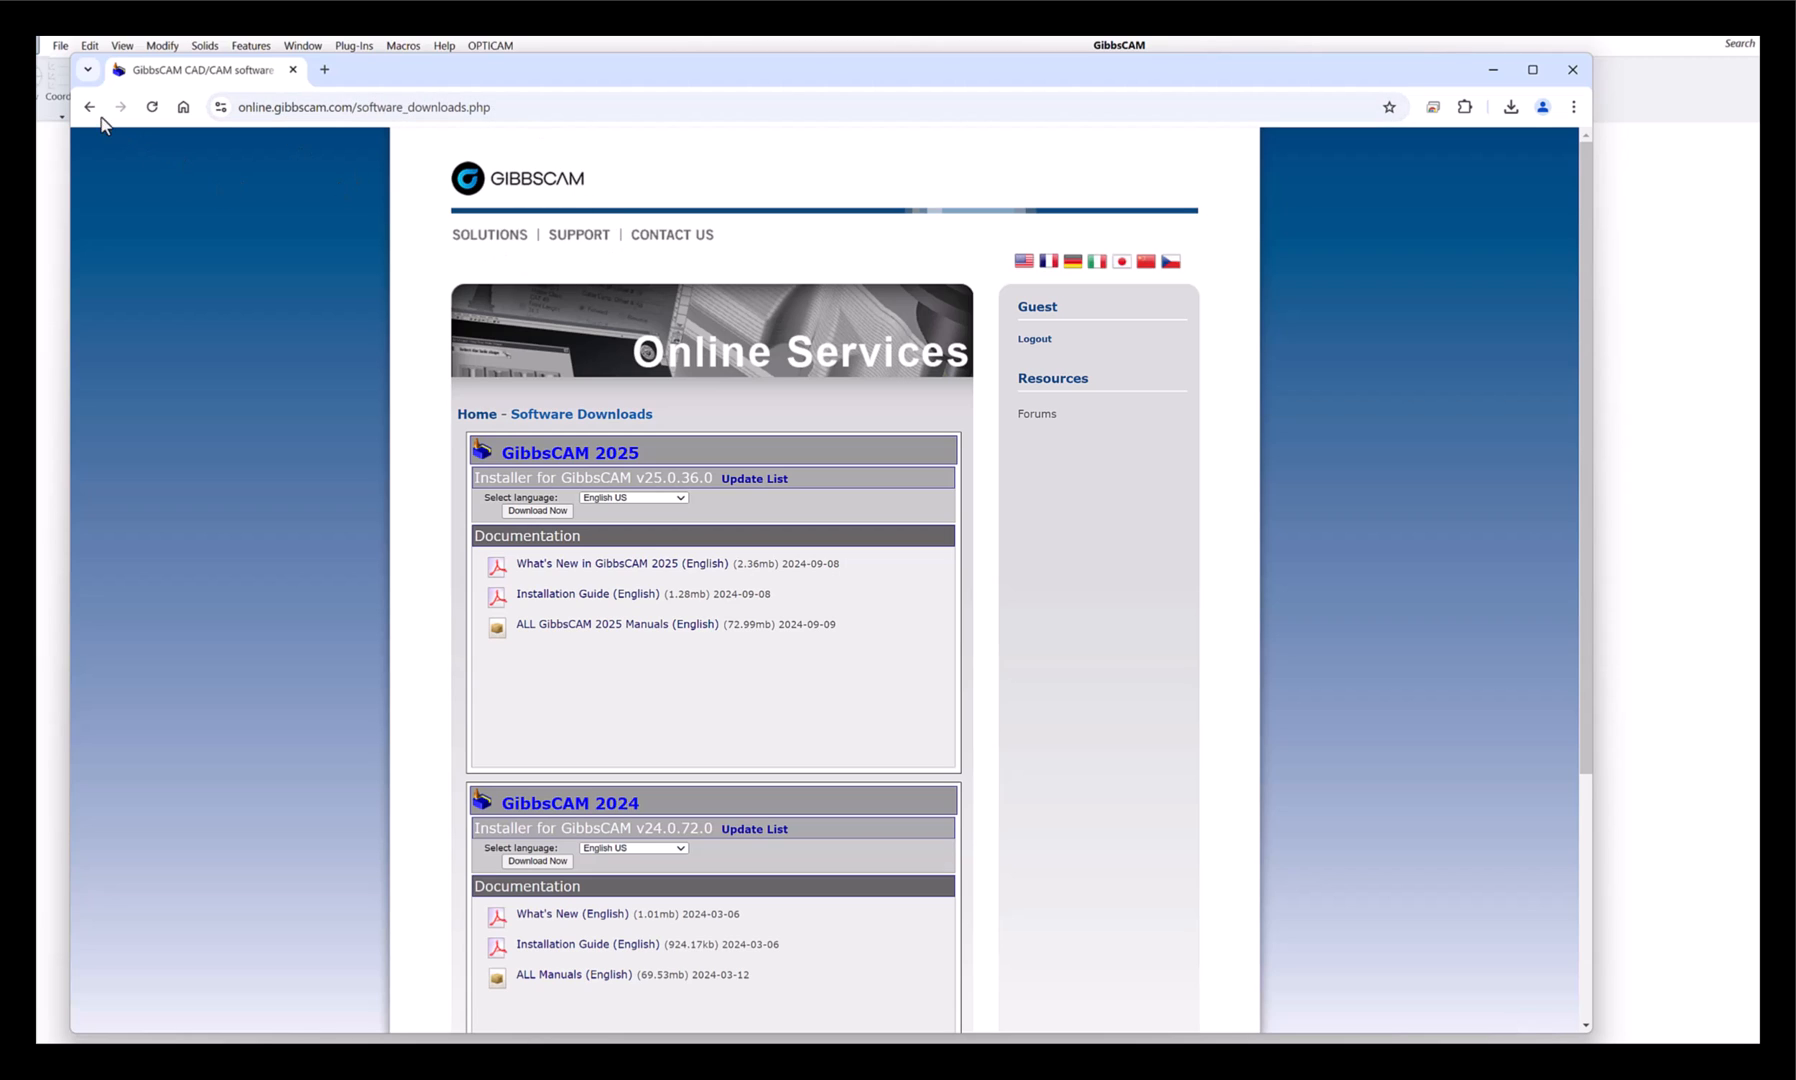
# Return to the Online Services home page and browse the Software Downloads listings for 2025 and 2024.
pyautogui.click(90, 106)
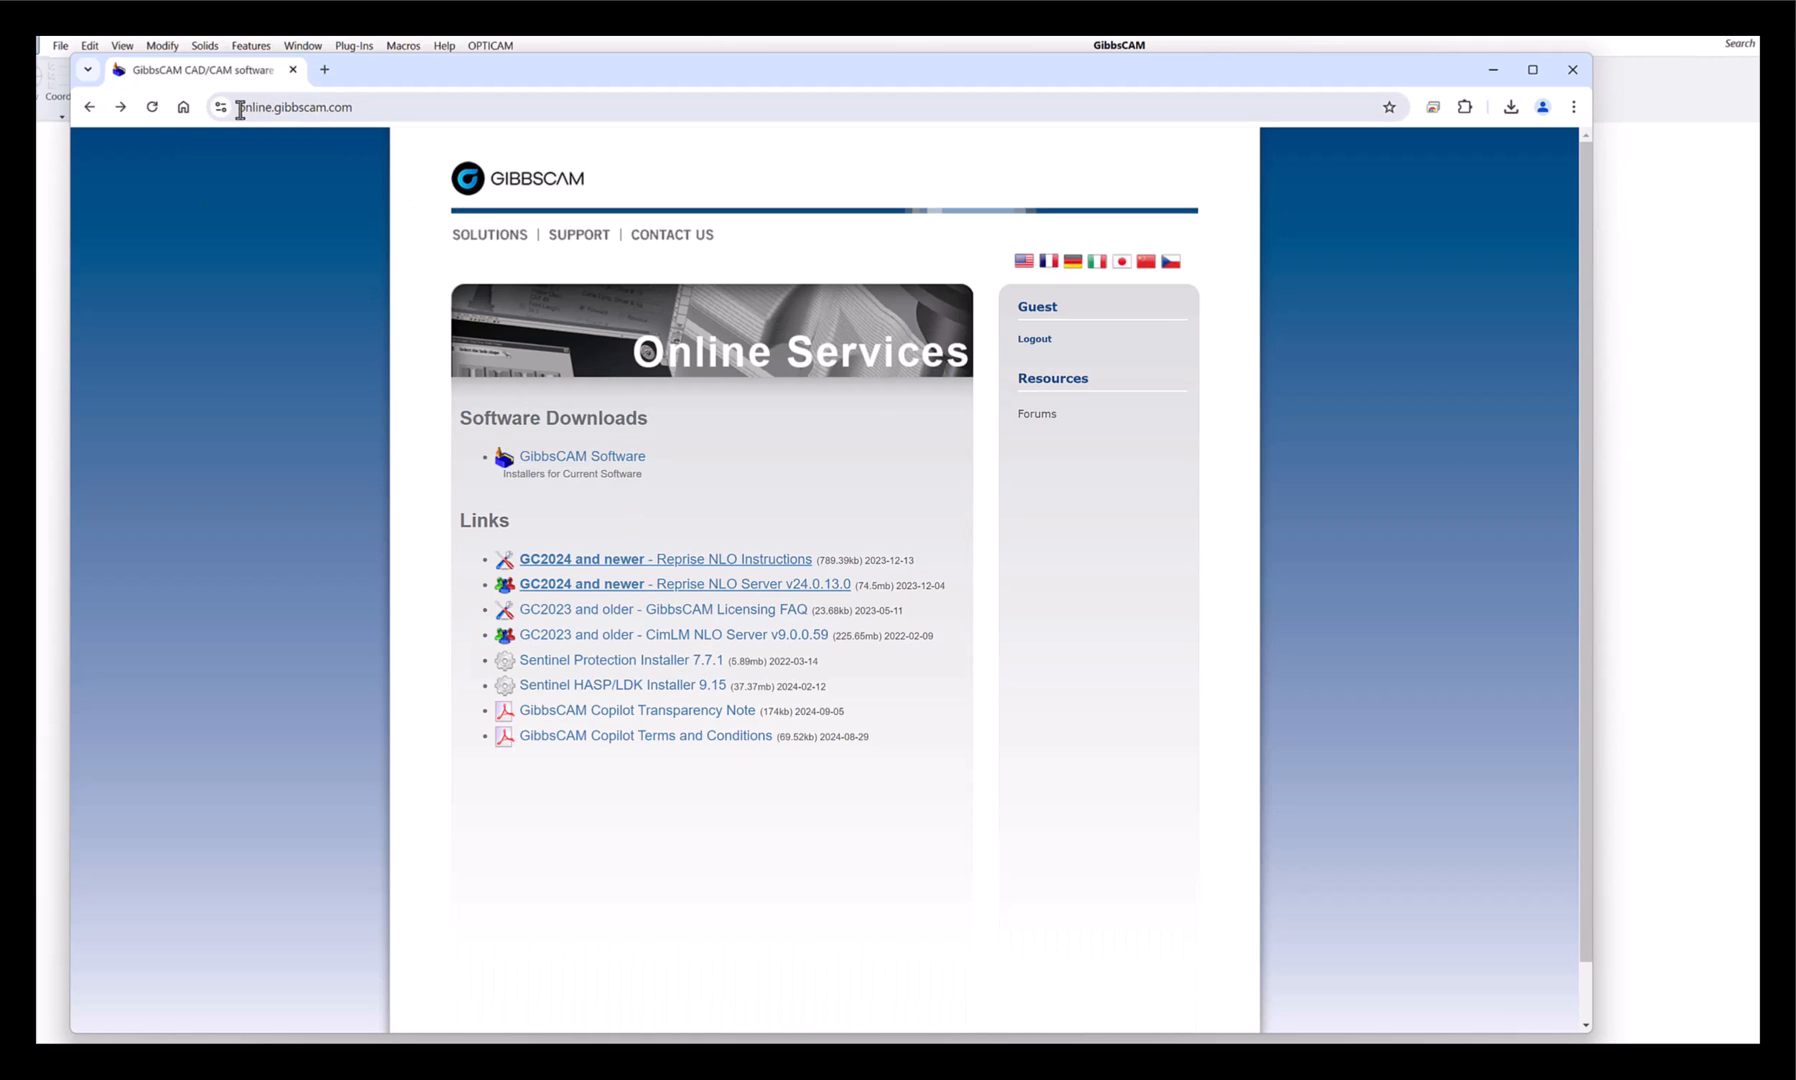
pyautogui.moveTo(582, 456)
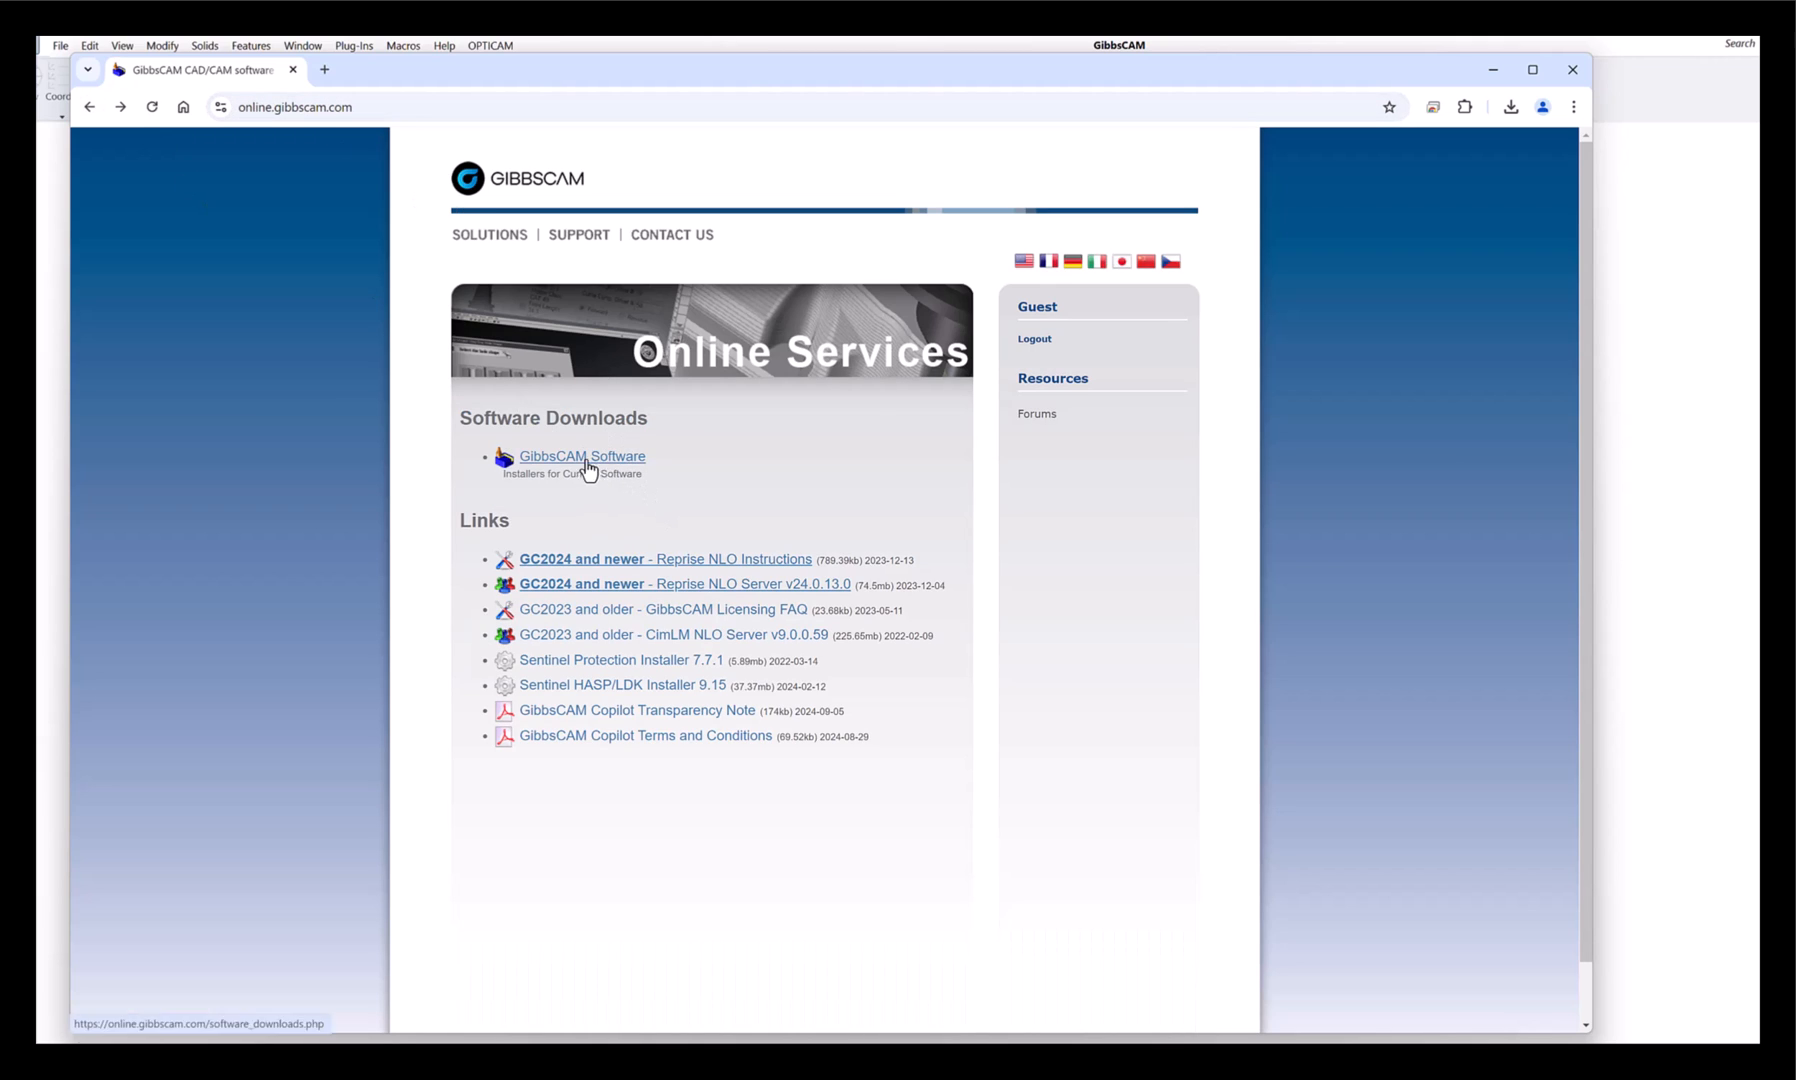
pyautogui.click(582, 456)
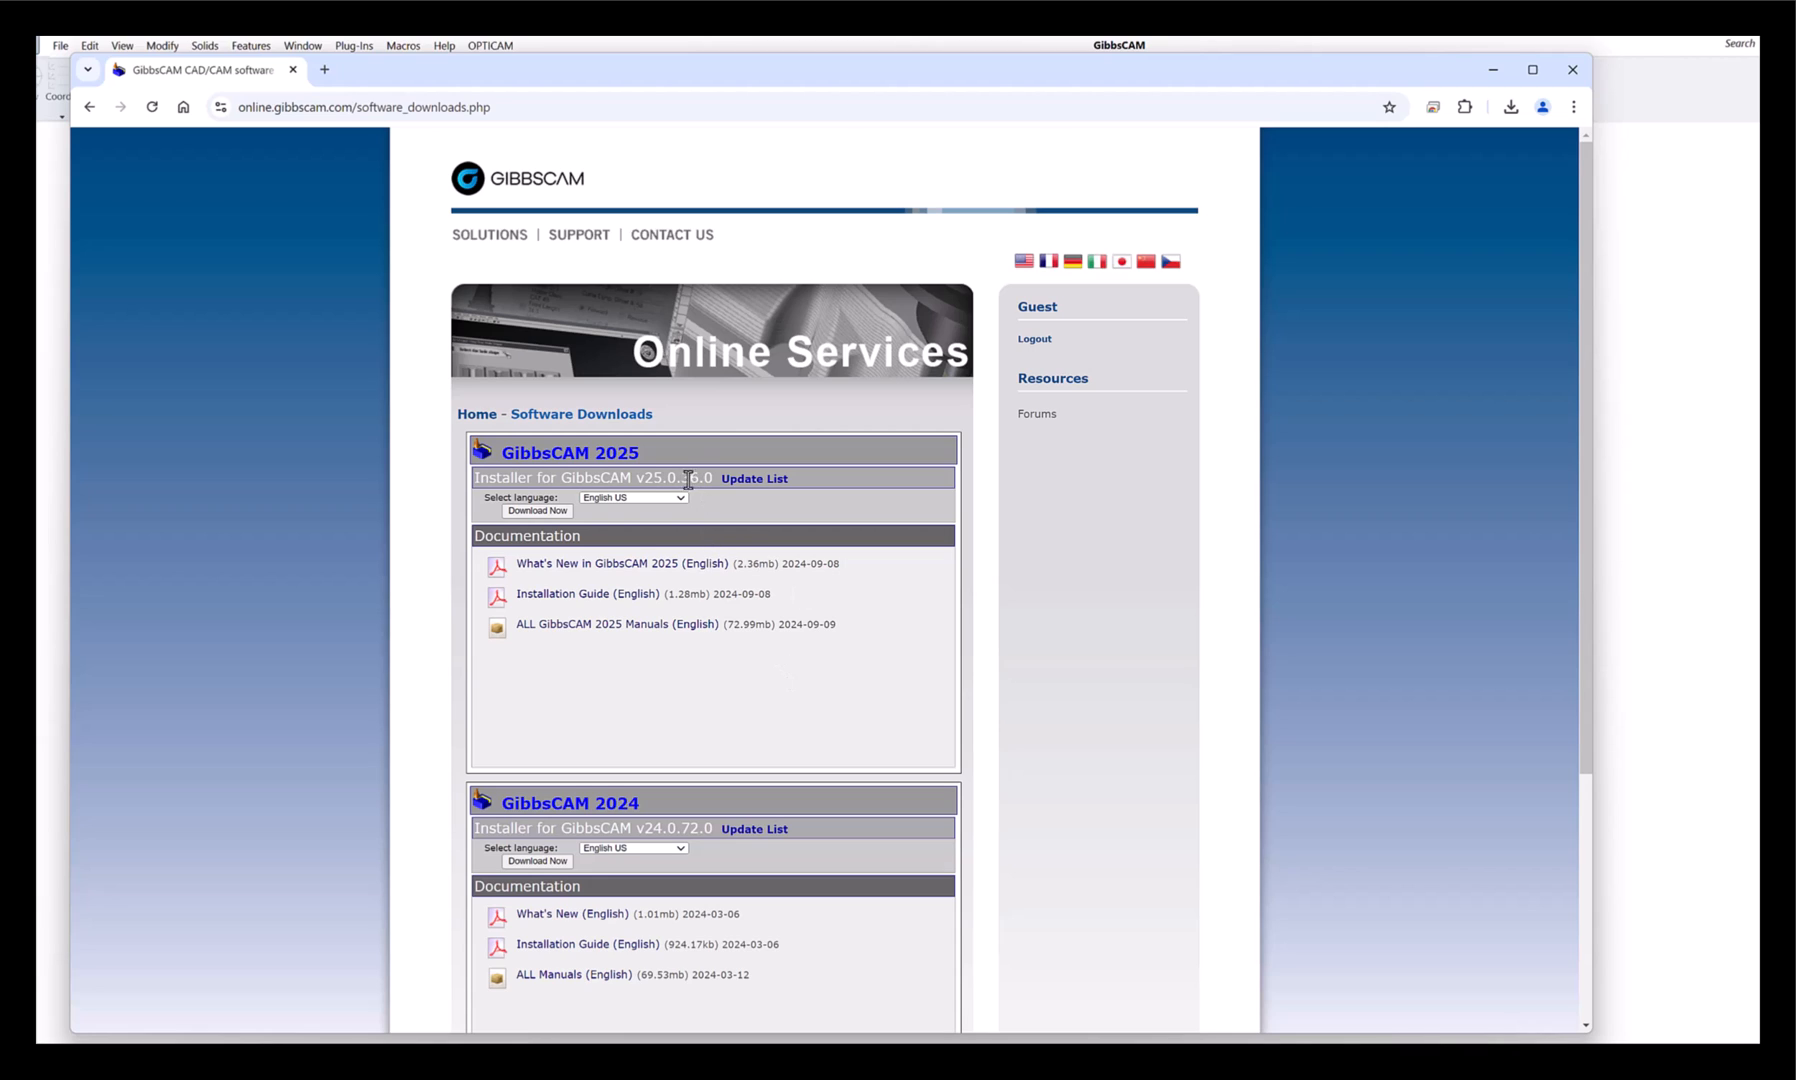
pyautogui.moveTo(768, 658)
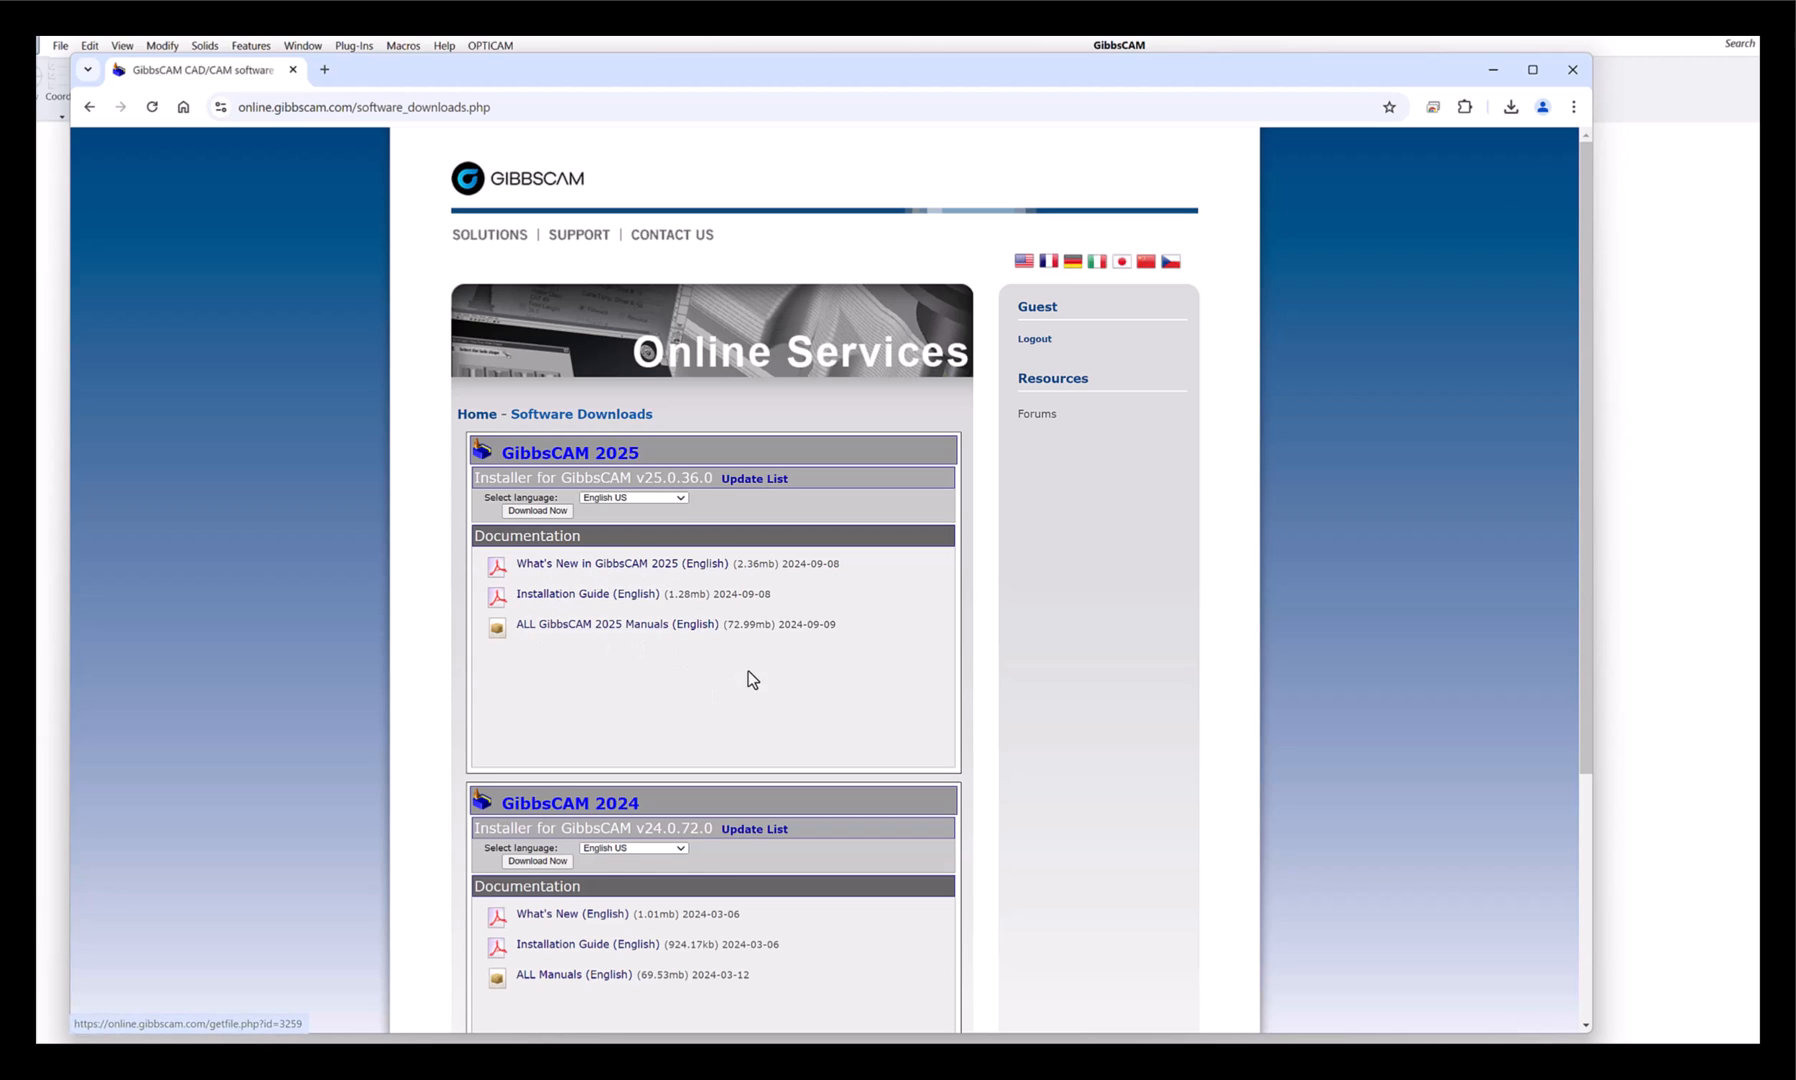
pyautogui.moveTo(540, 624)
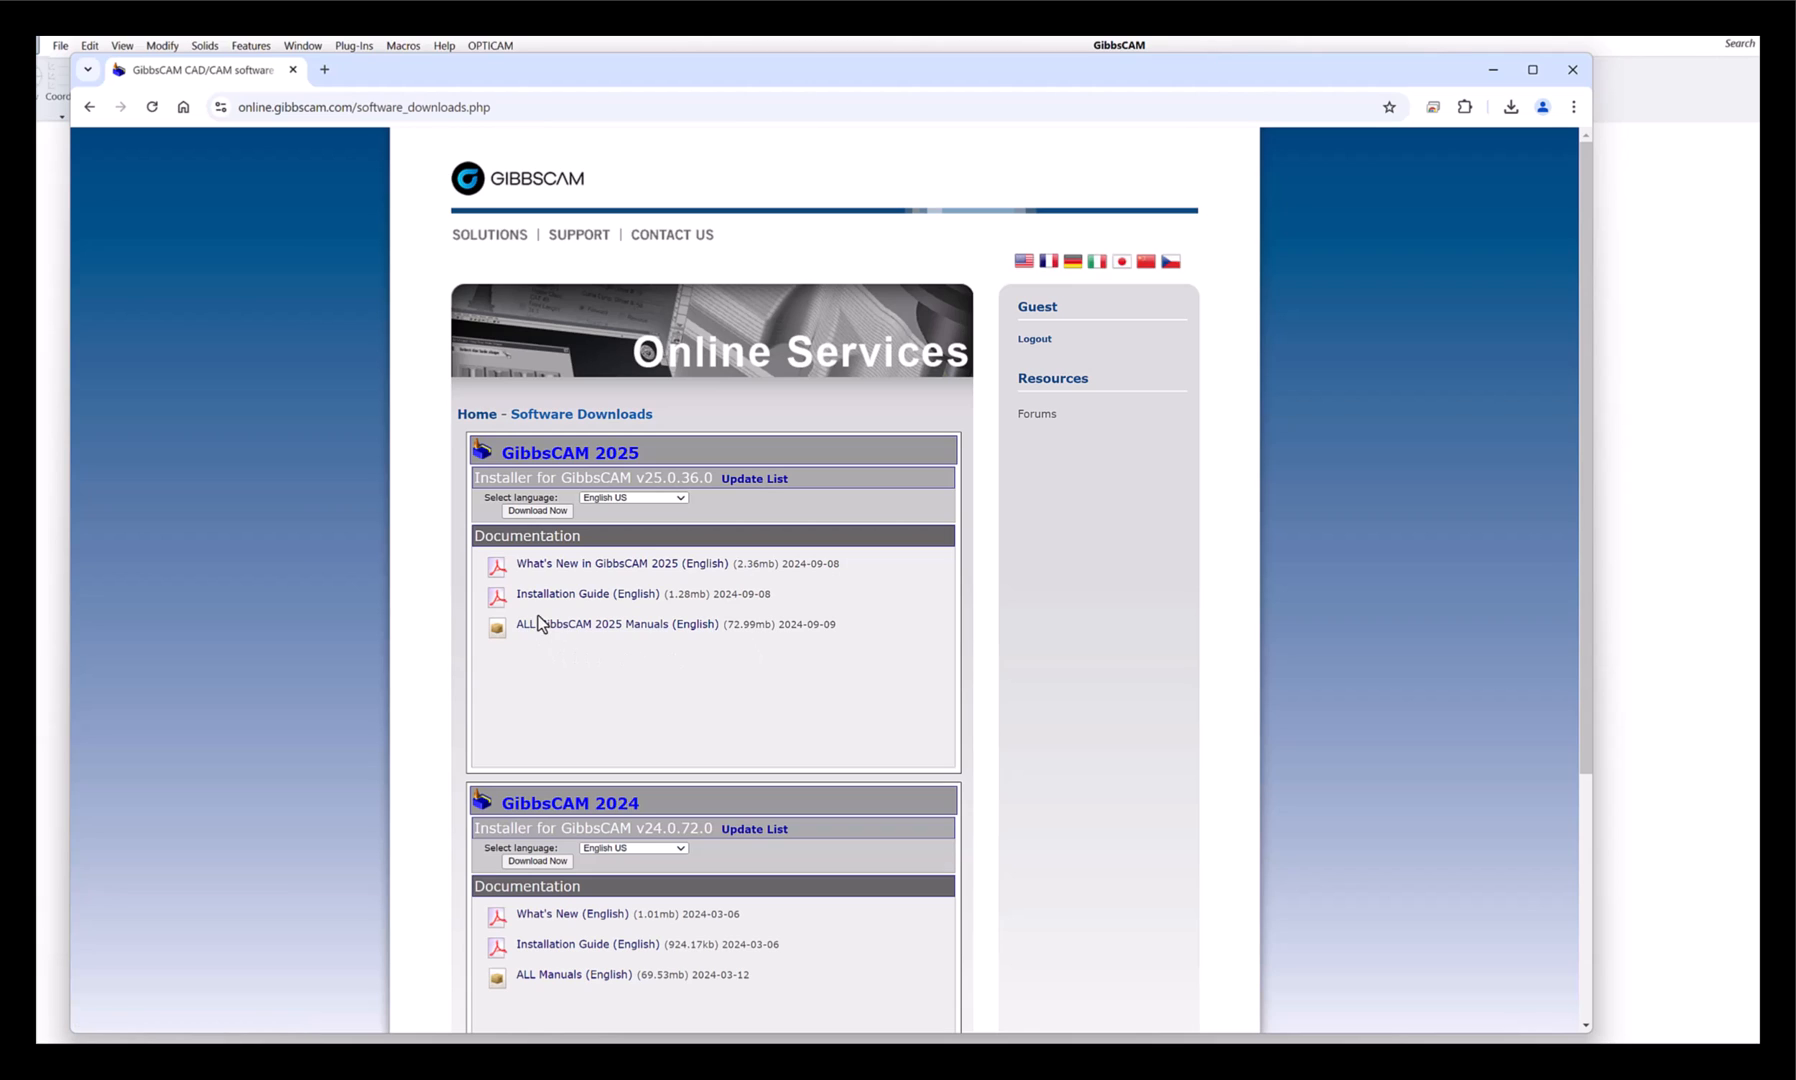
pyautogui.moveTo(556, 586)
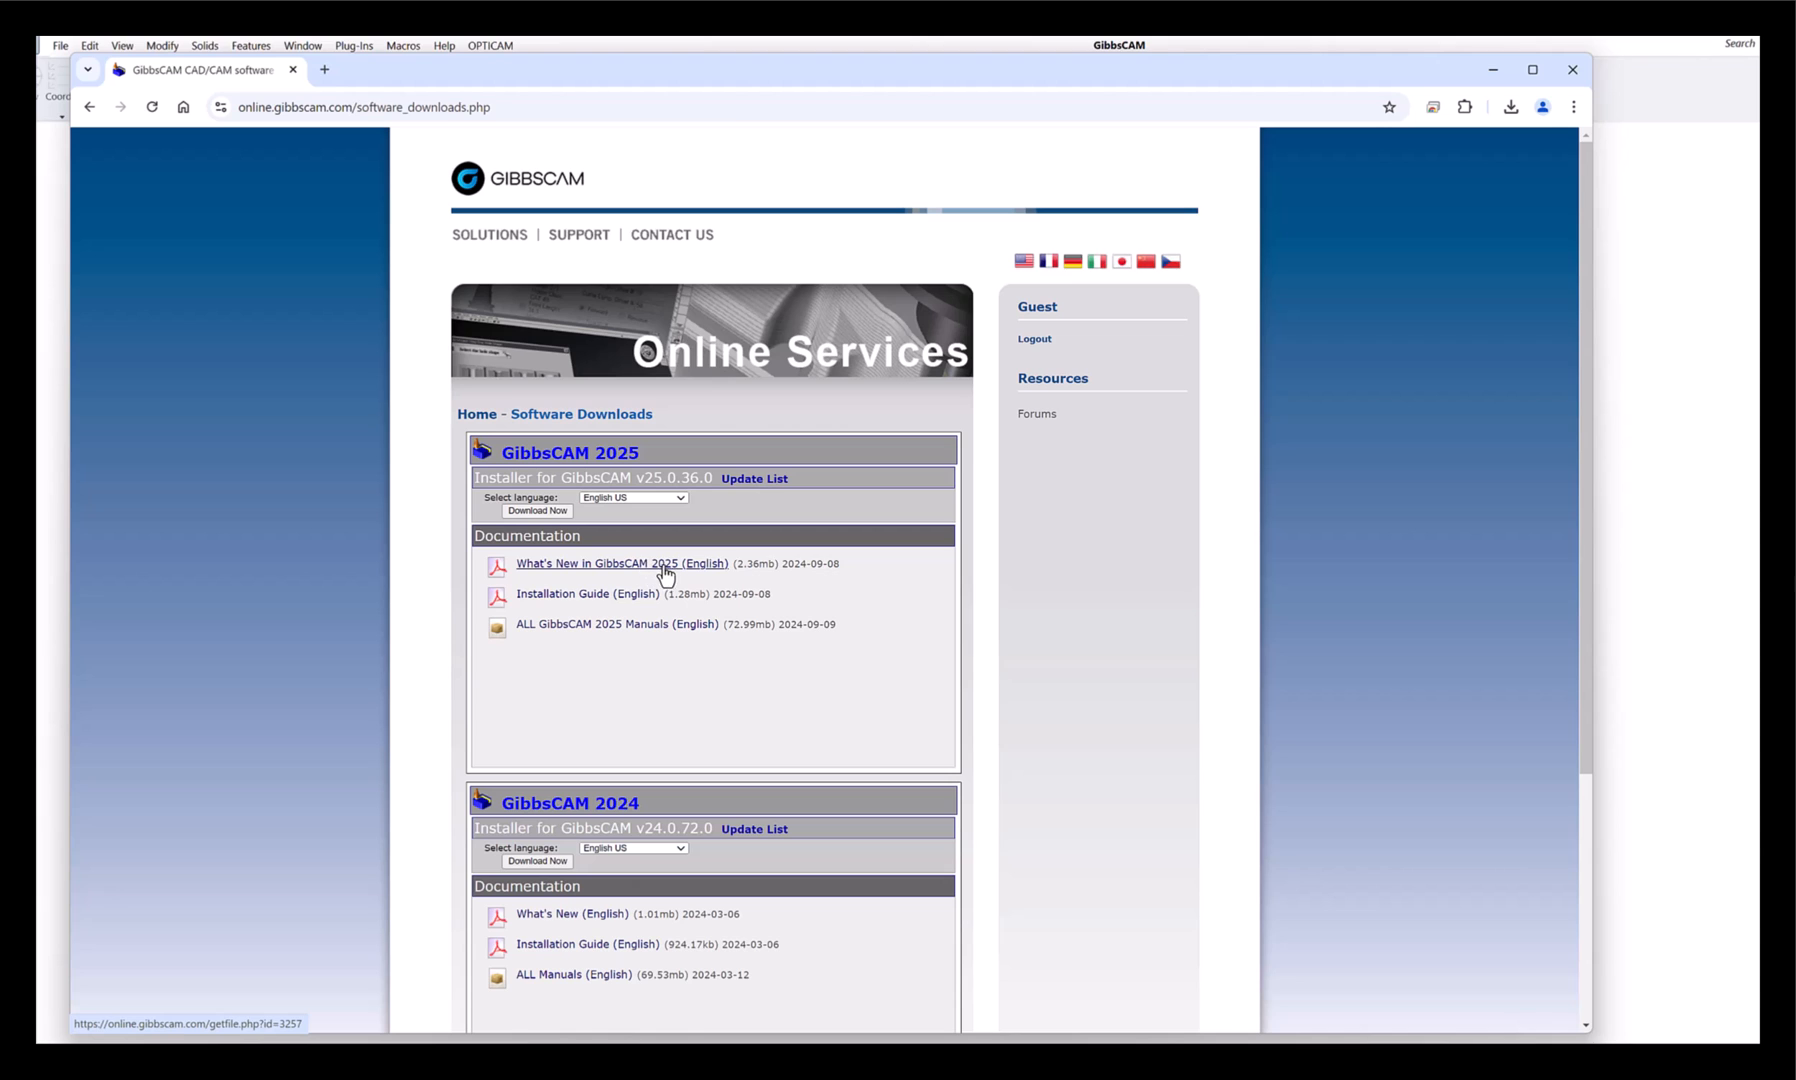
pyautogui.scroll(-3)
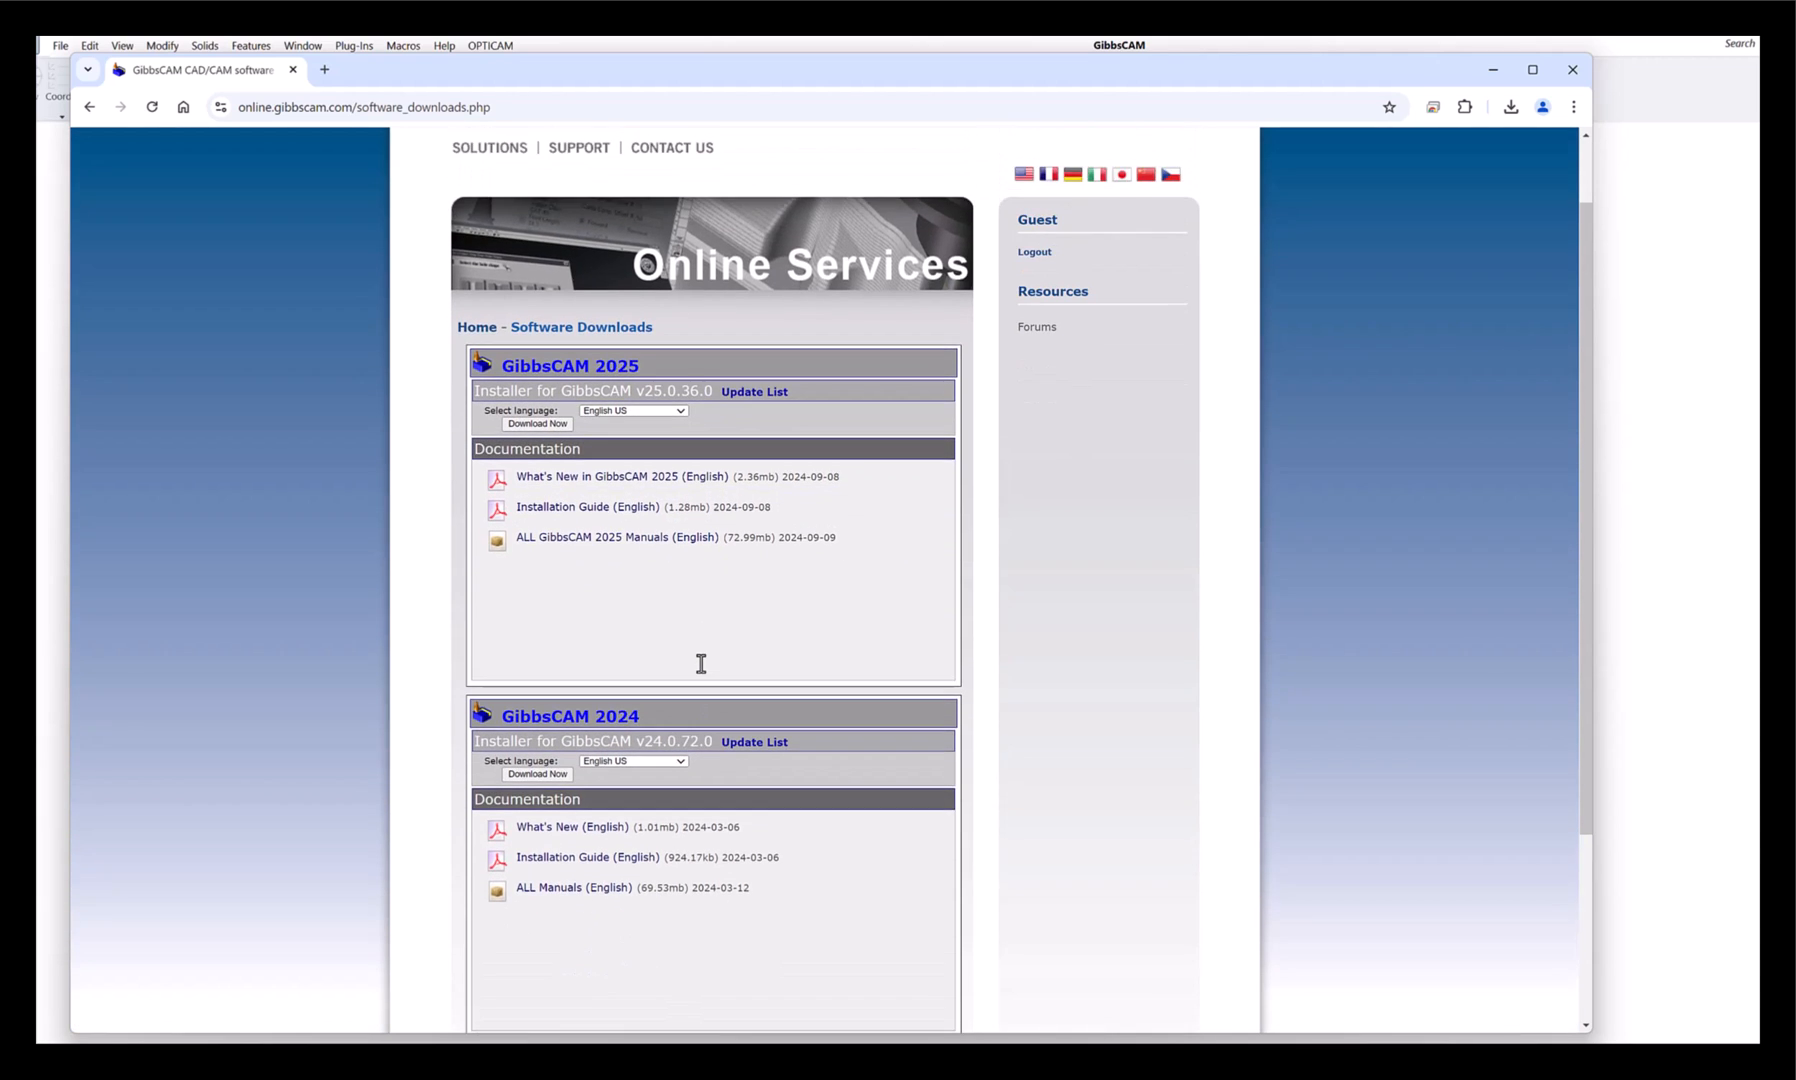
pyautogui.moveTo(656, 734)
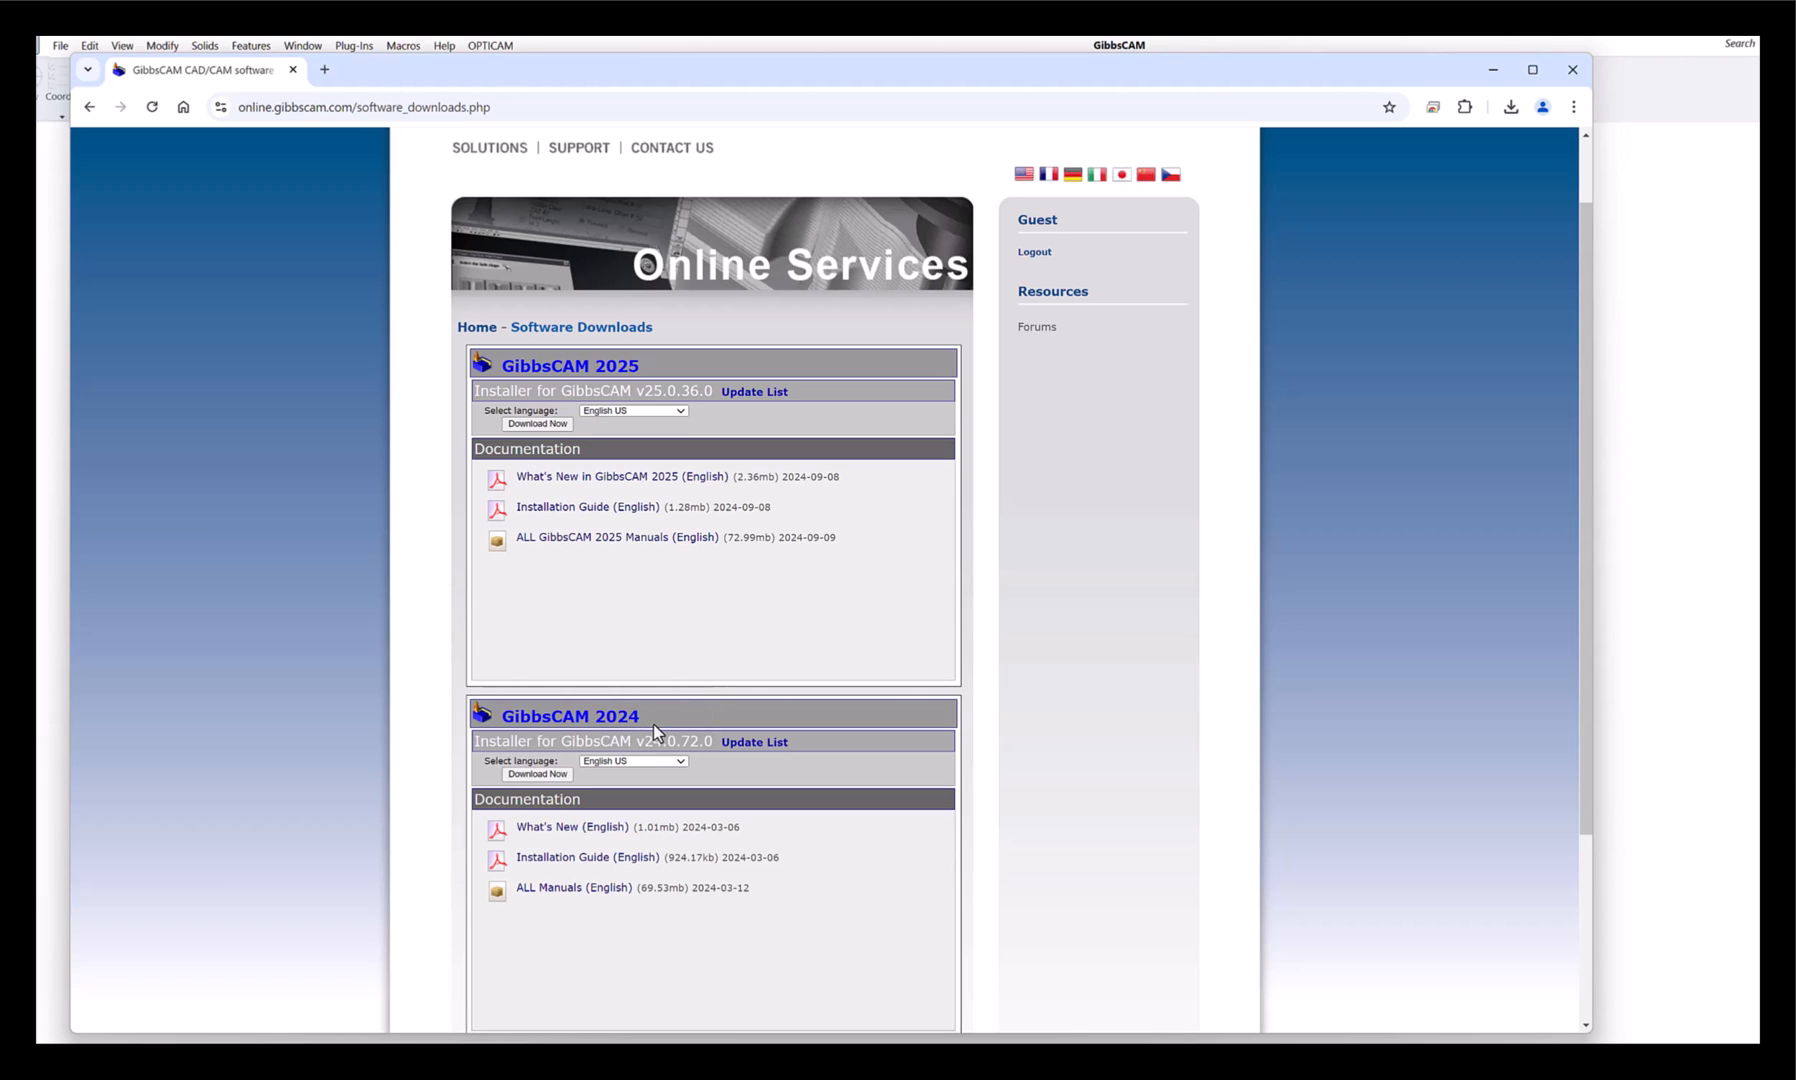
pyautogui.moveTo(700, 744)
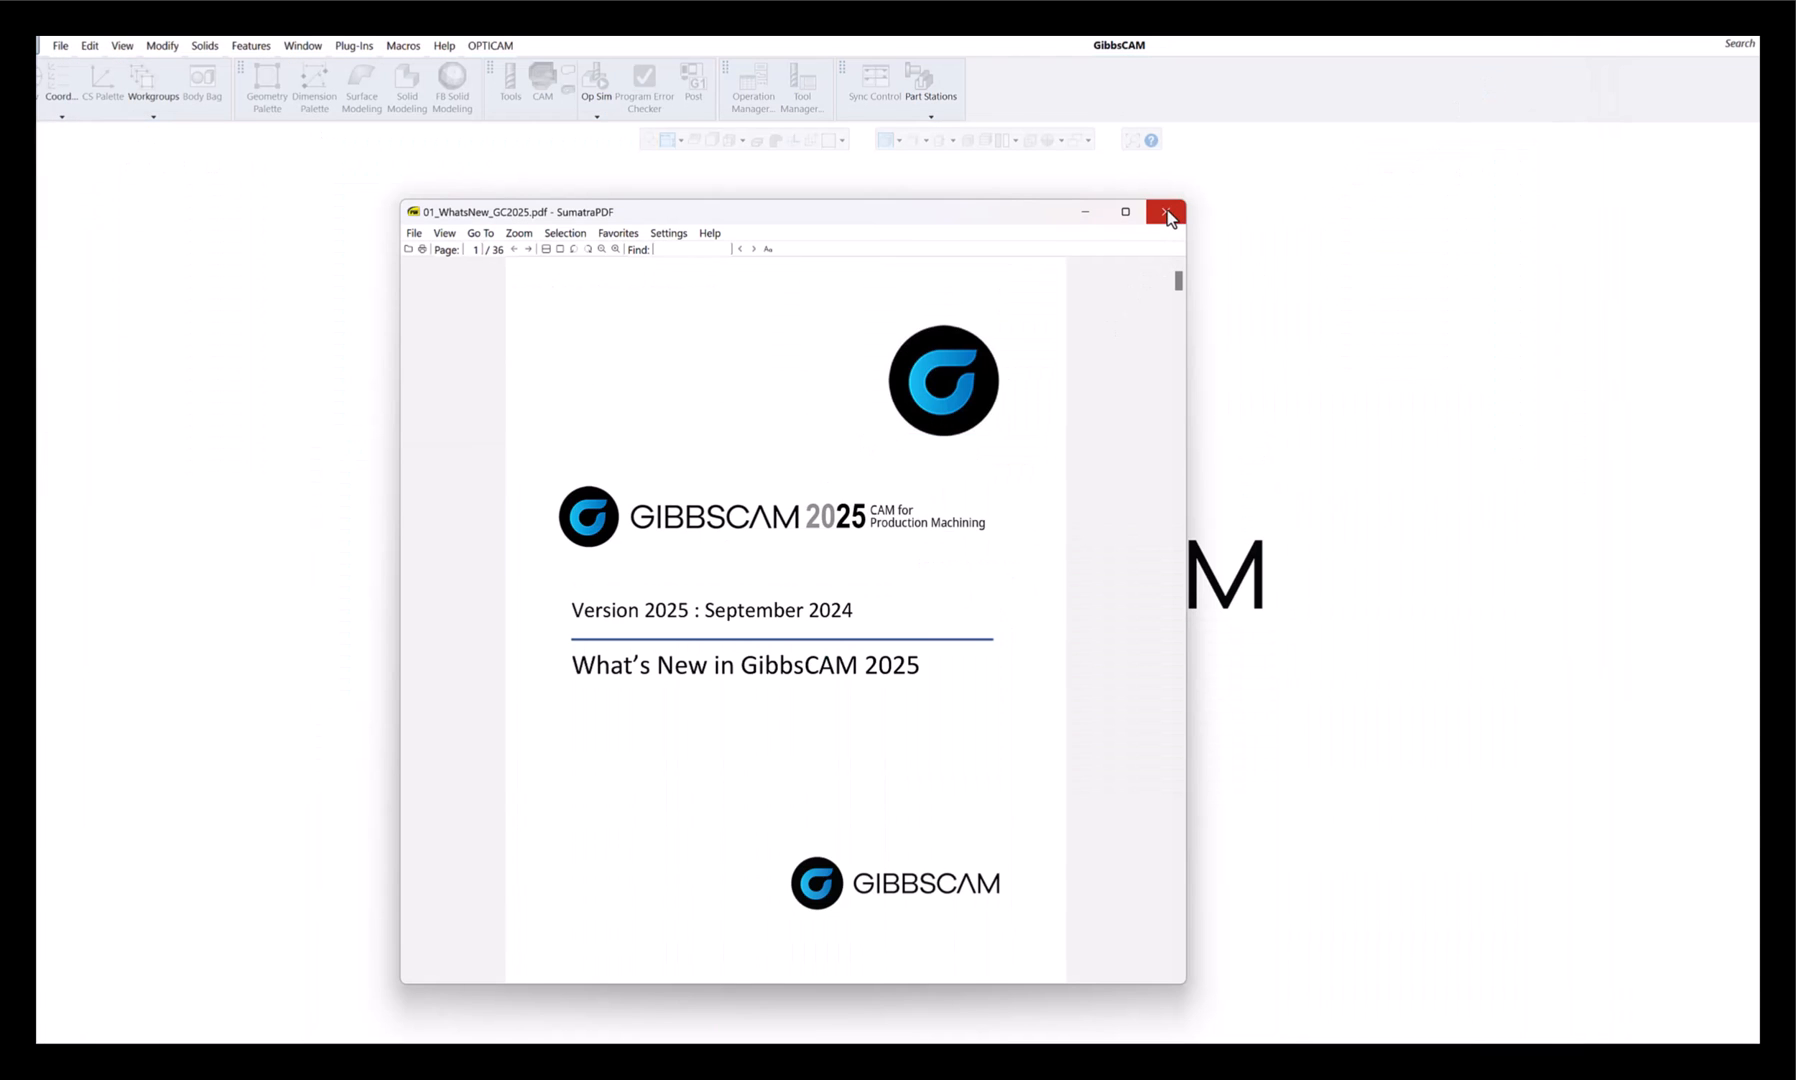
# Close the What's New PDF and bring up GibbsCAM's Help menu of online resources.
pyautogui.click(1166, 212)
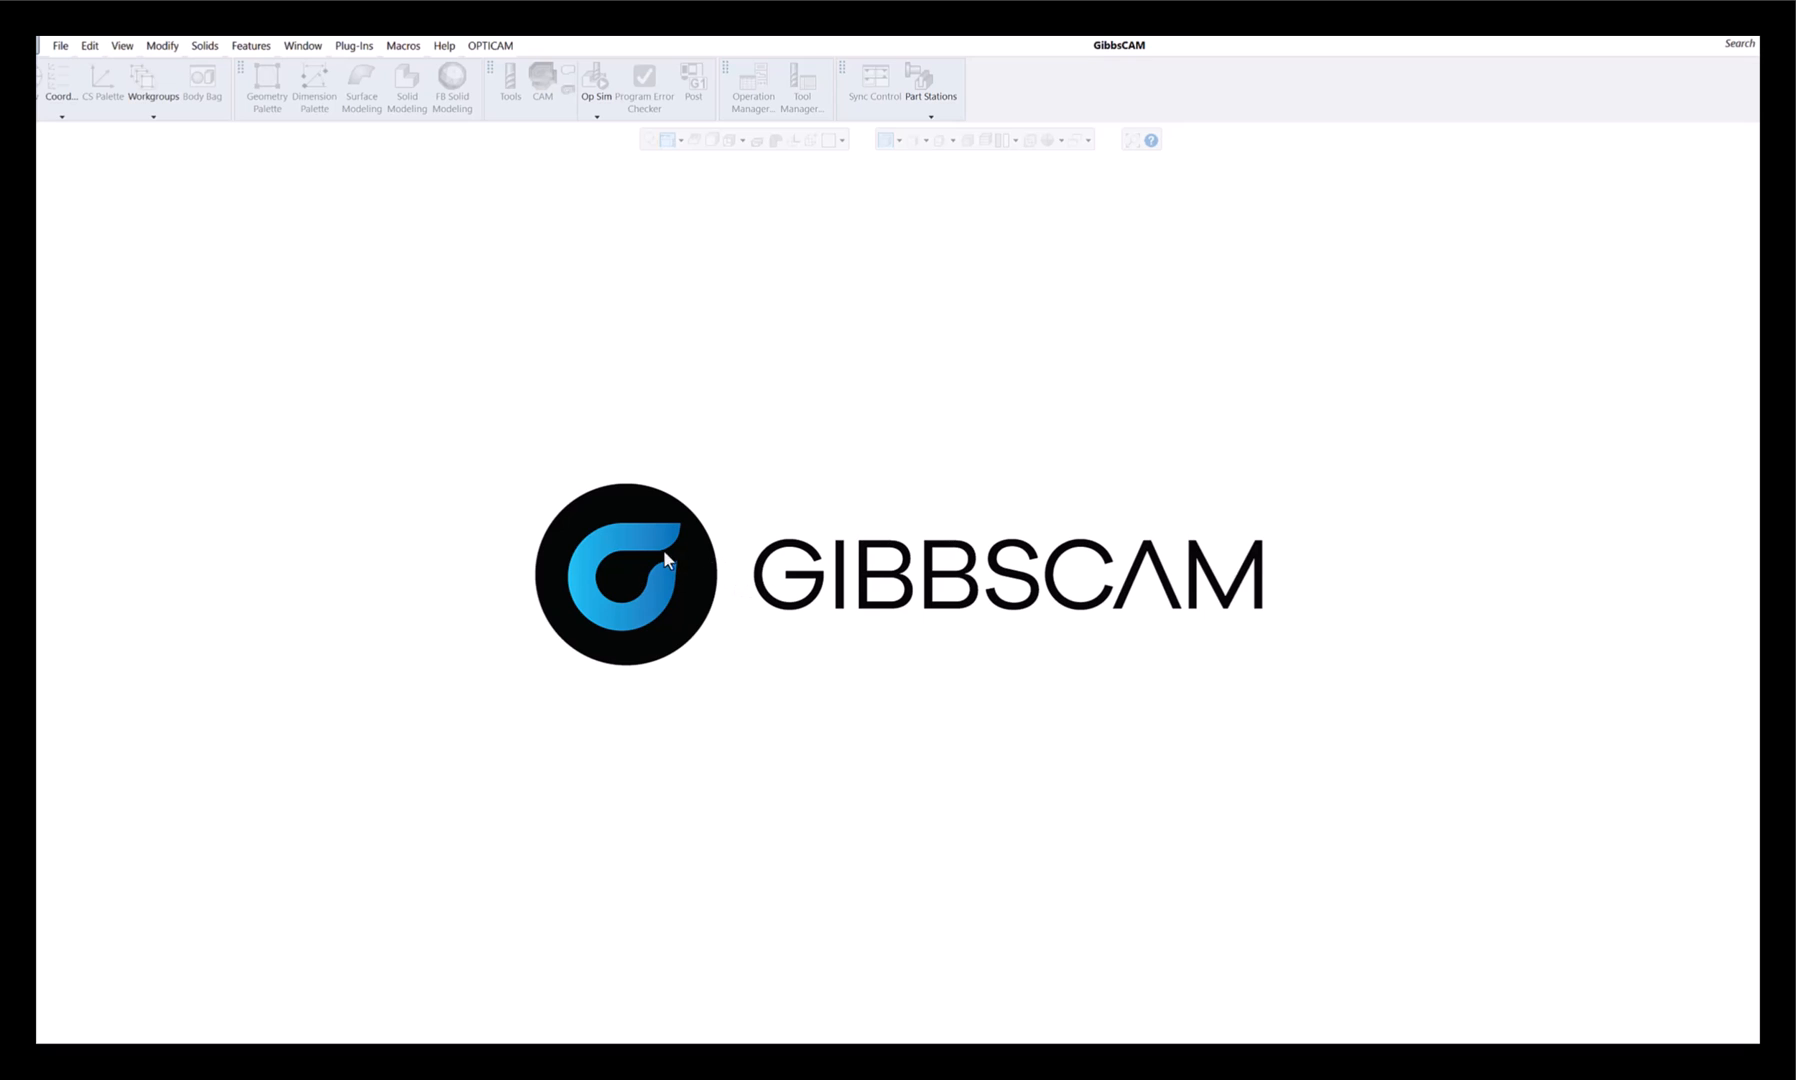
pyautogui.moveTo(766, 422)
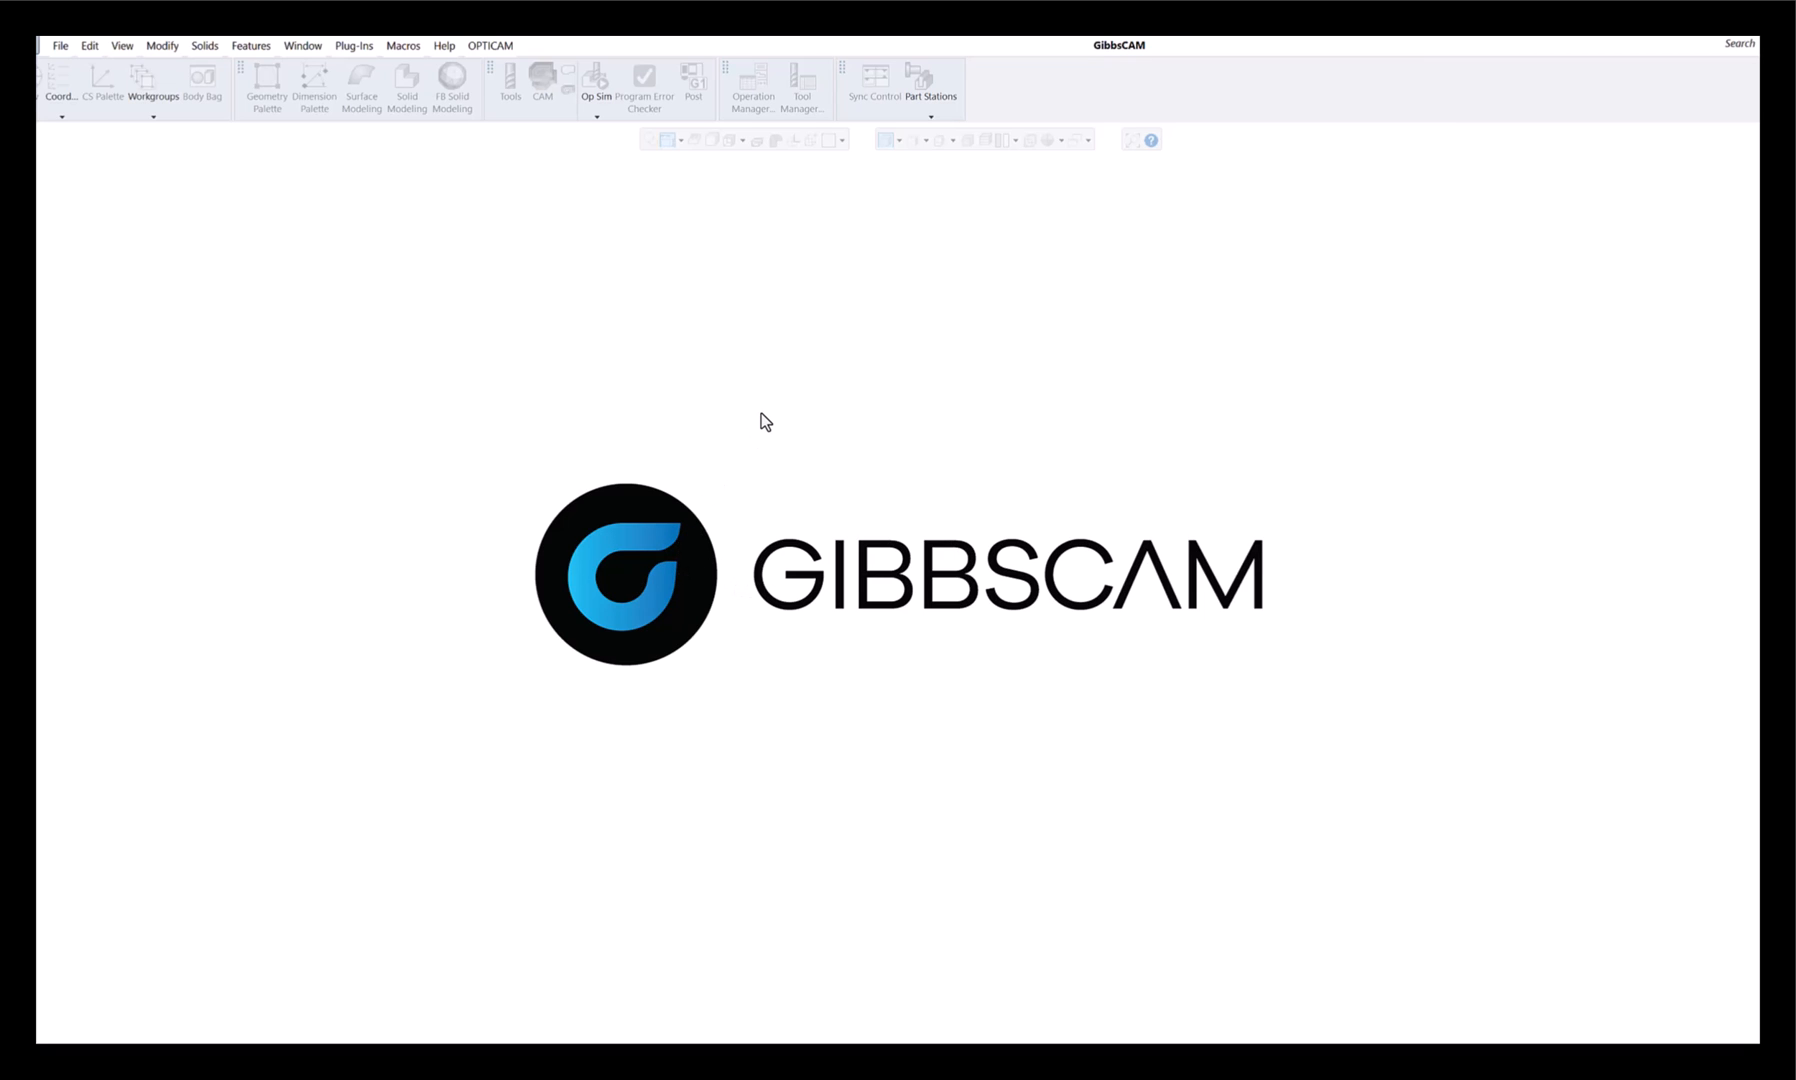
pyautogui.moveTo(576, 296)
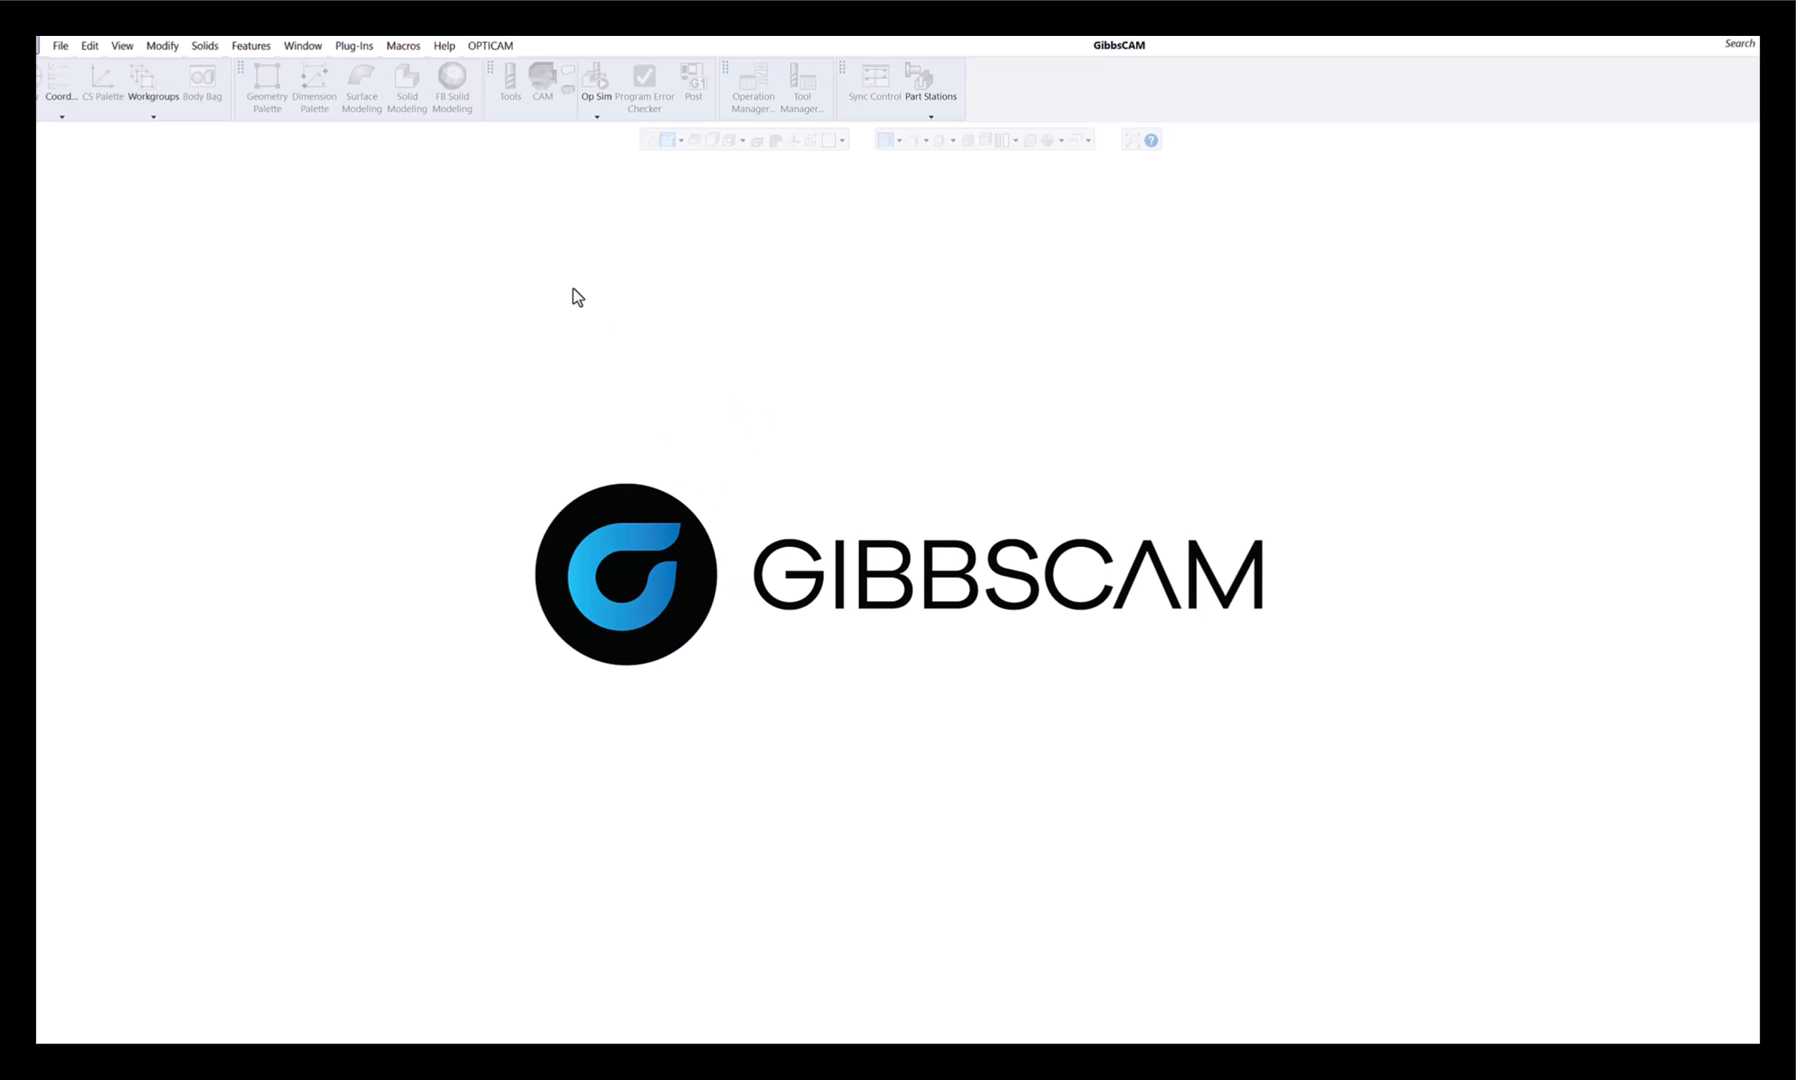
pyautogui.click(444, 46)
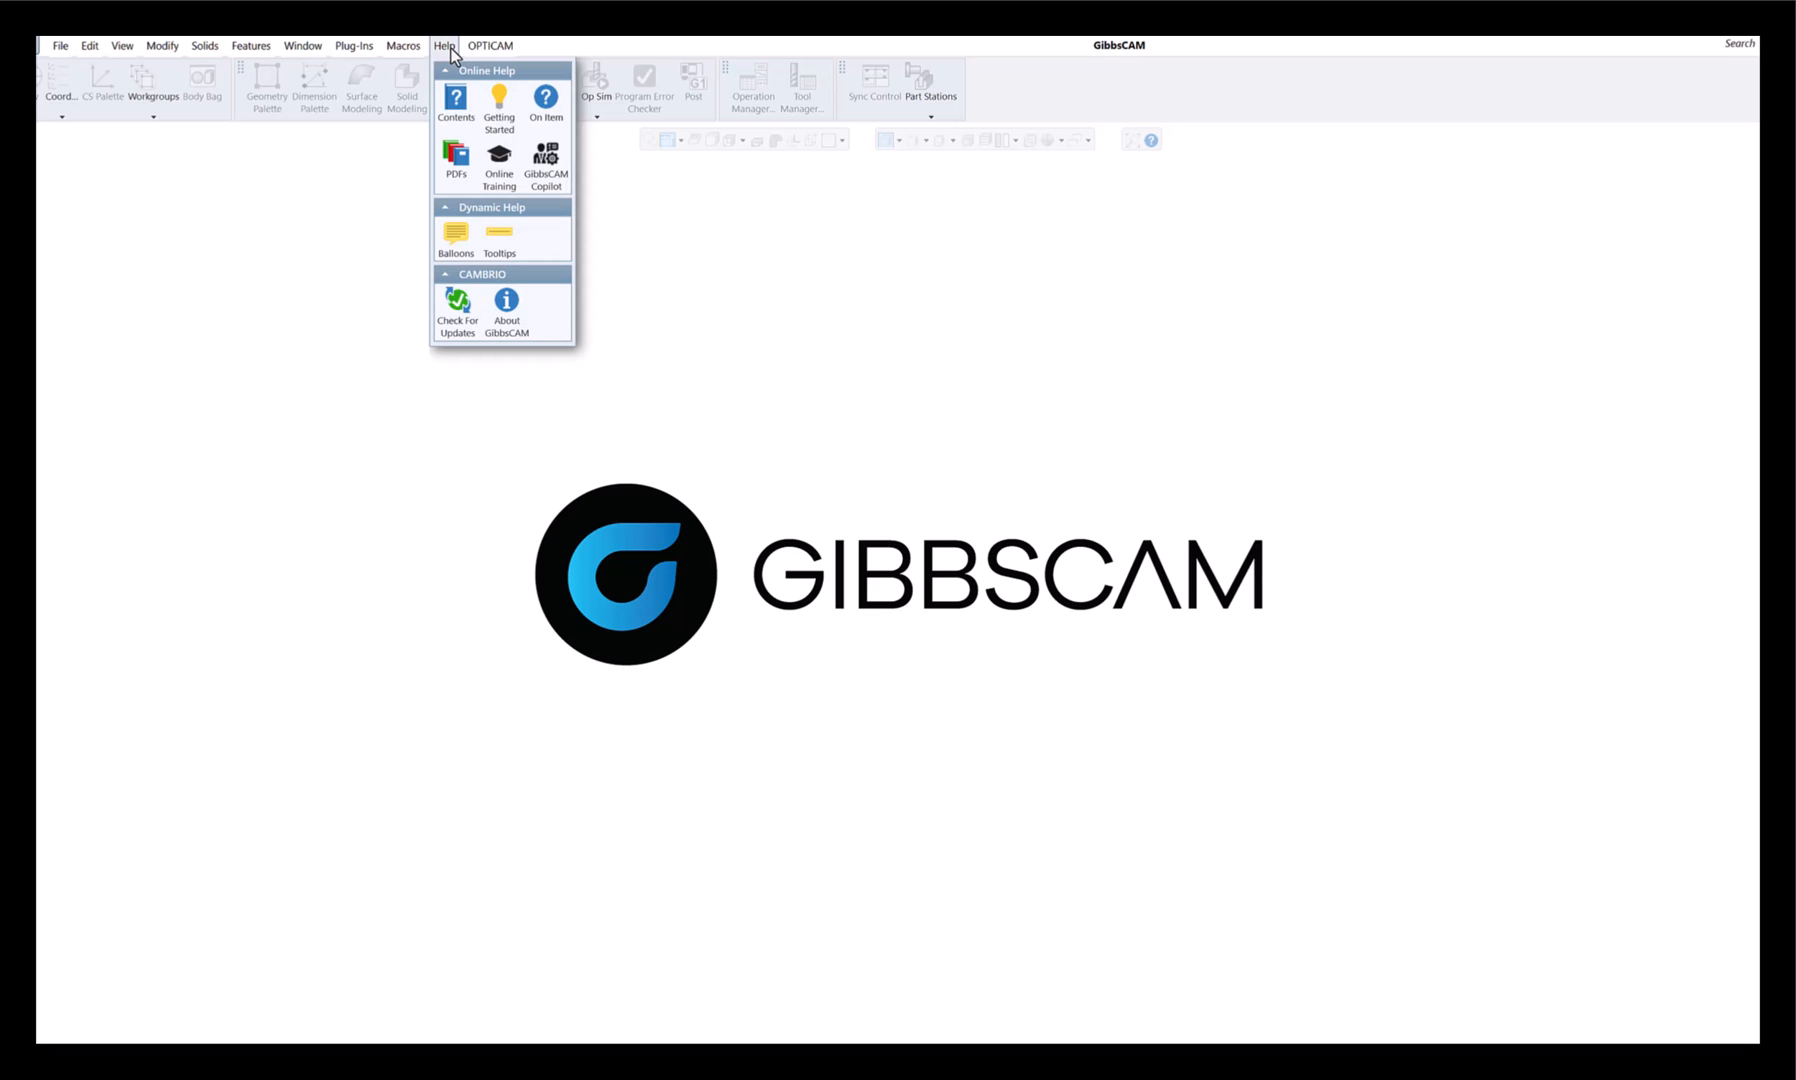
pyautogui.moveTo(546, 162)
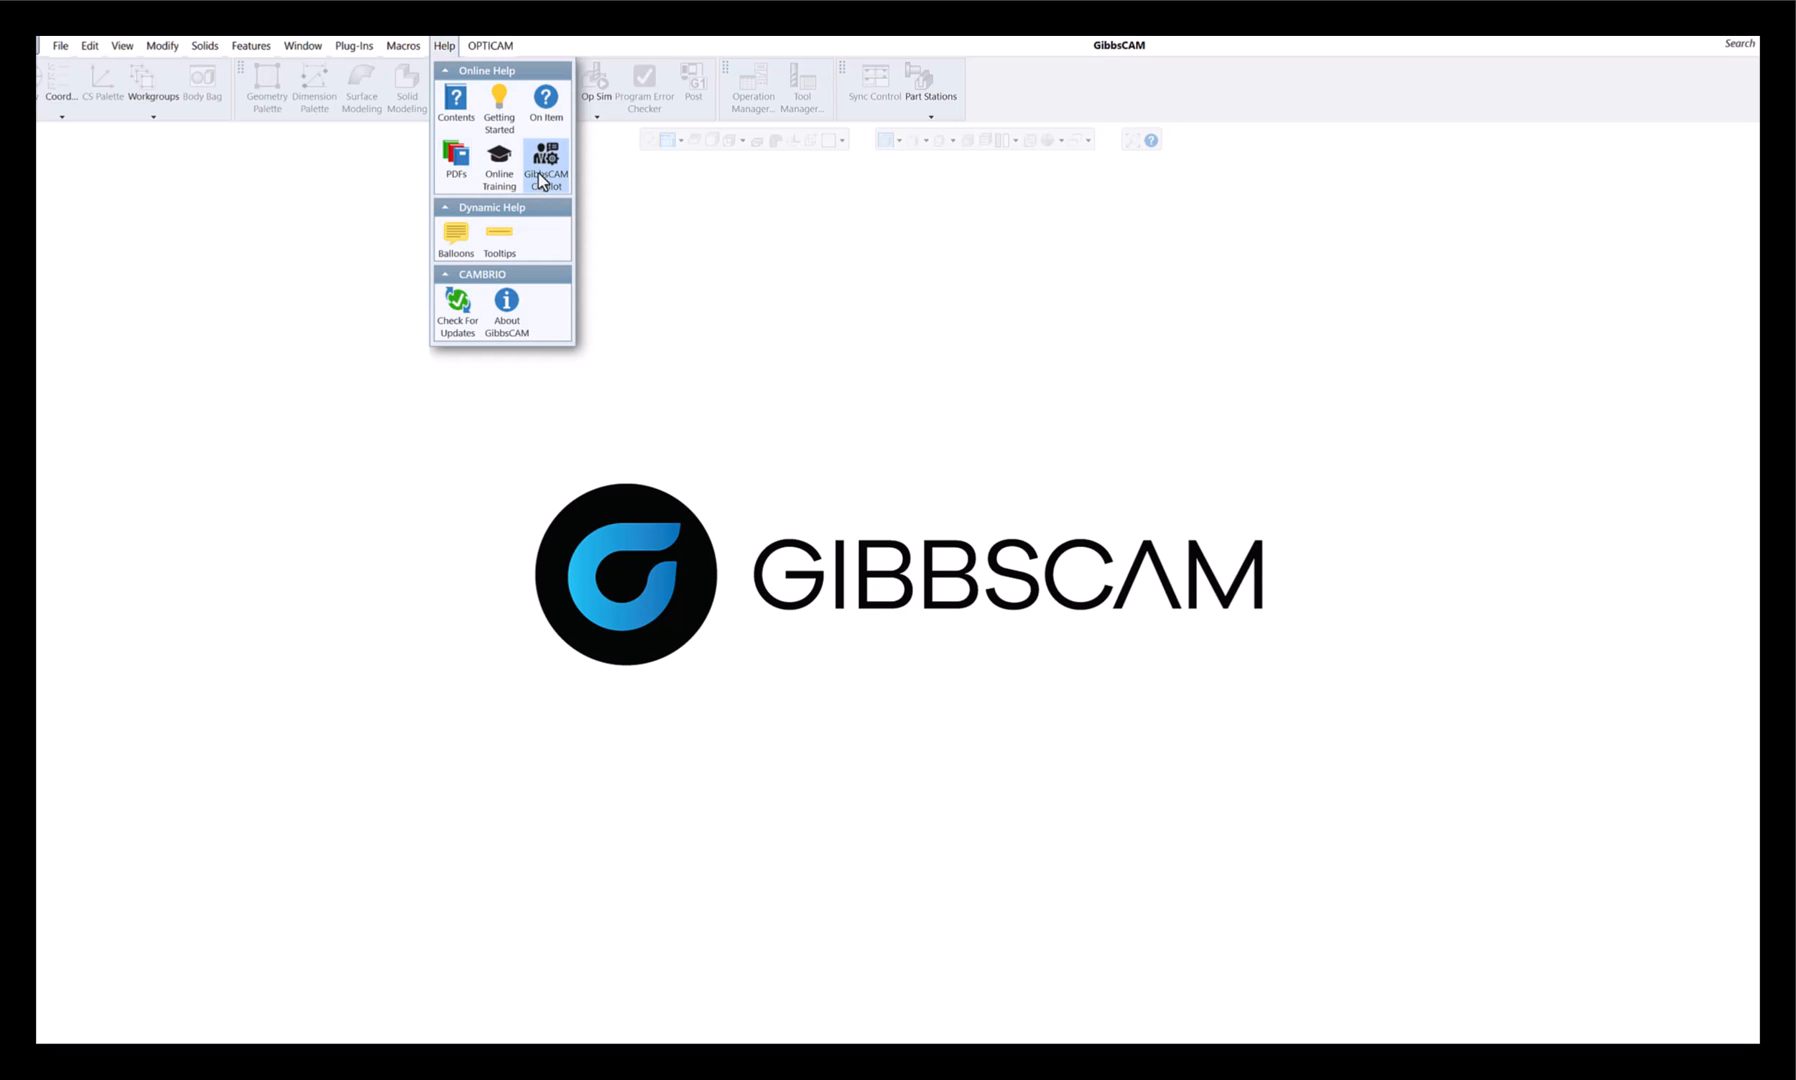
# Launch GibbsCAM Copilot and ask it 'open a solidworks part'.
pyautogui.click(546, 160)
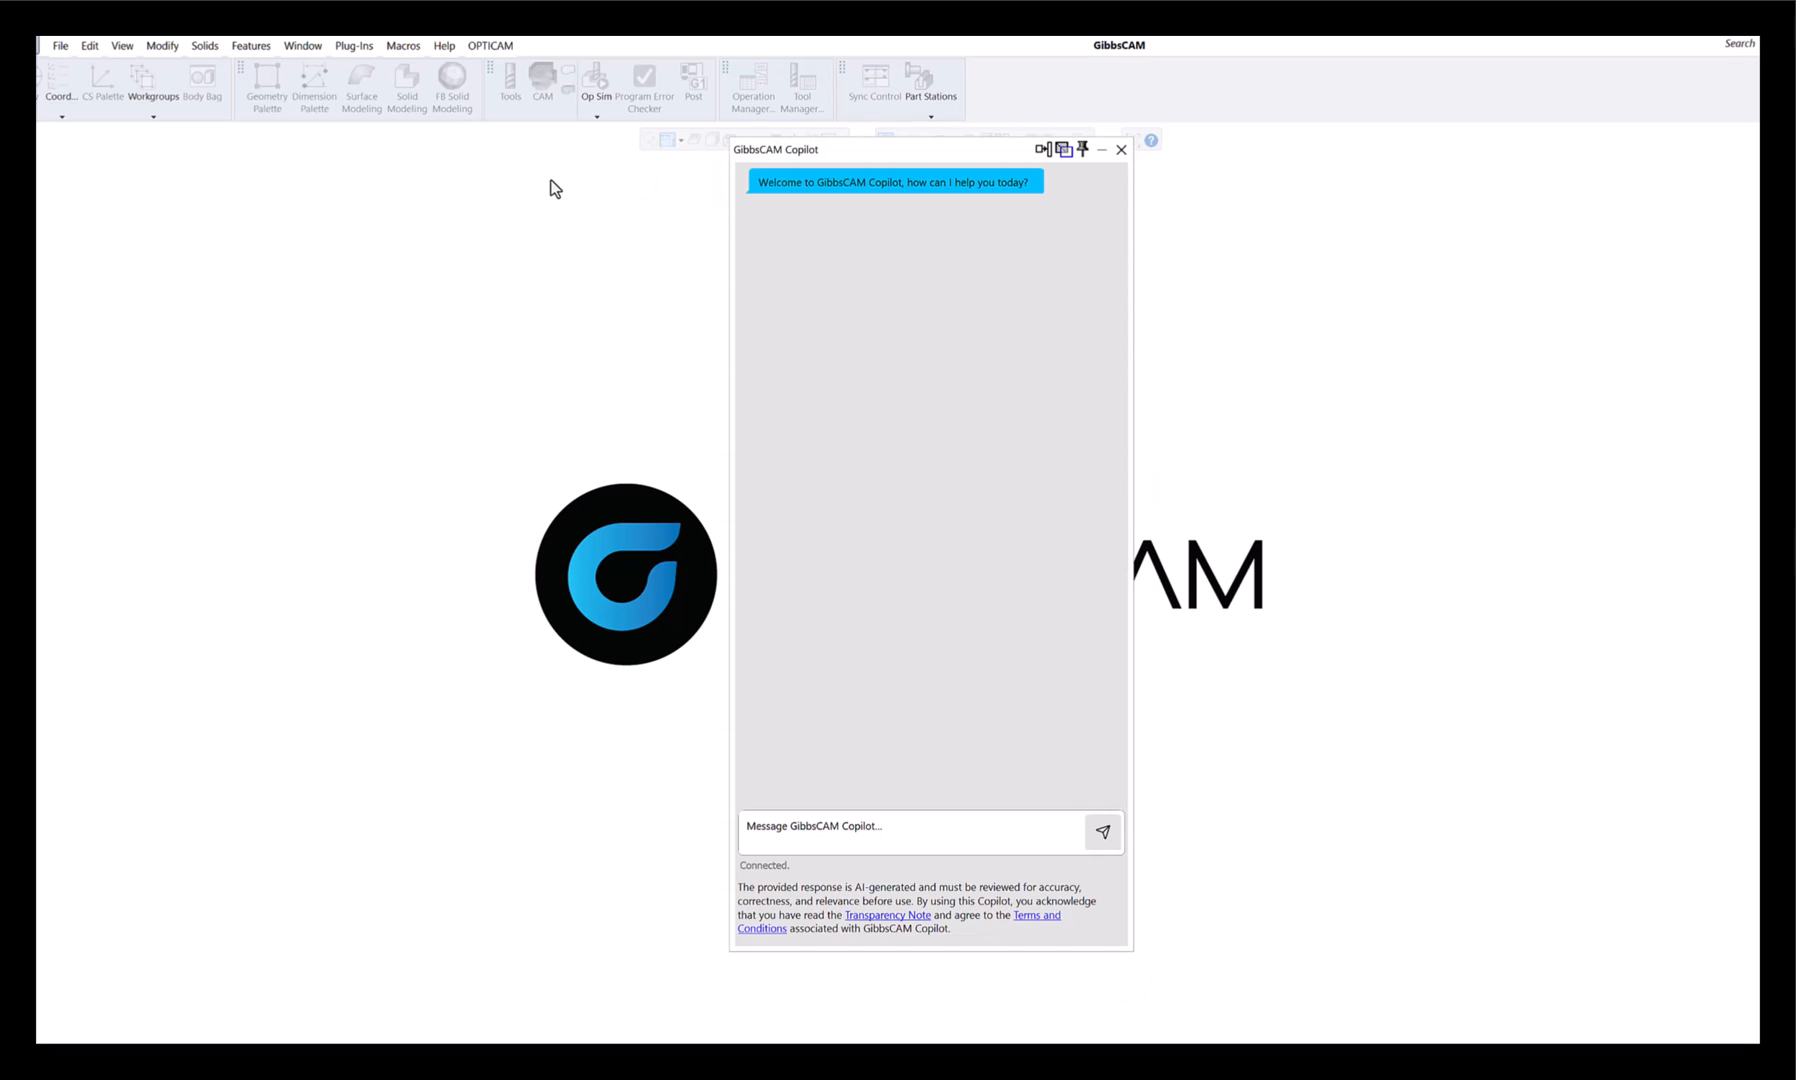
pyautogui.moveTo(956, 530)
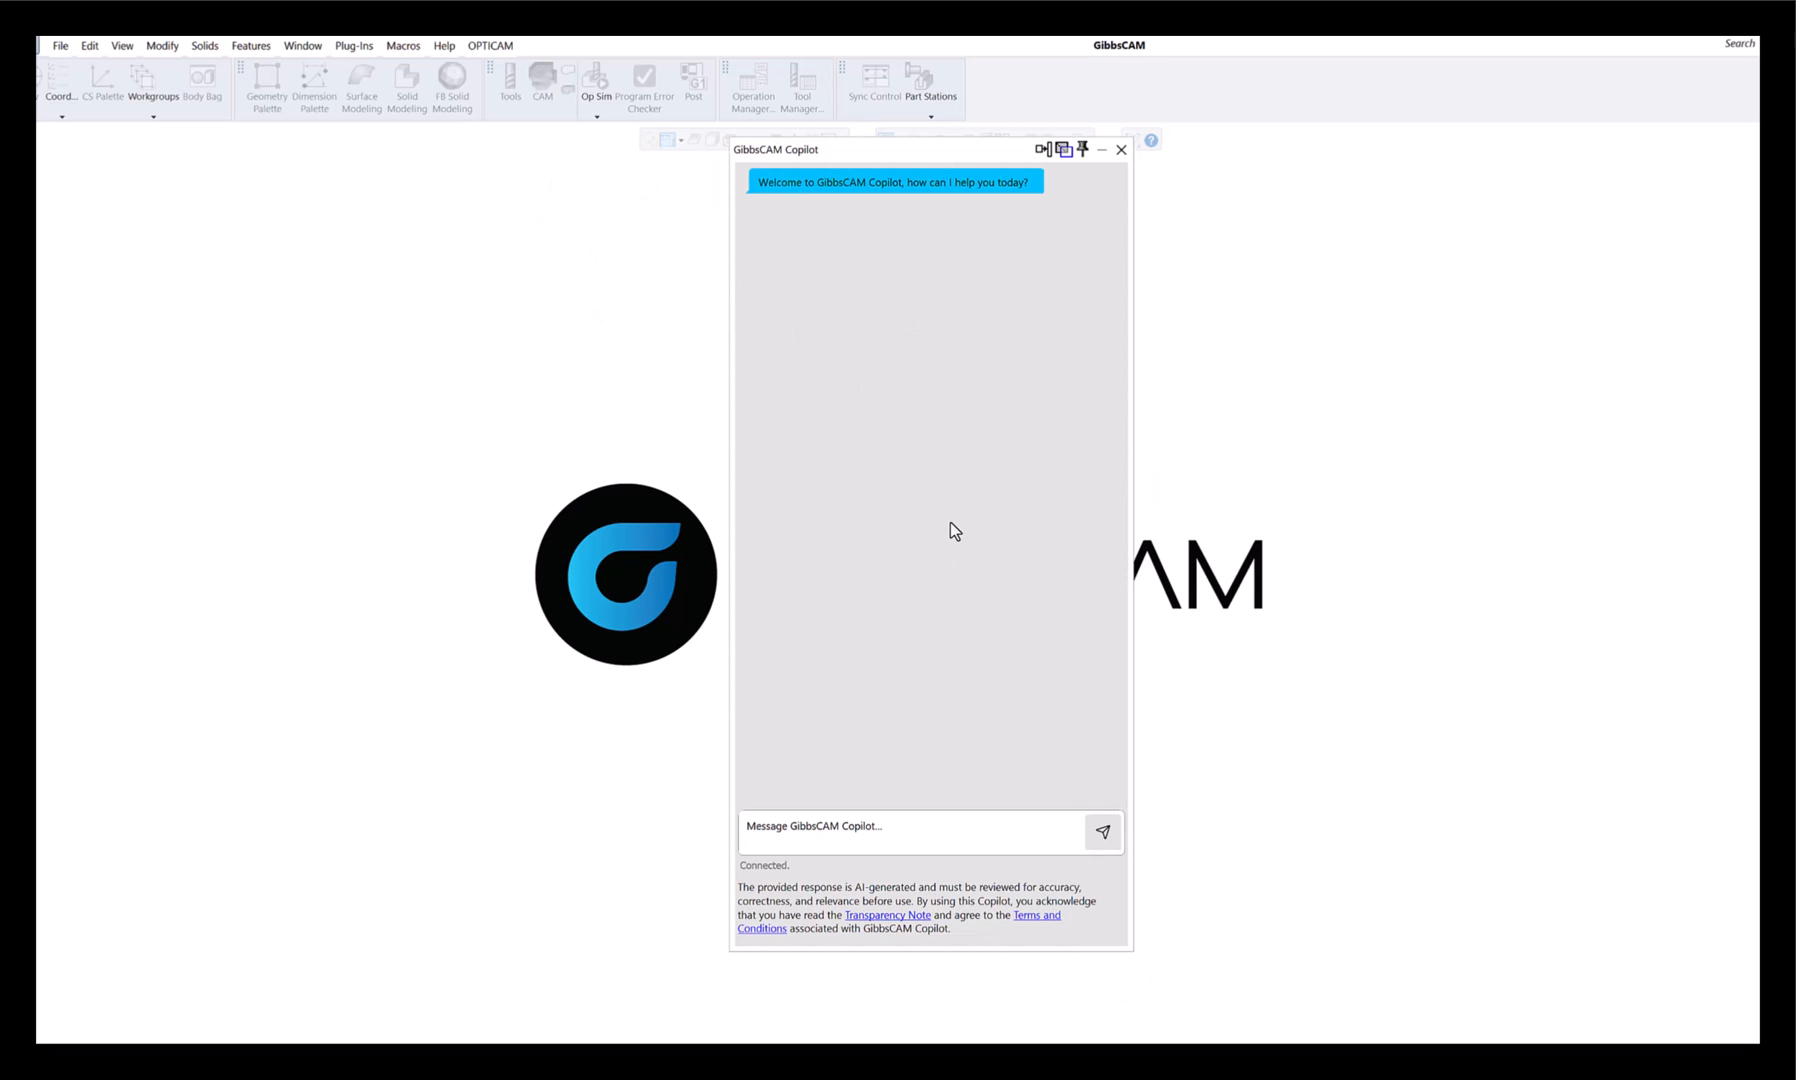
pyautogui.moveTo(854, 826)
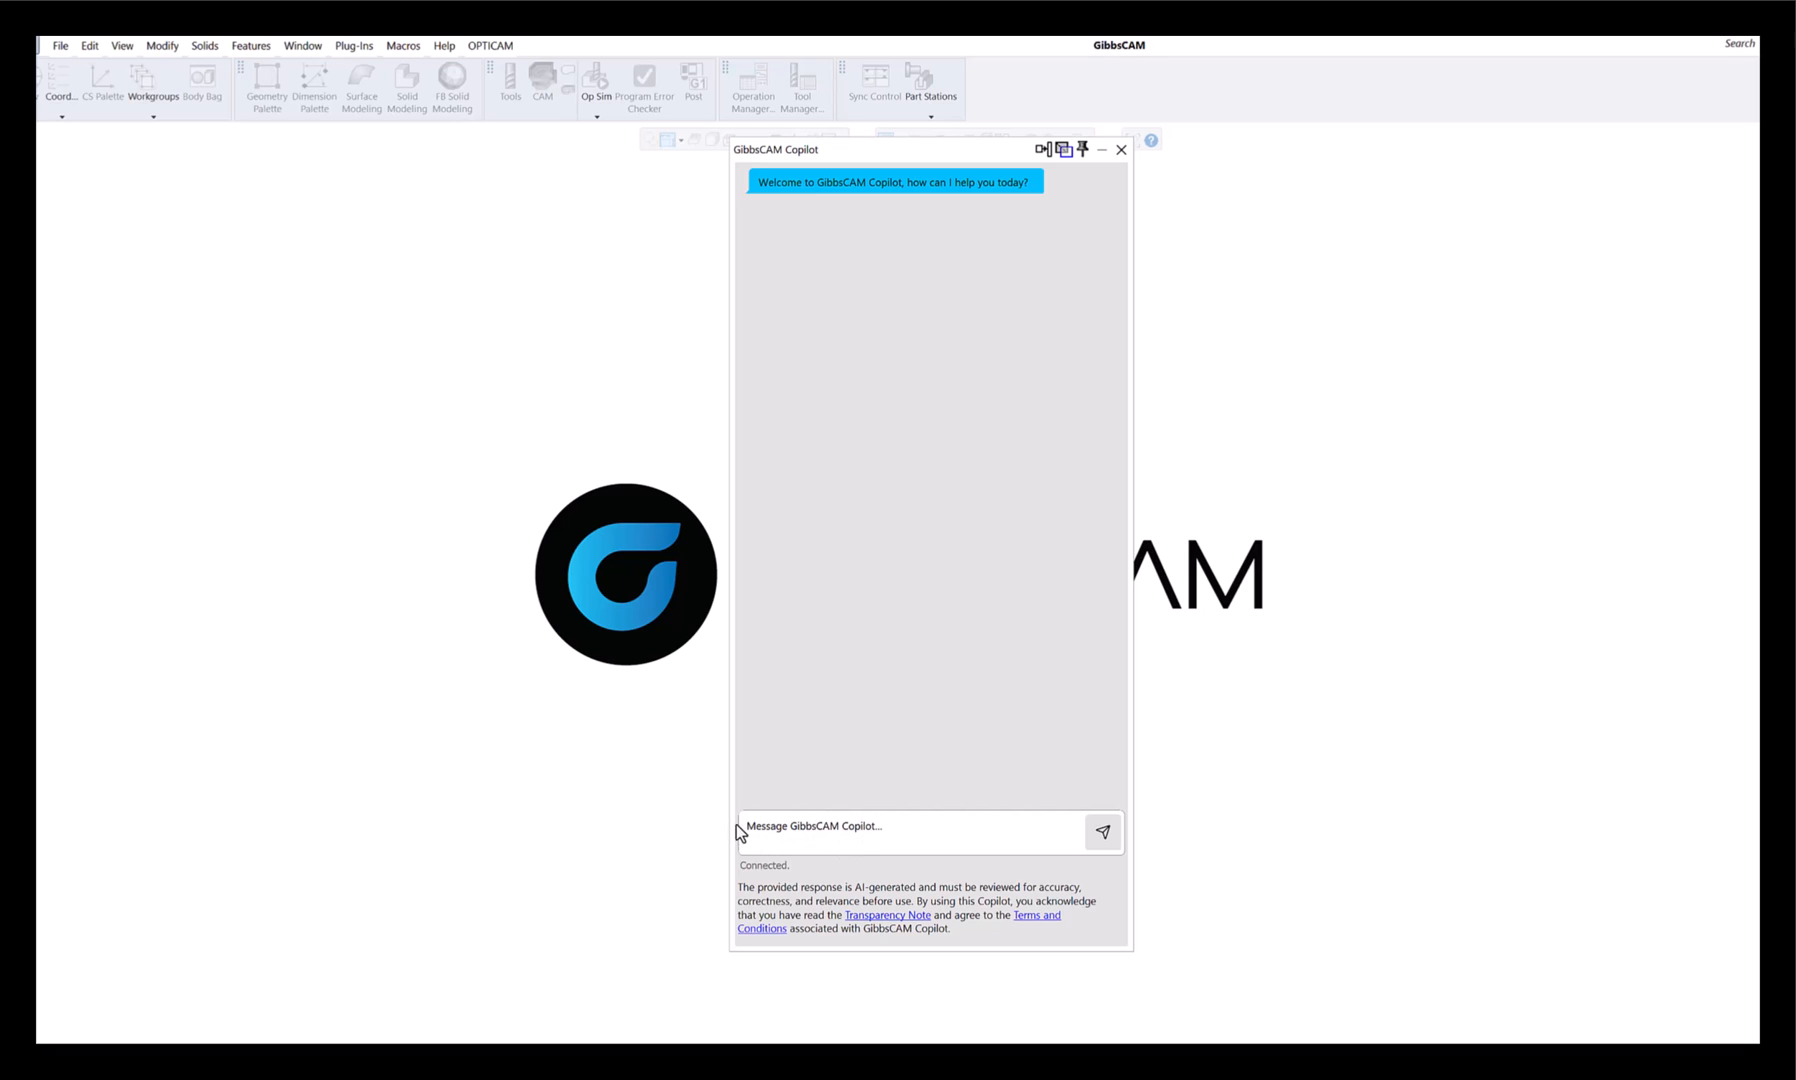
pyautogui.moveTo(708, 810)
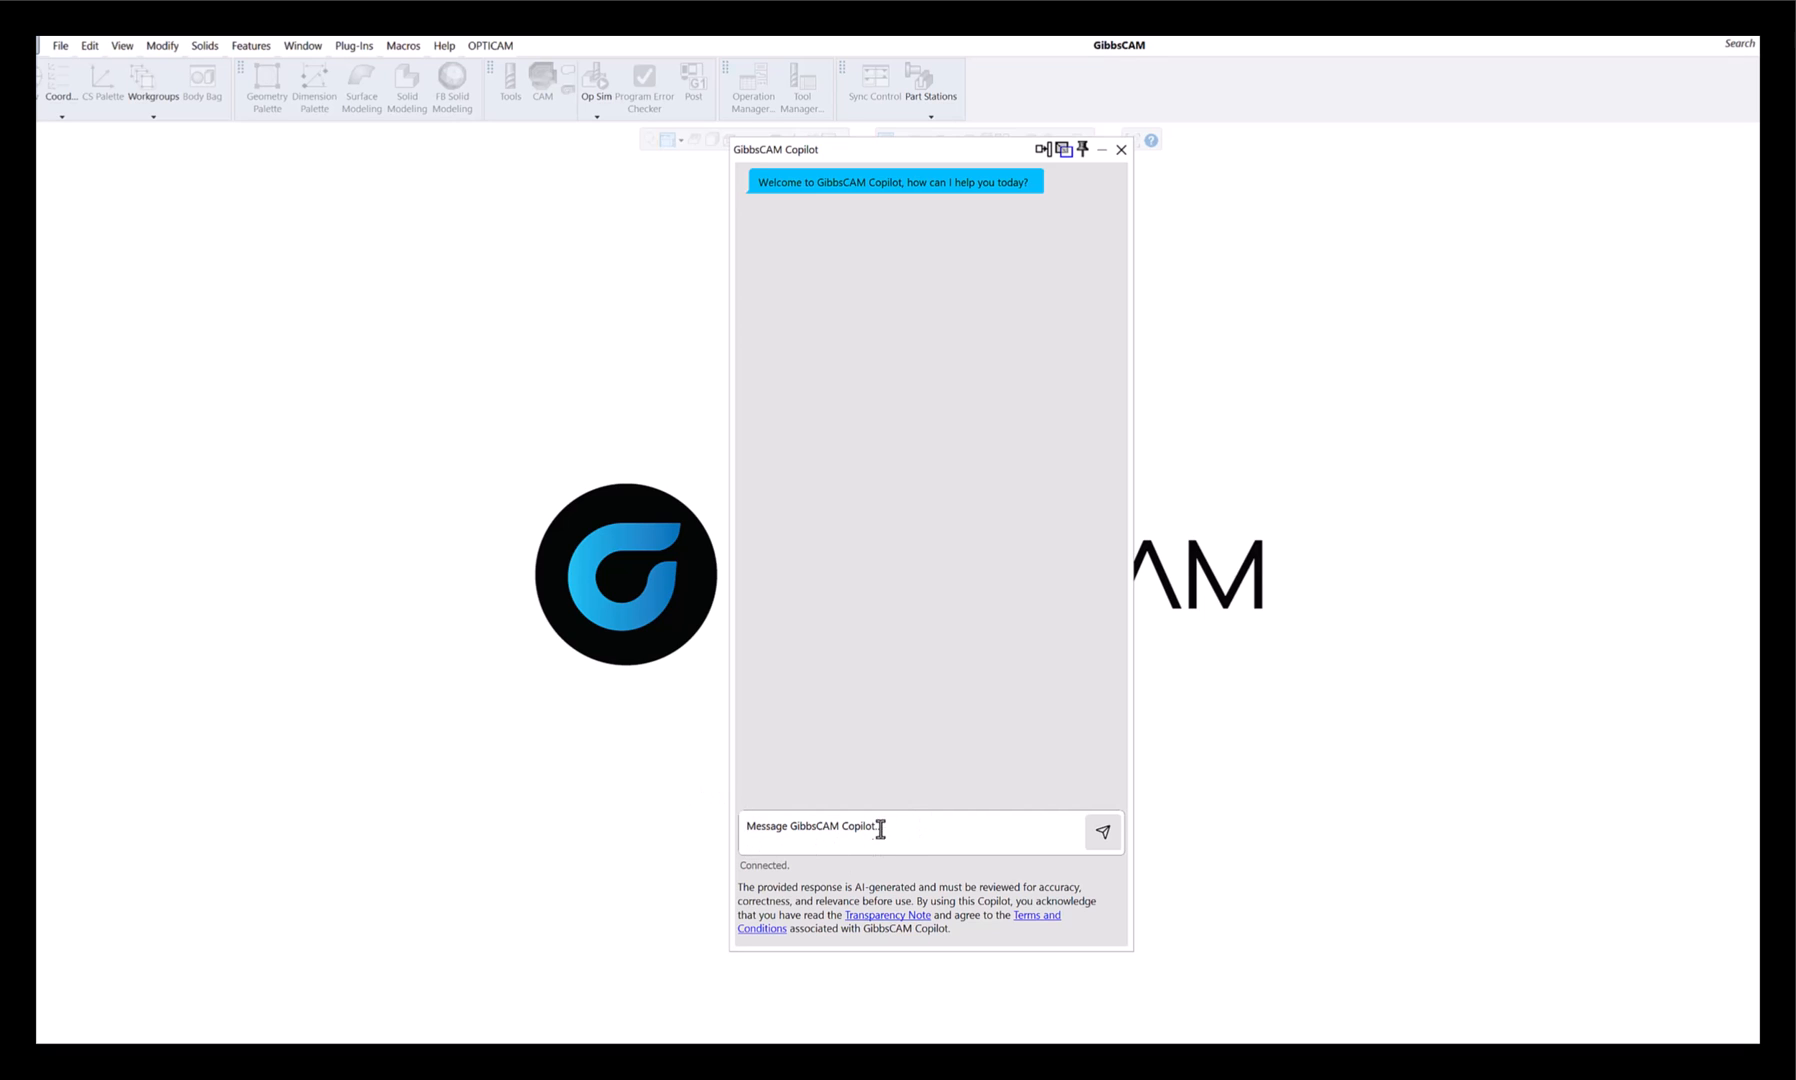
pyautogui.click(894, 828)
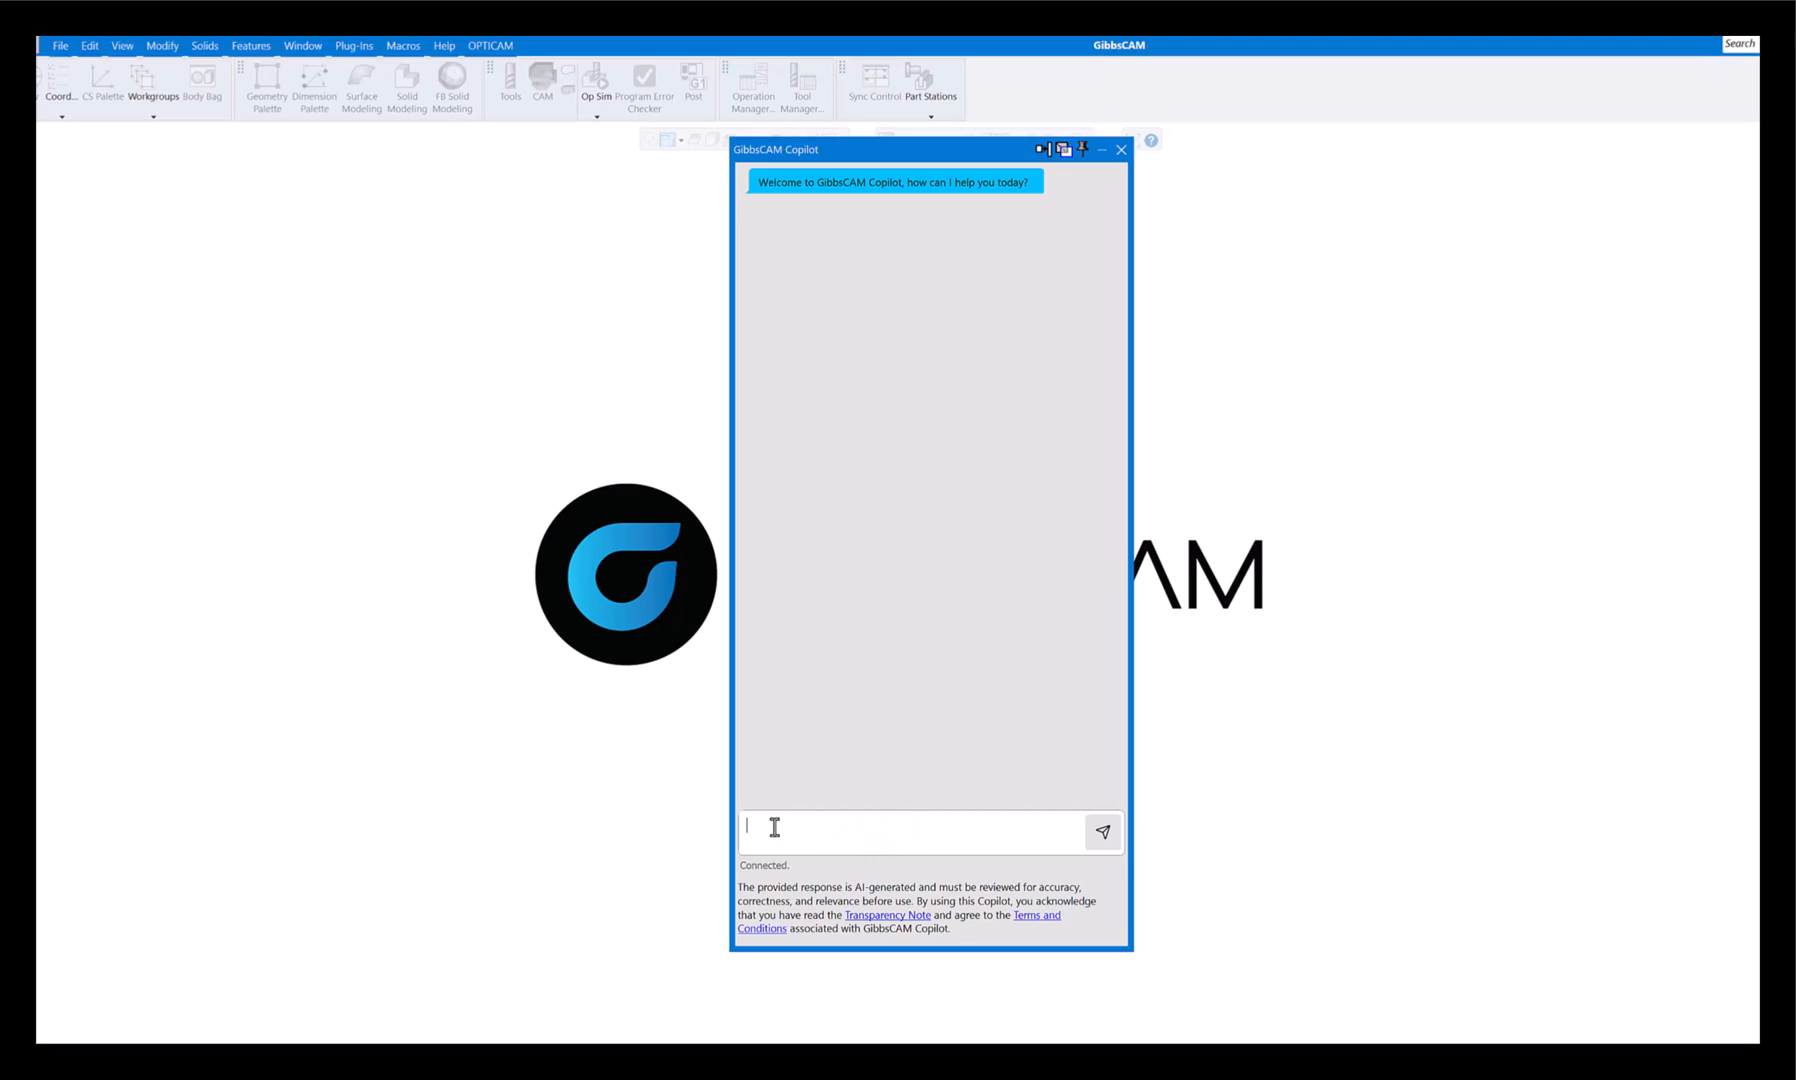
pyautogui.moveTo(704, 834)
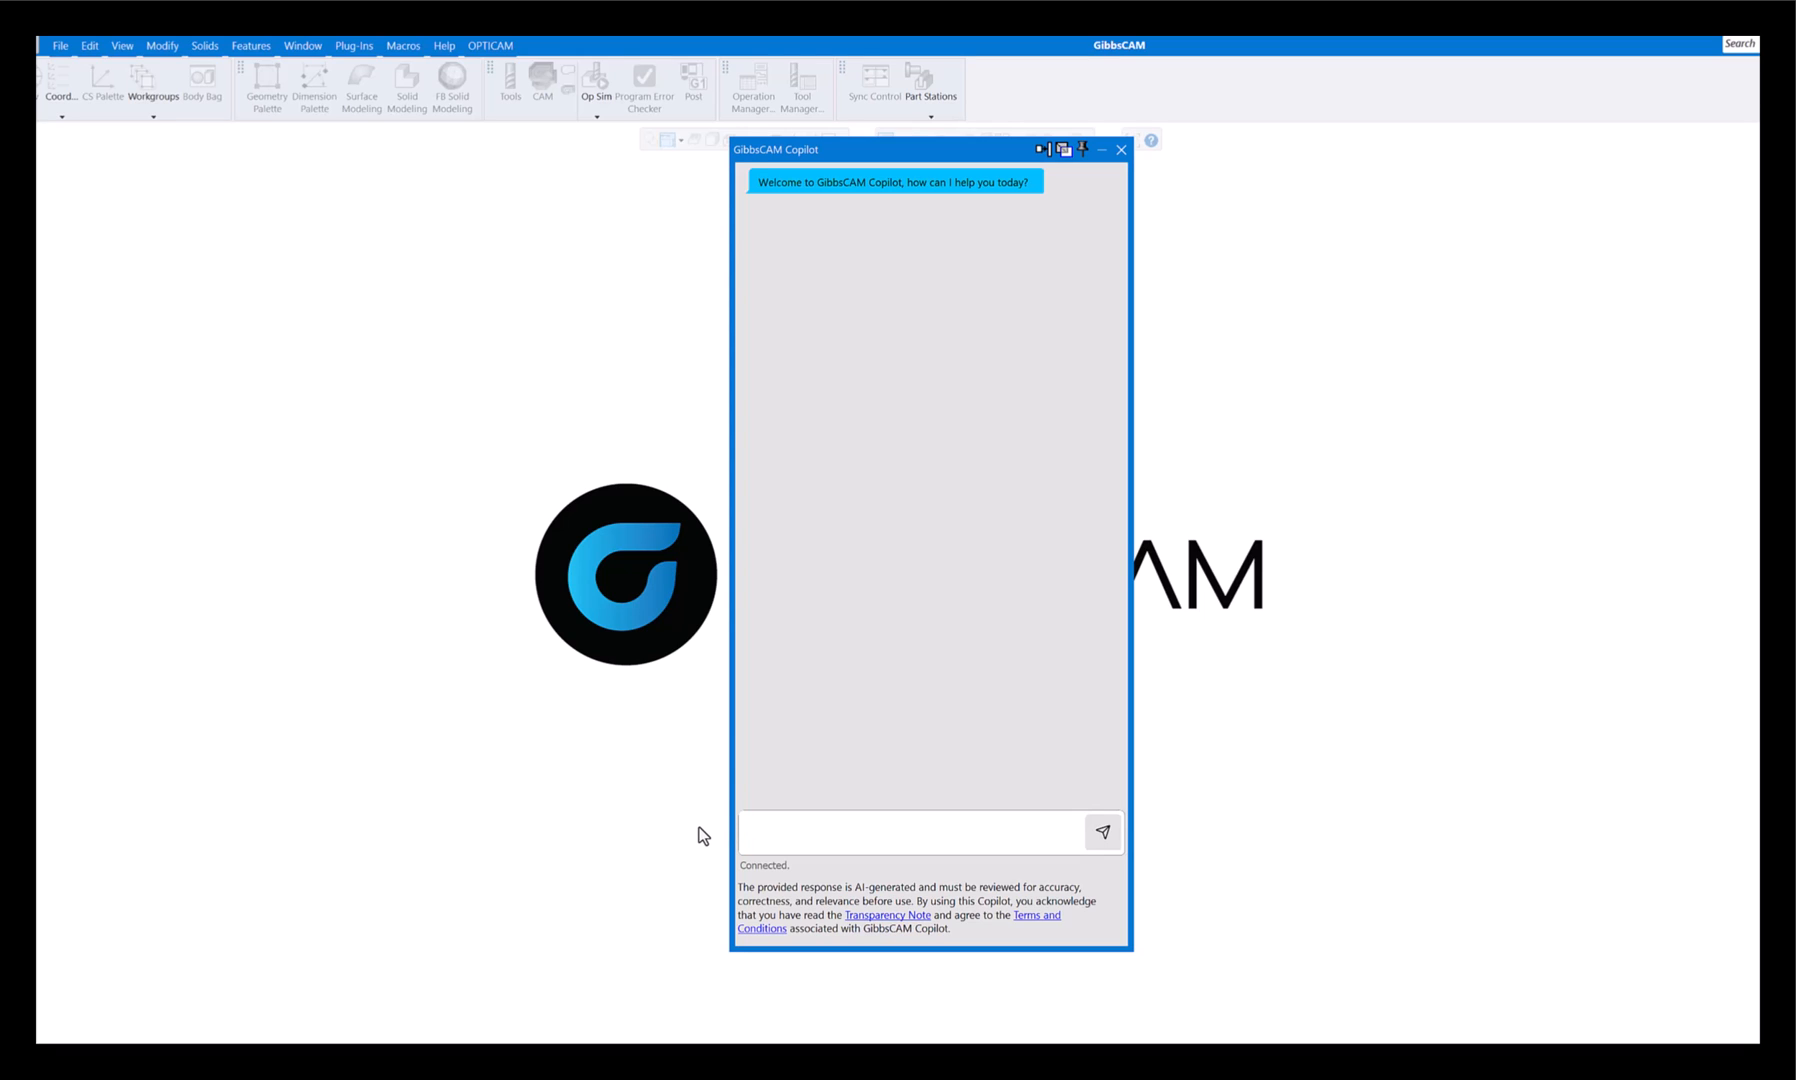
pyautogui.write('open a solidworks')
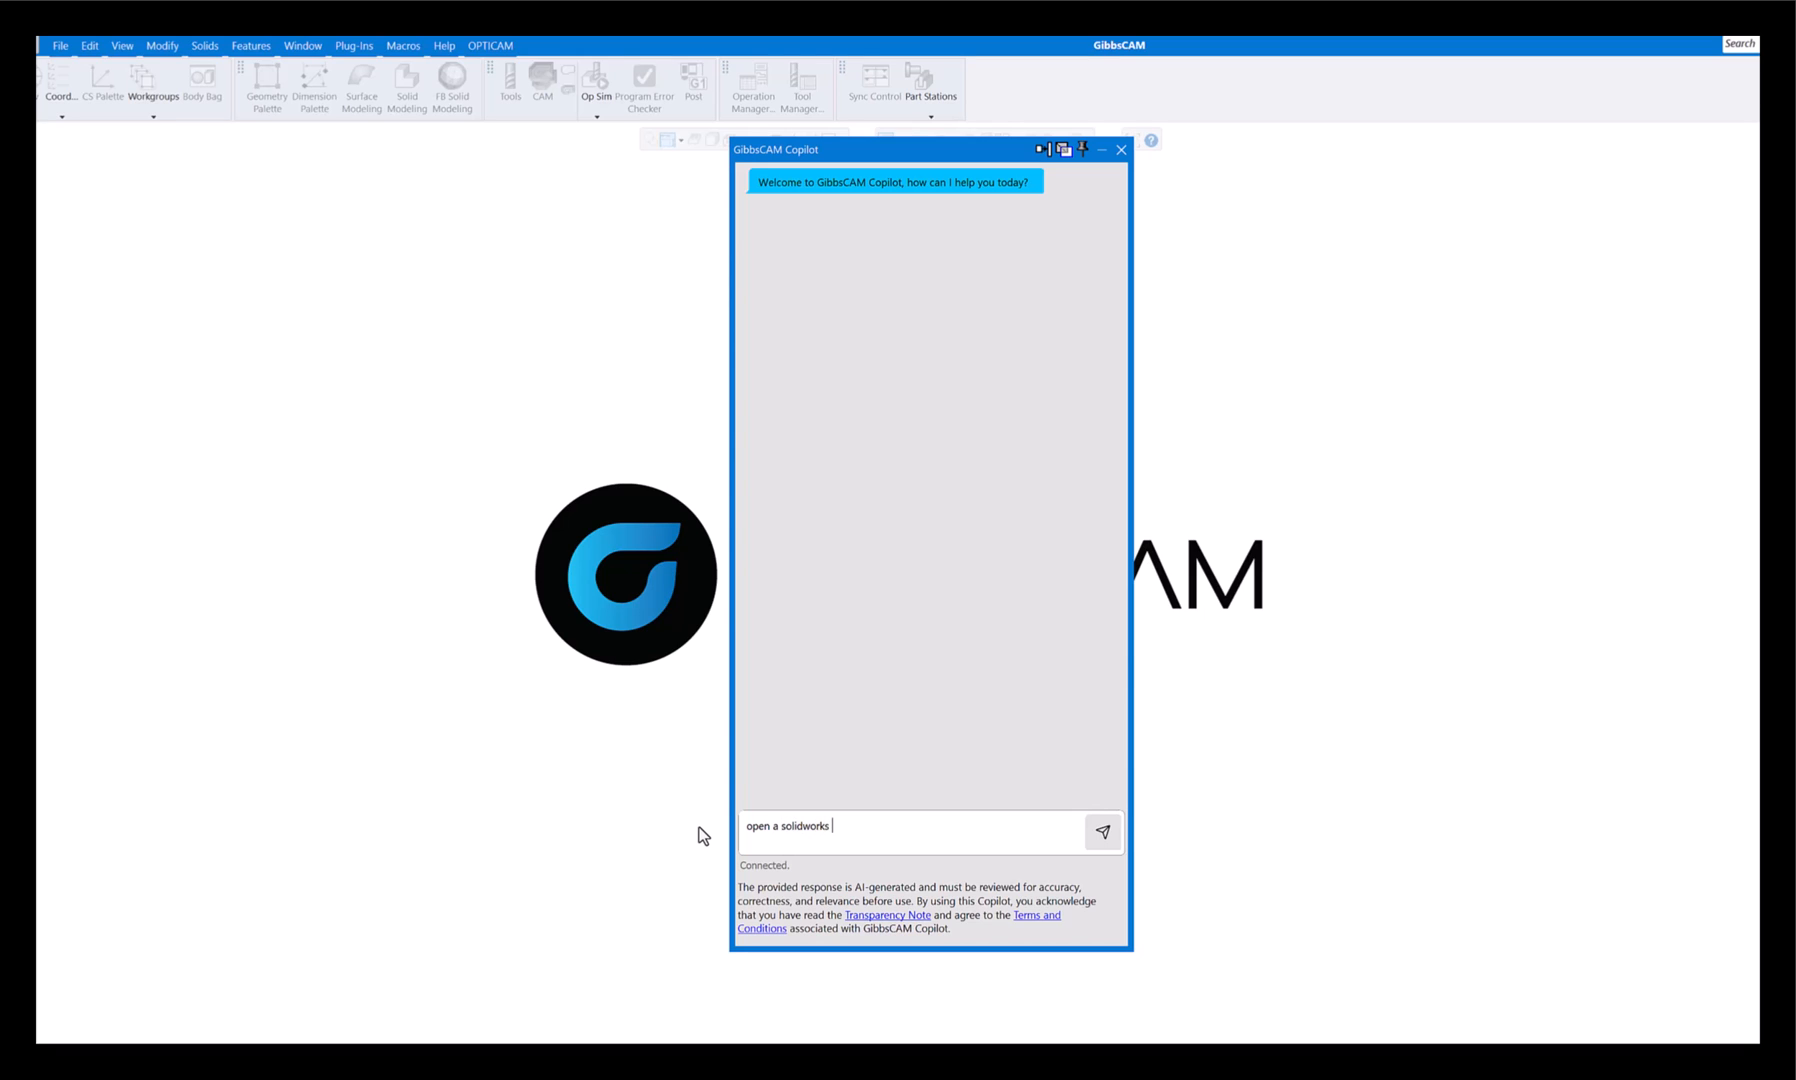
pyautogui.write('part')
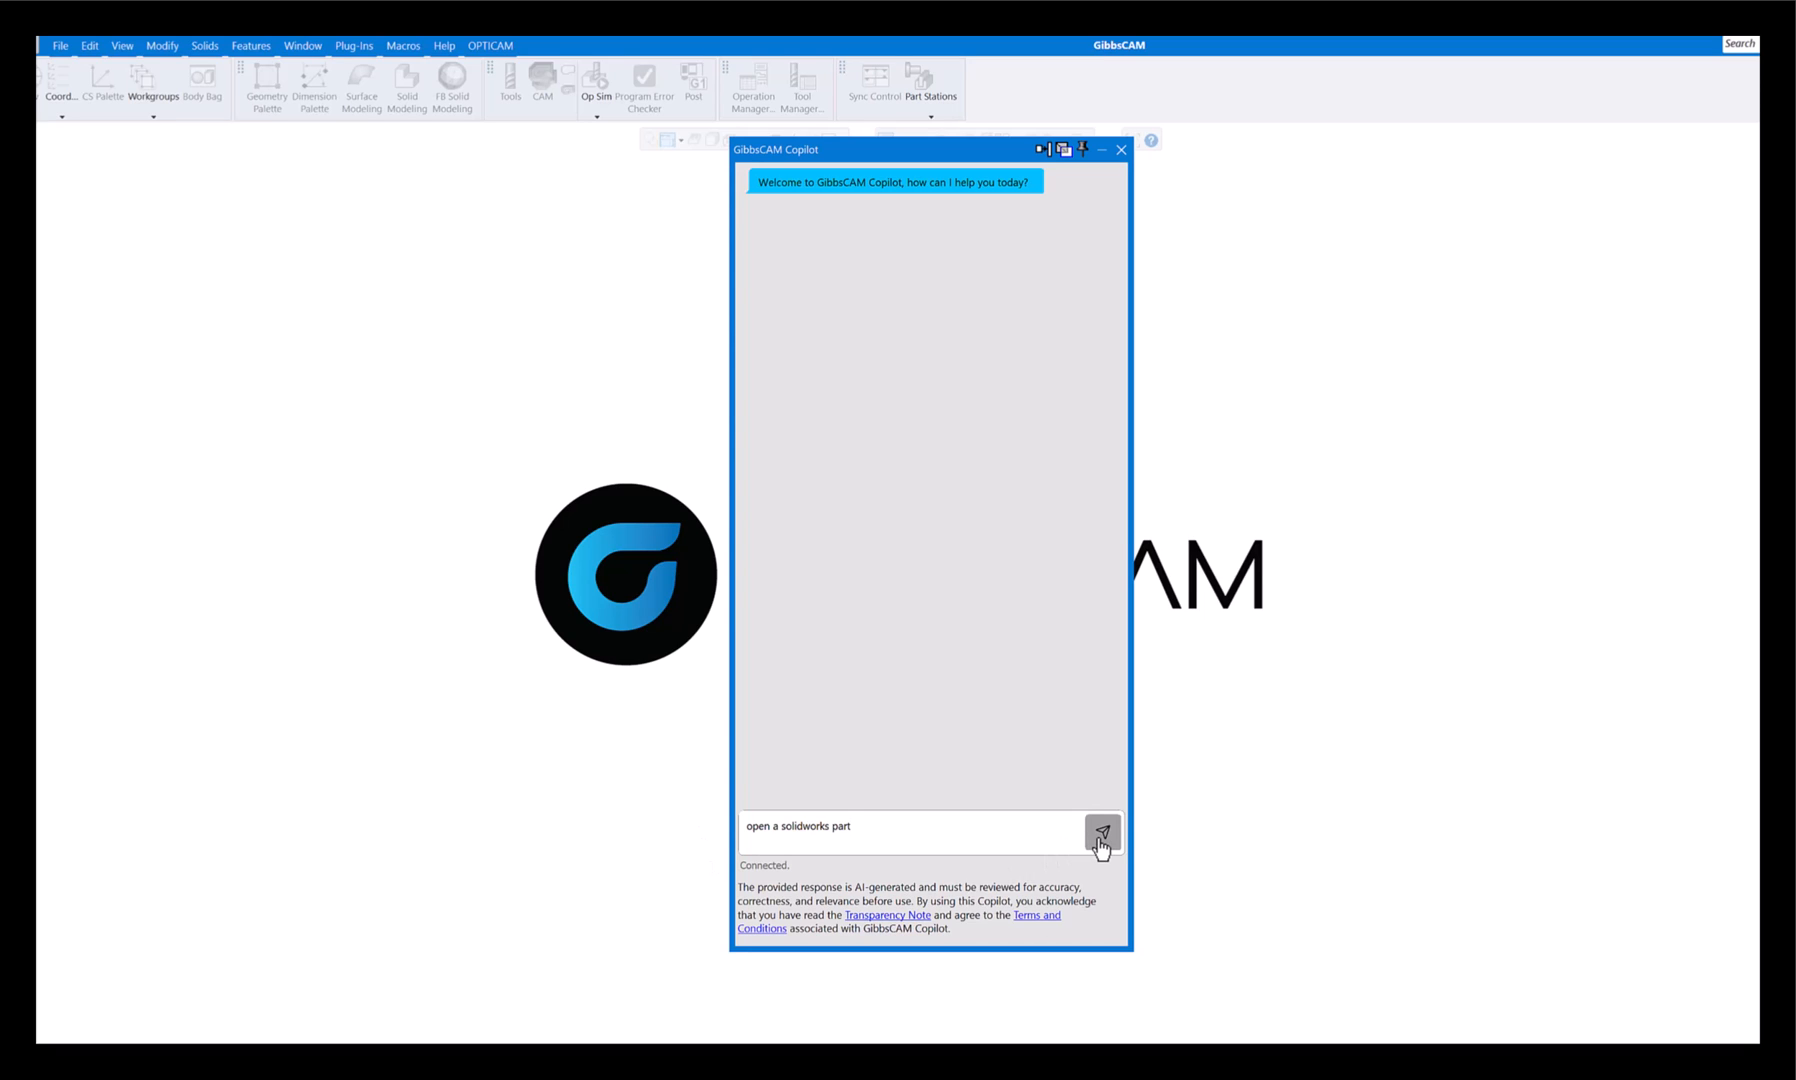
pyautogui.click(1100, 832)
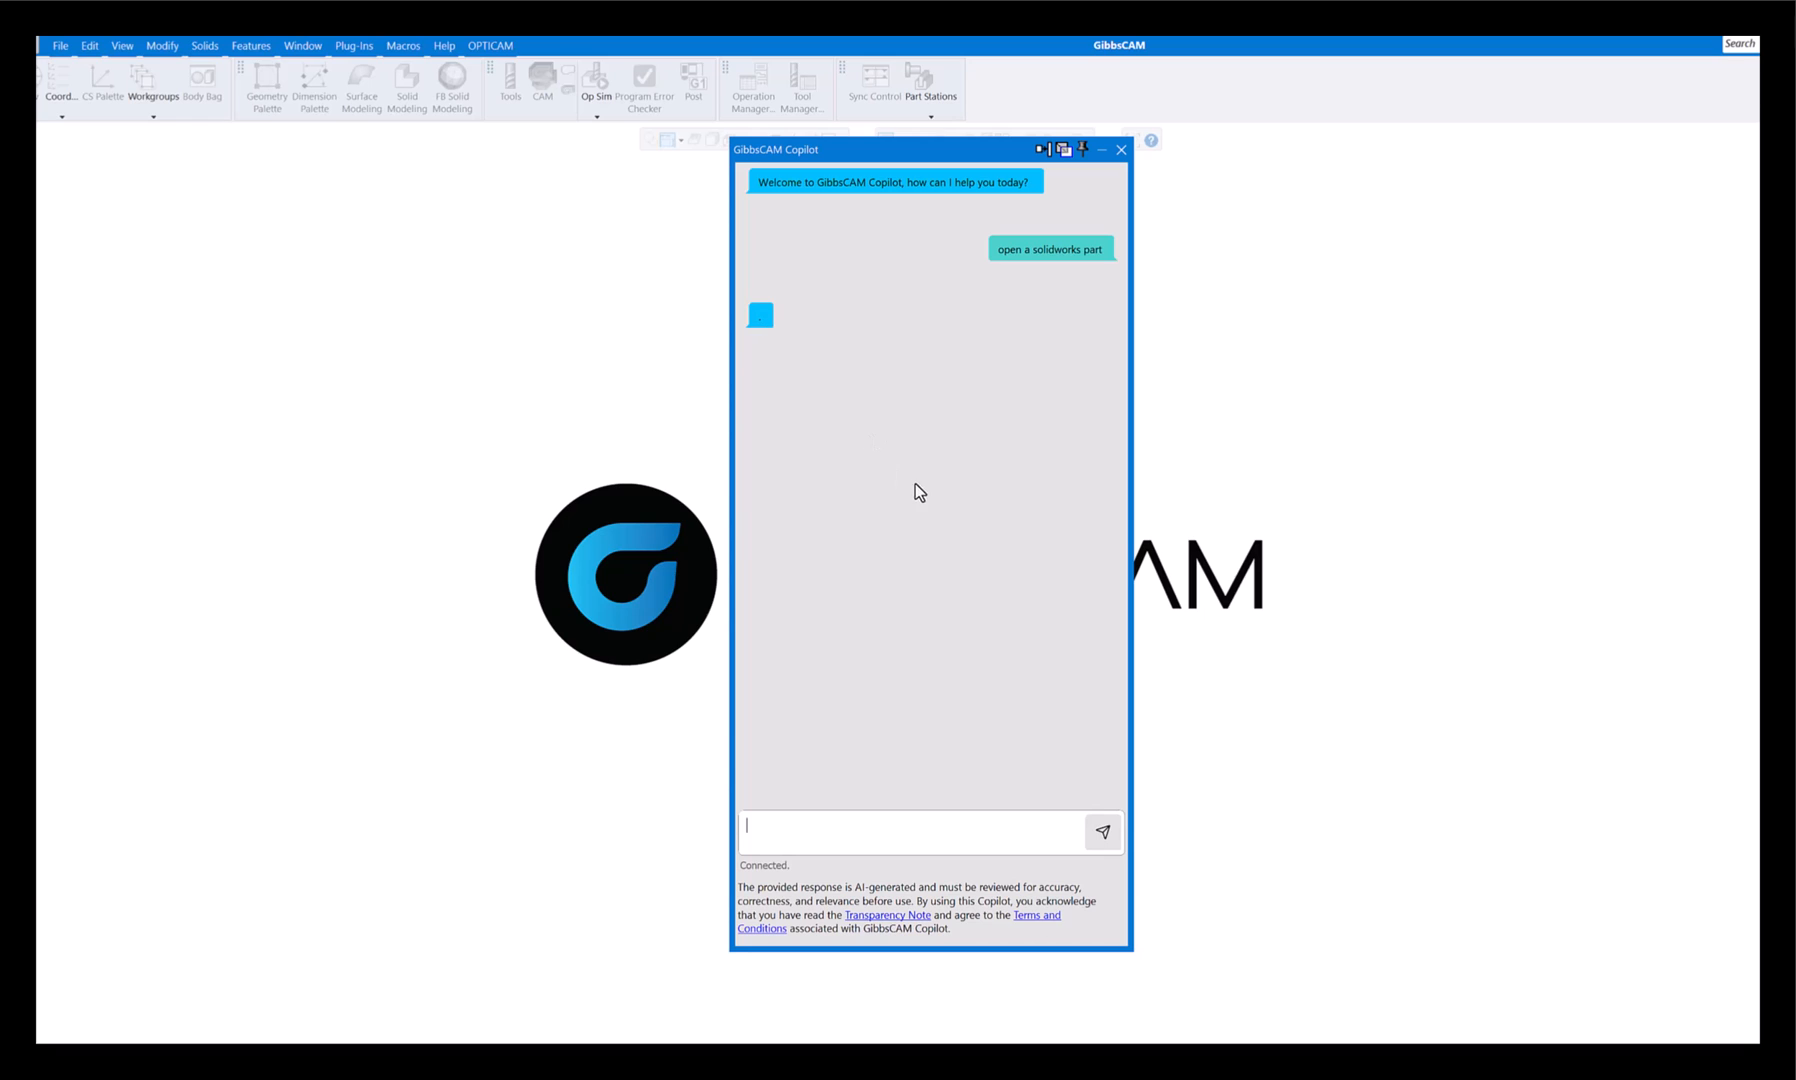
pyautogui.moveTo(888, 464)
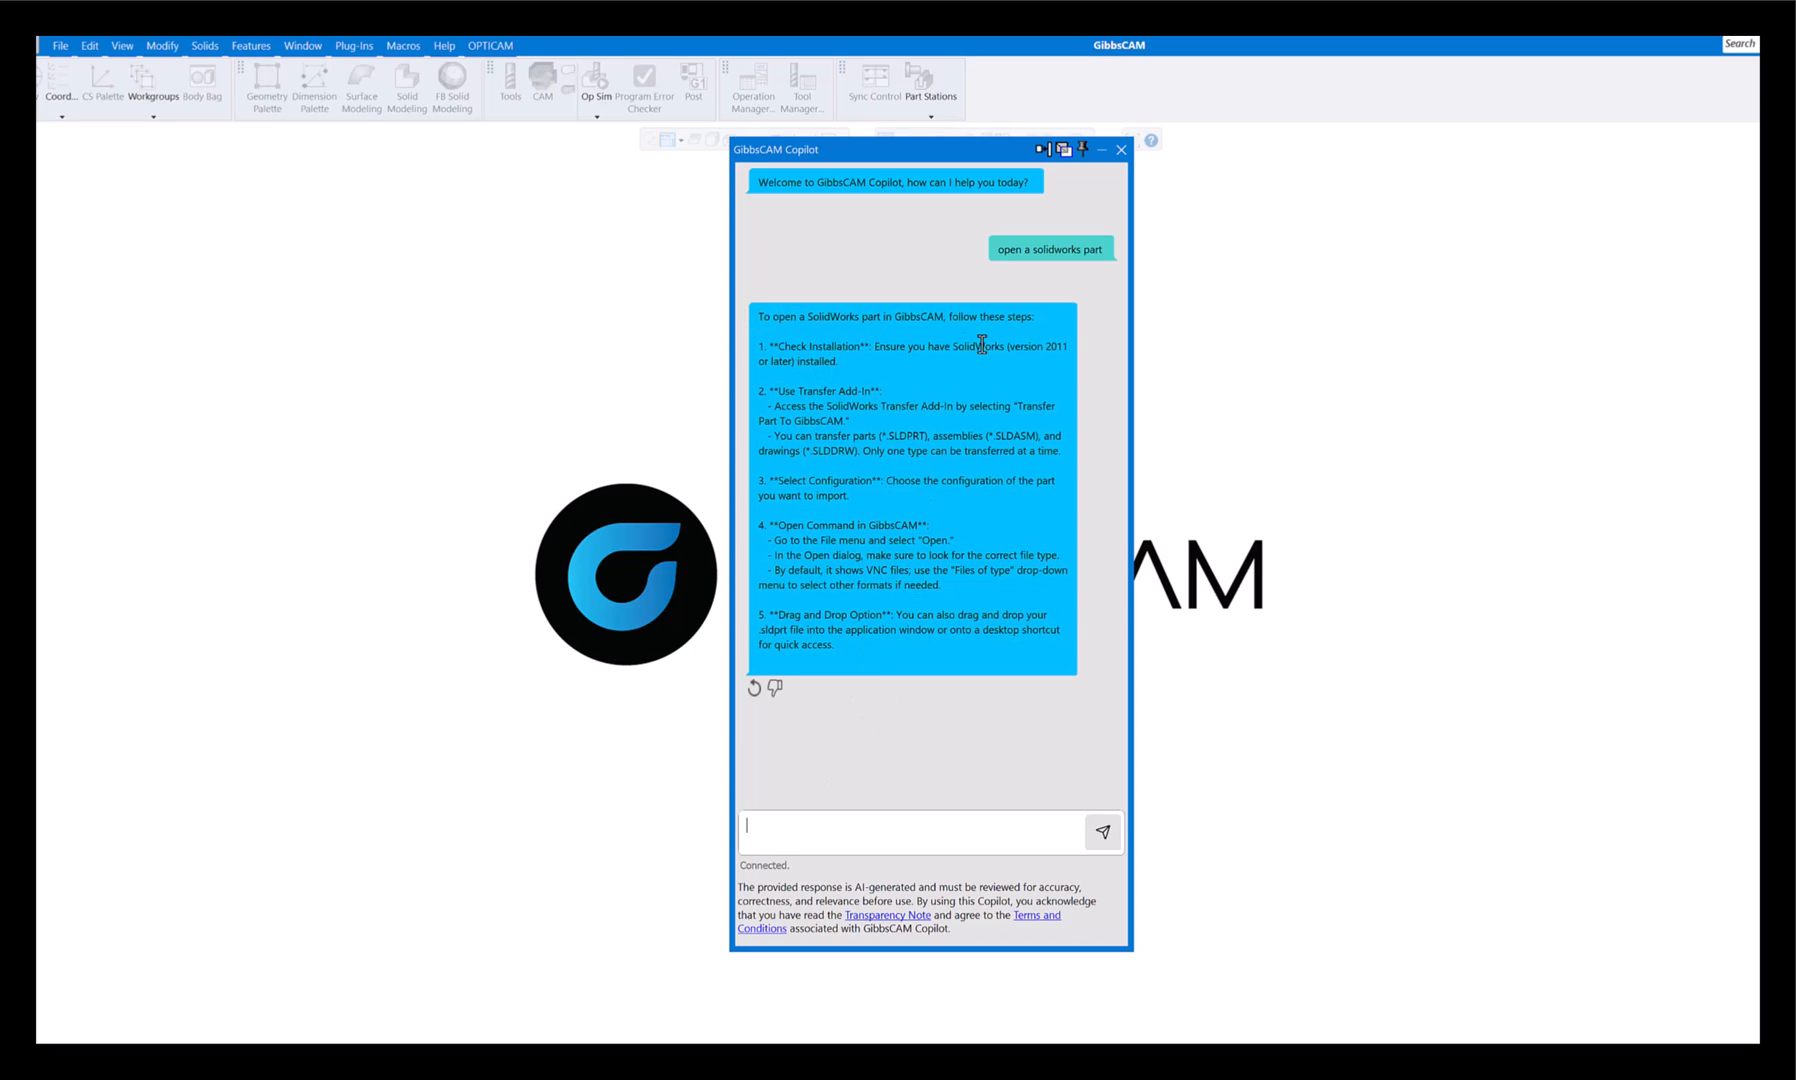
pyautogui.moveTo(892, 368)
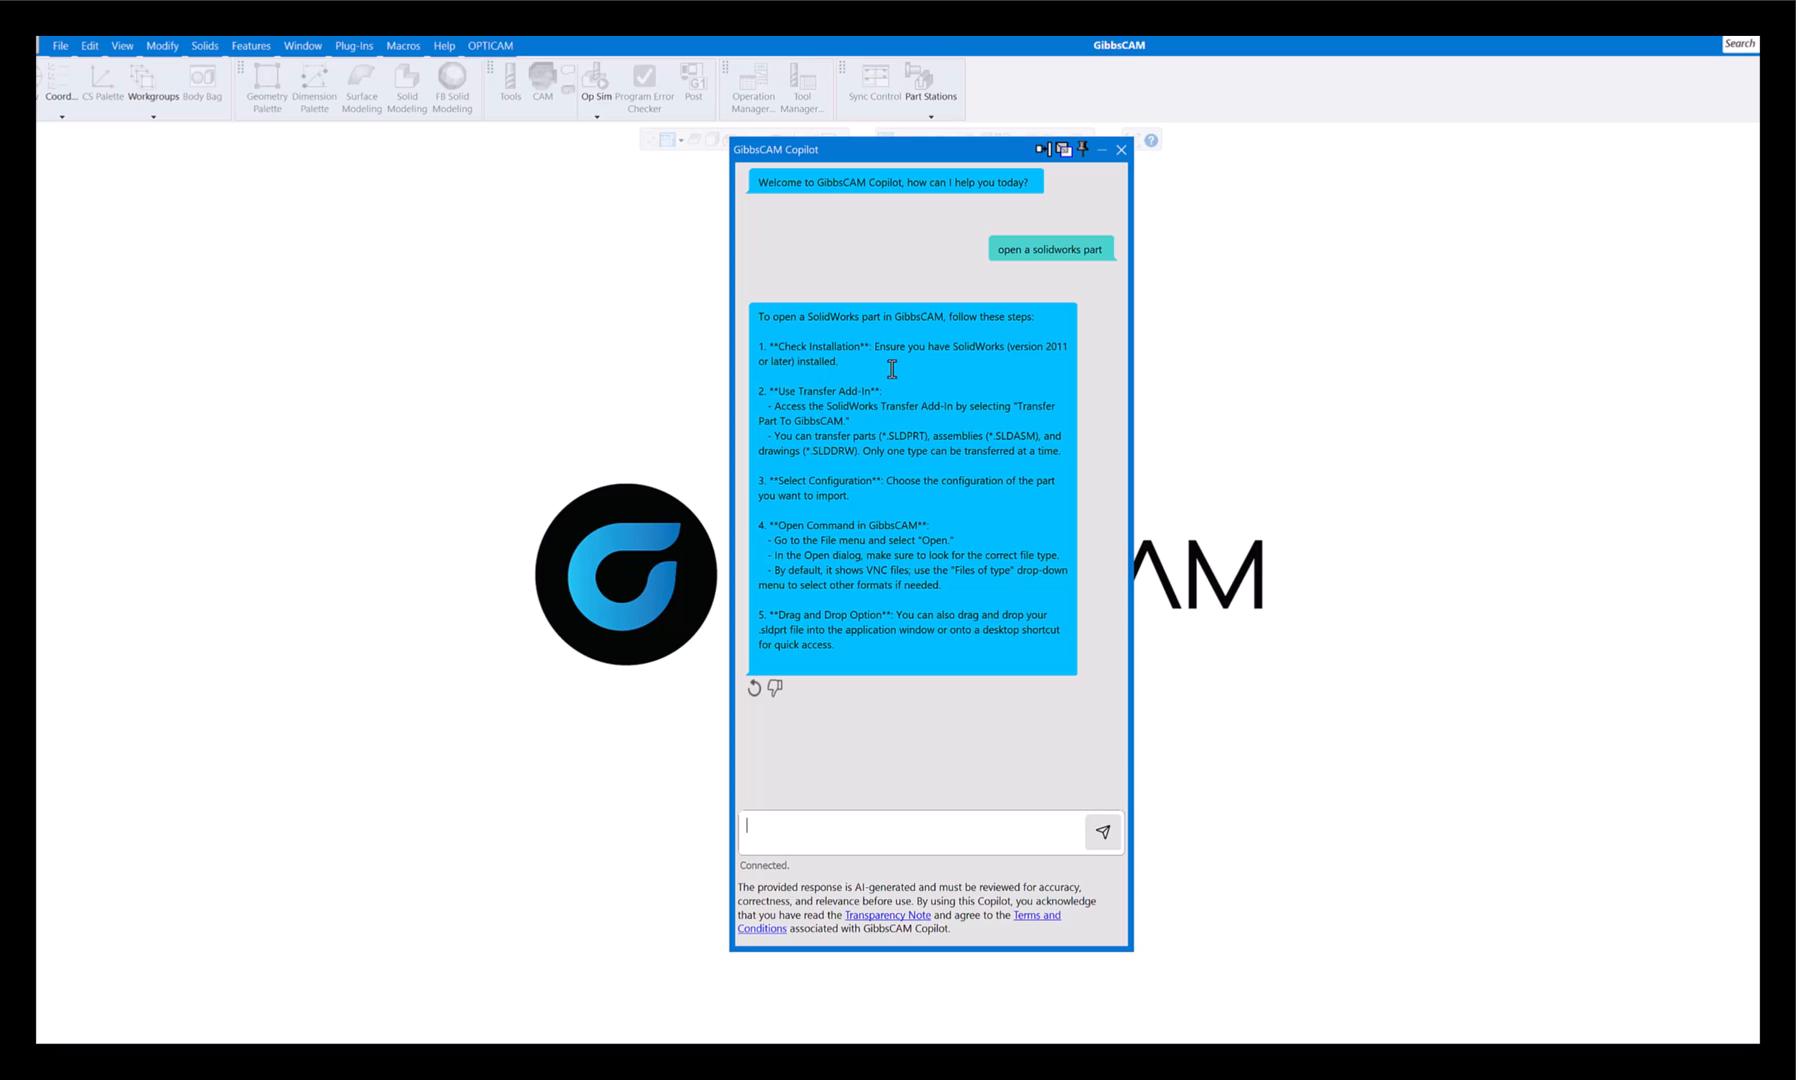
pyautogui.moveTo(854, 406)
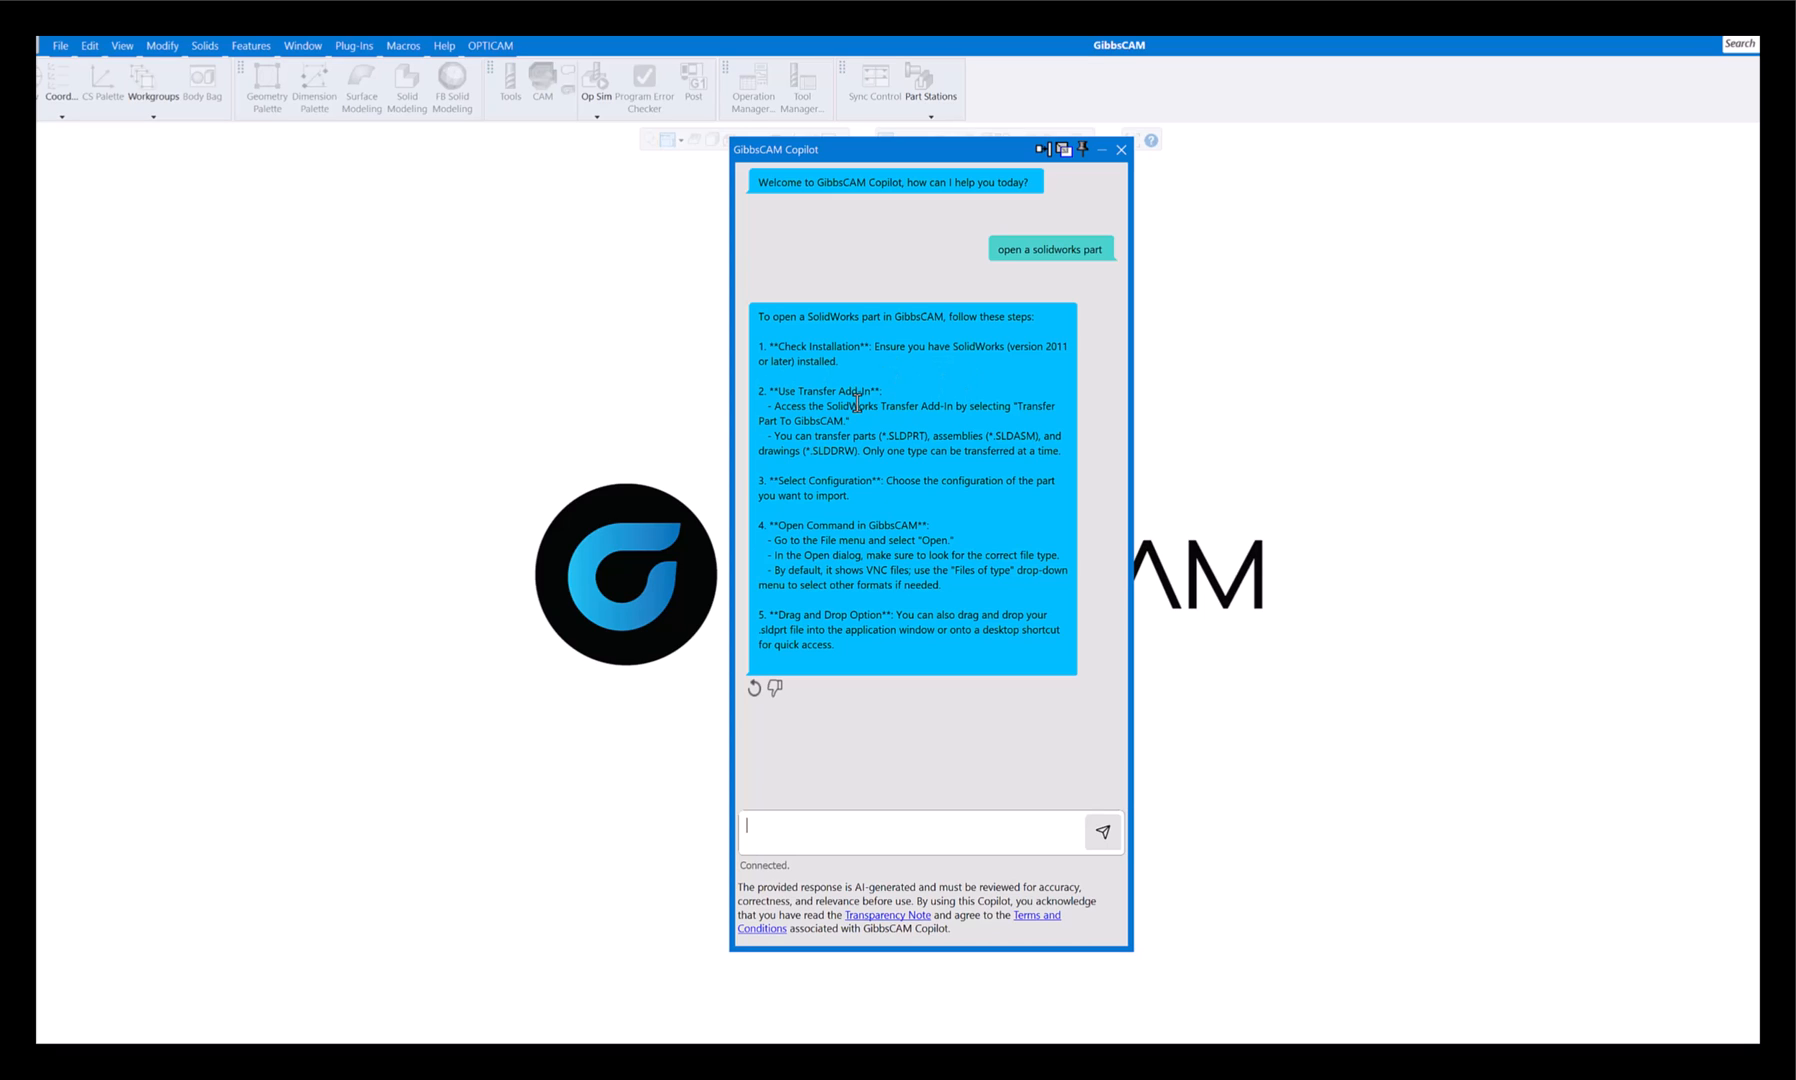
pyautogui.moveTo(842, 444)
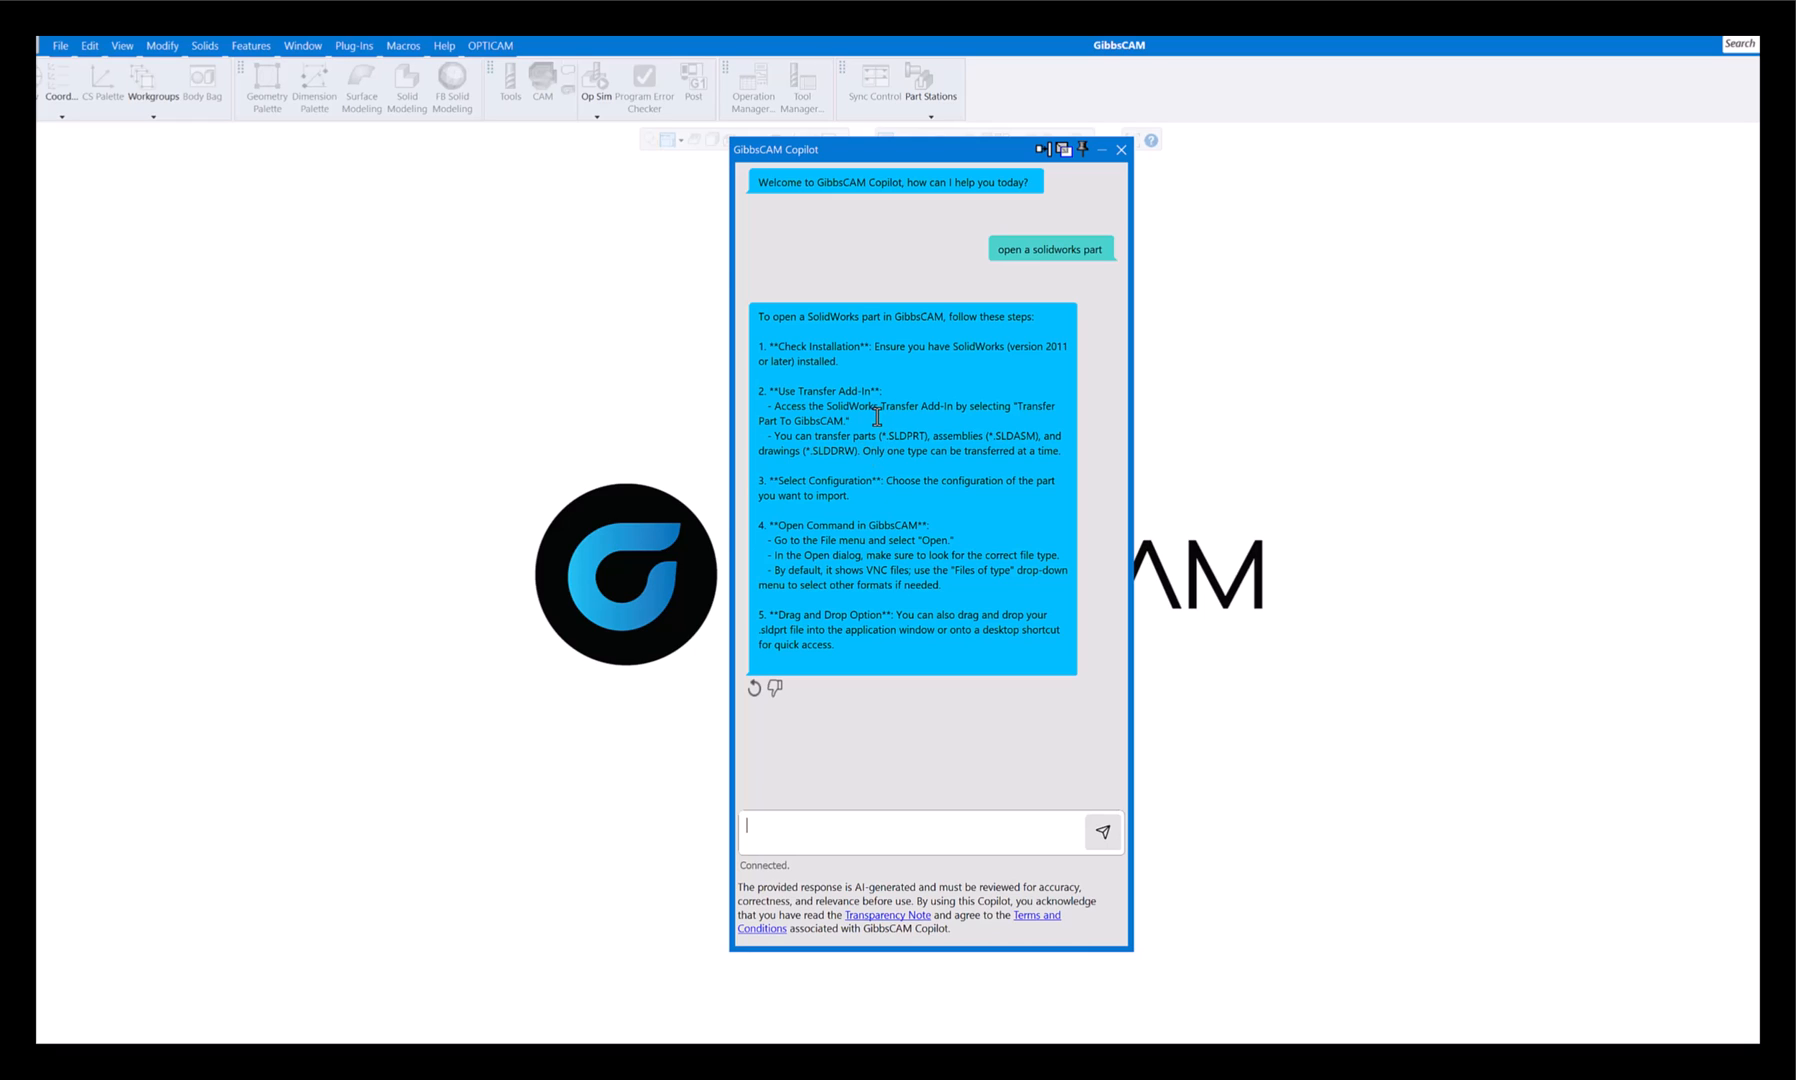
pyautogui.moveTo(868, 414)
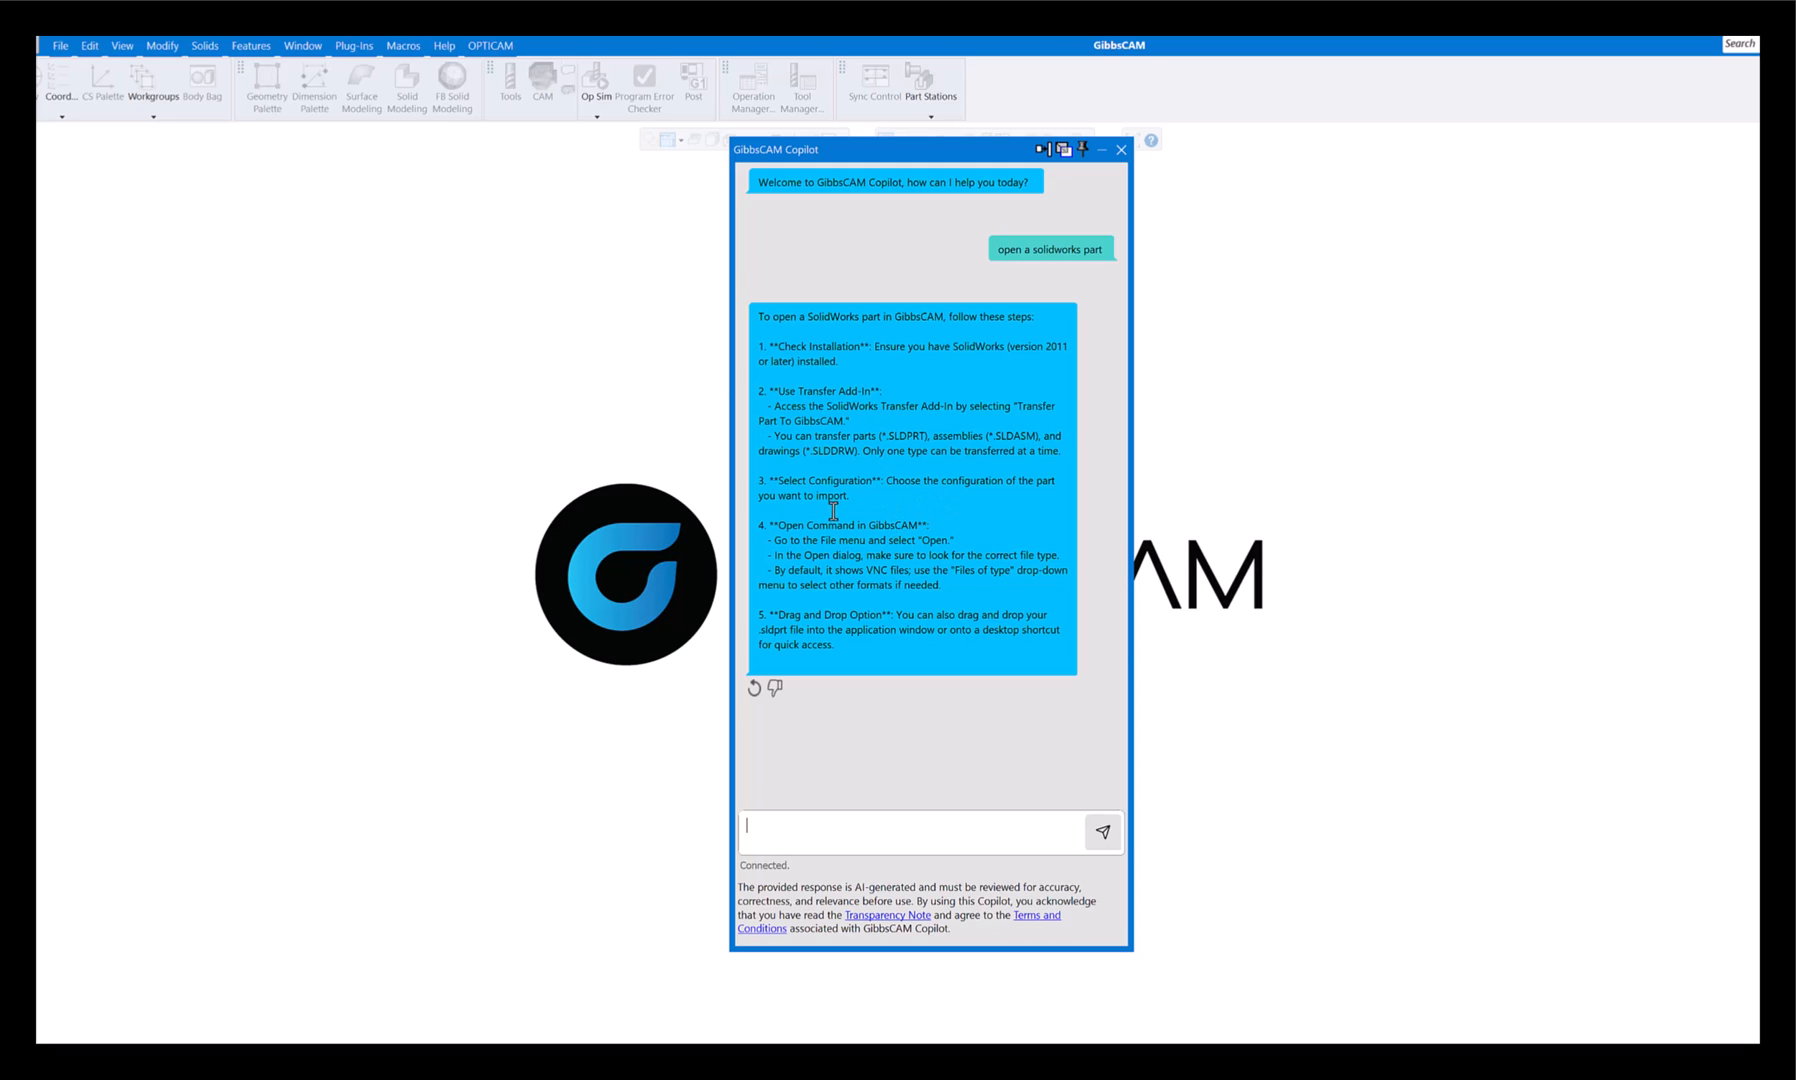
pyautogui.moveTo(958, 532)
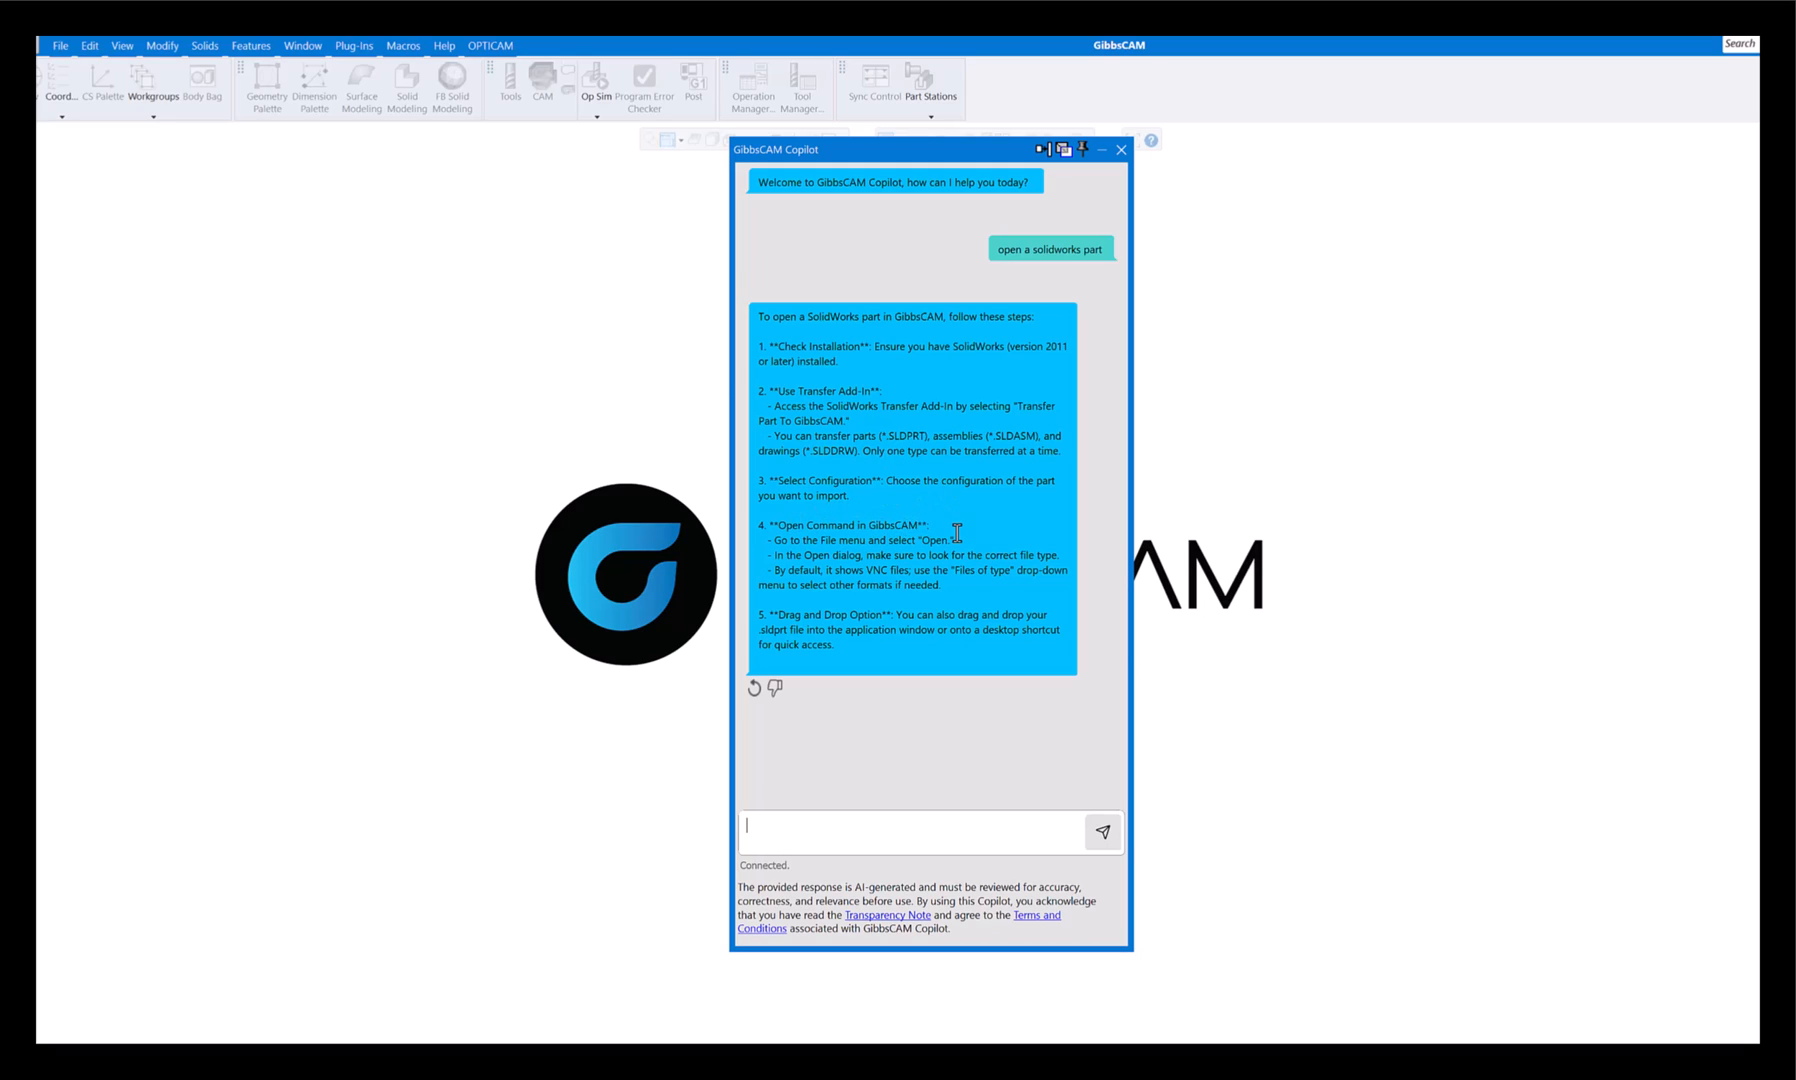
pyautogui.moveTo(826, 562)
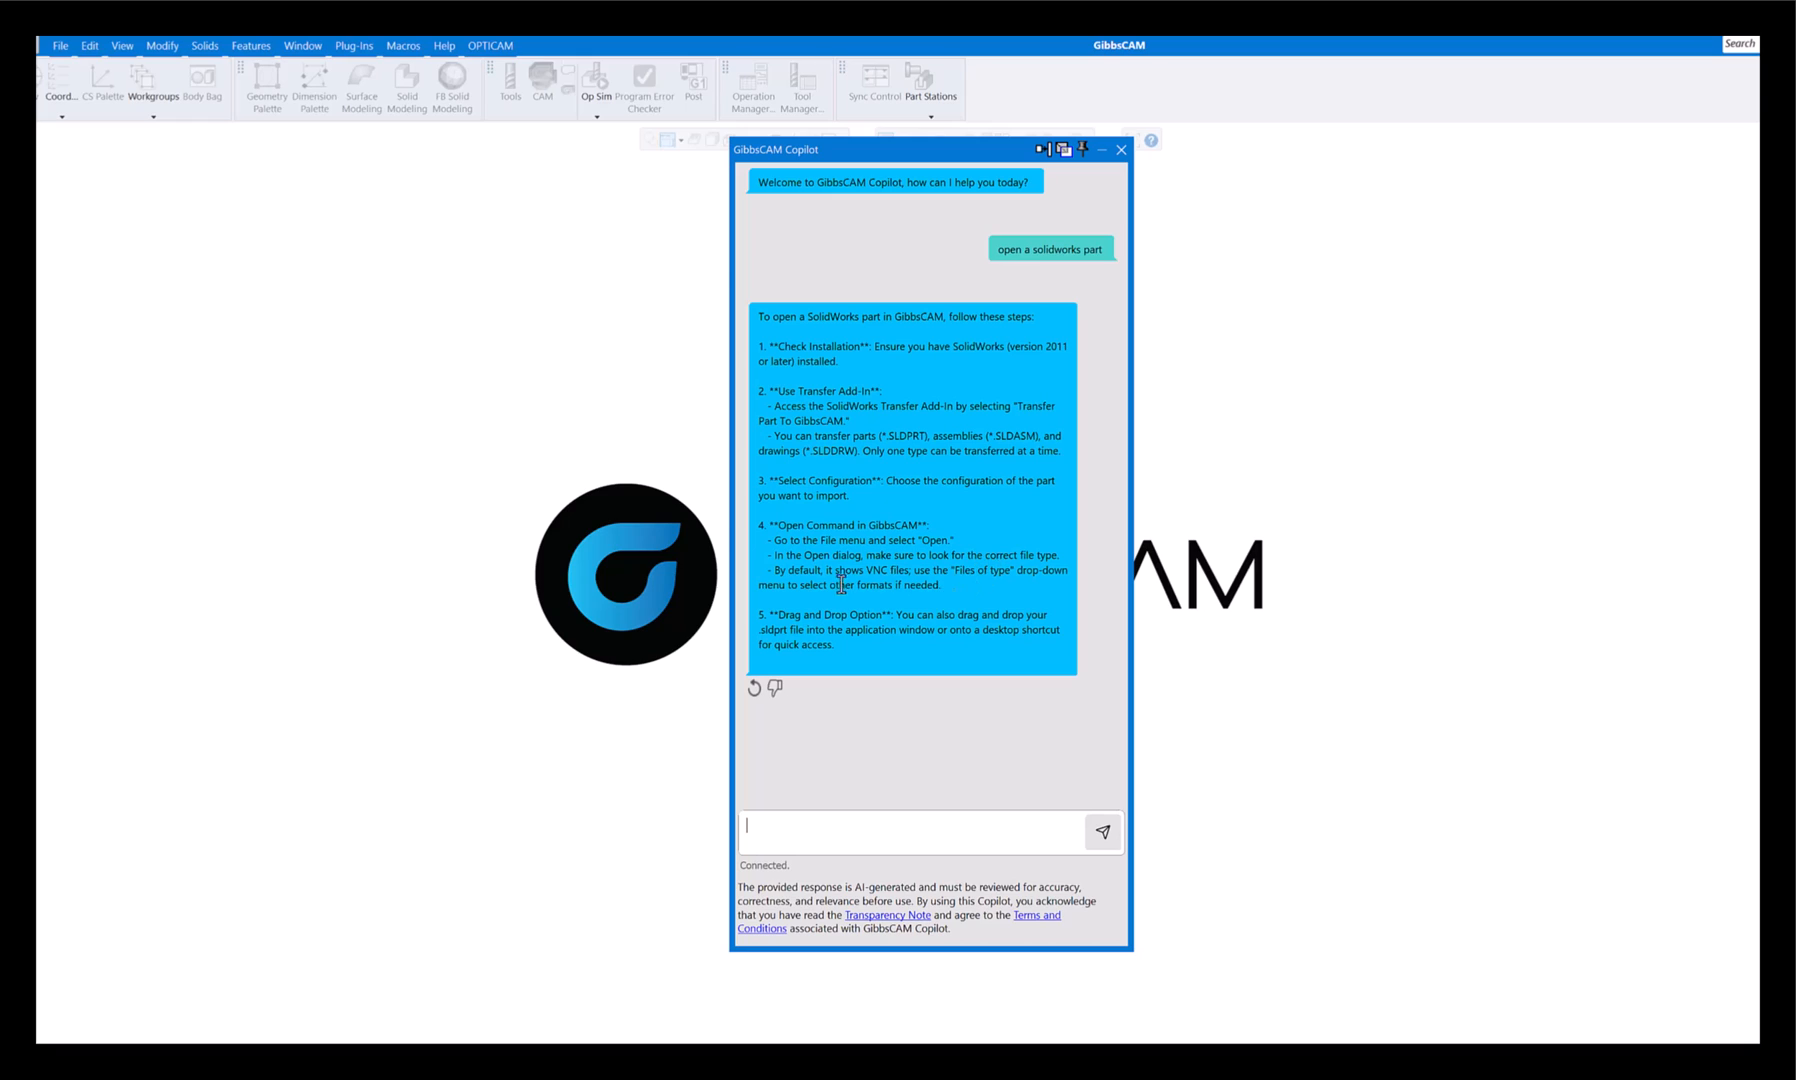
pyautogui.moveTo(928, 588)
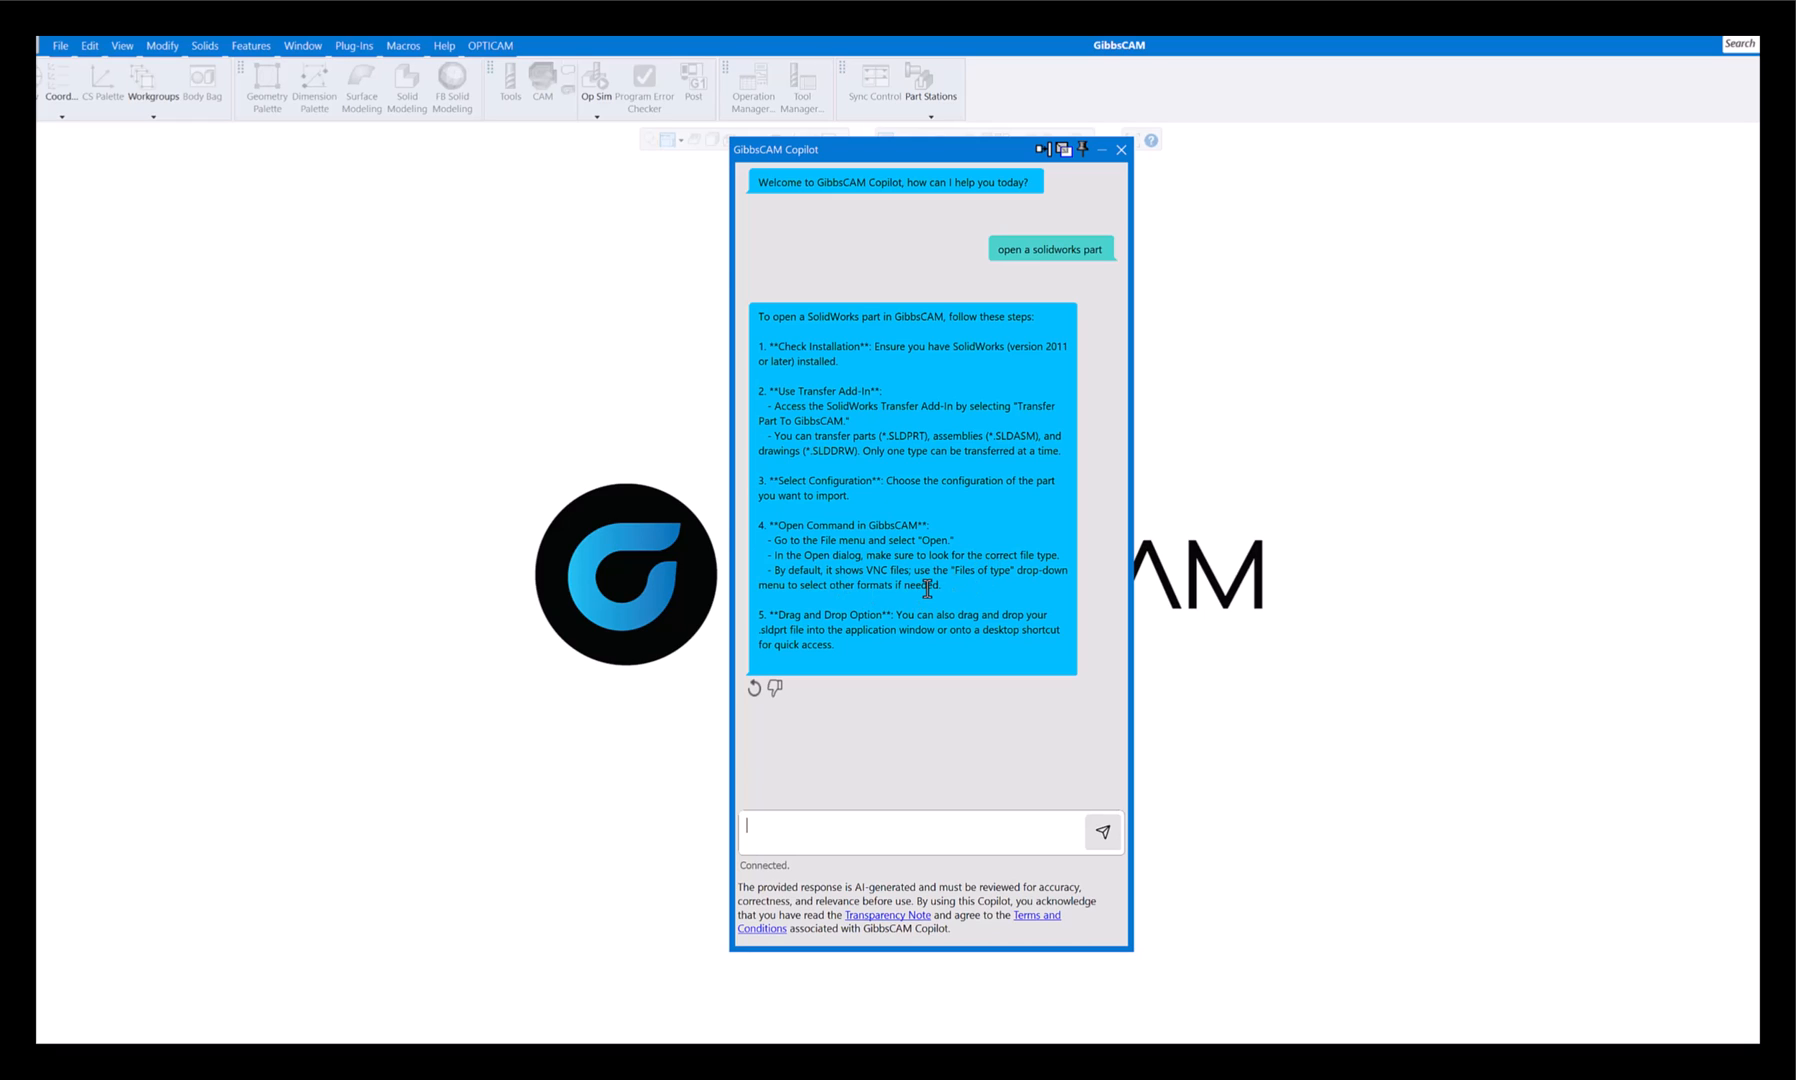
pyautogui.moveTo(928, 584)
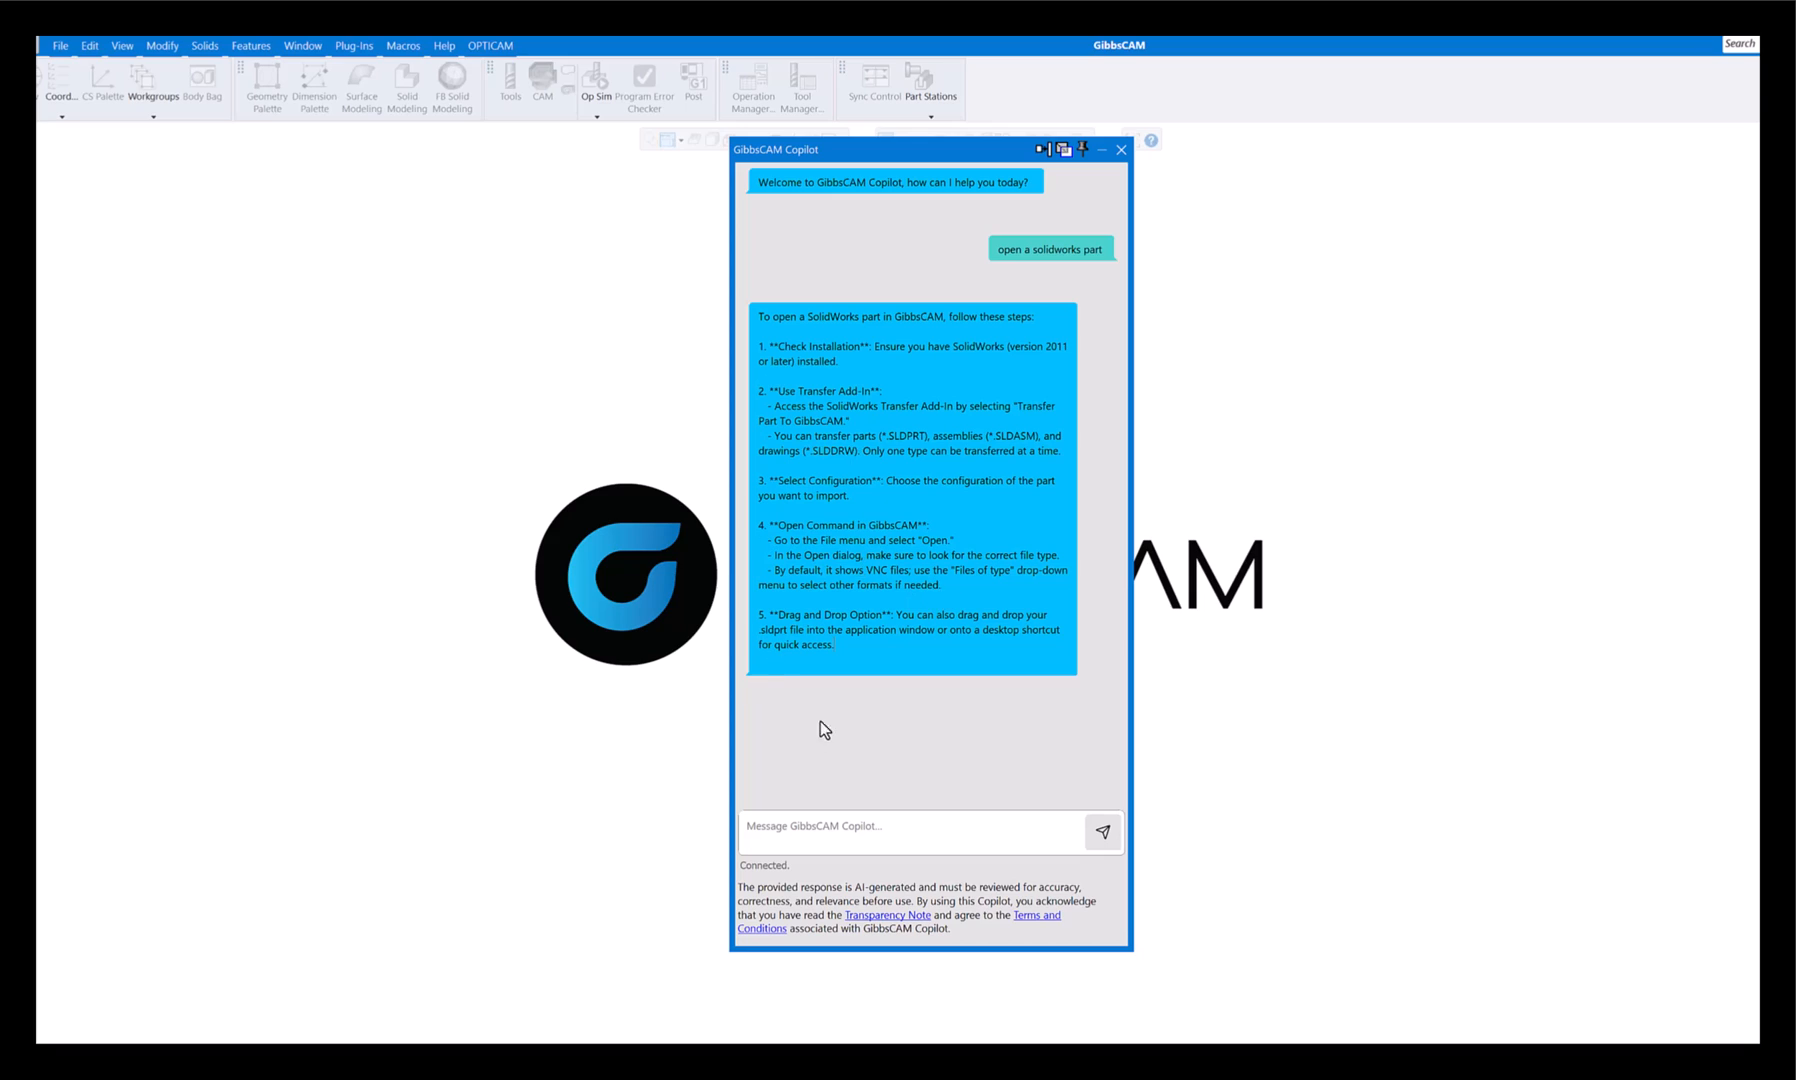
# Ask Copilot 'change origin' to get its Change CS Origin explanation.
pyautogui.click(870, 826)
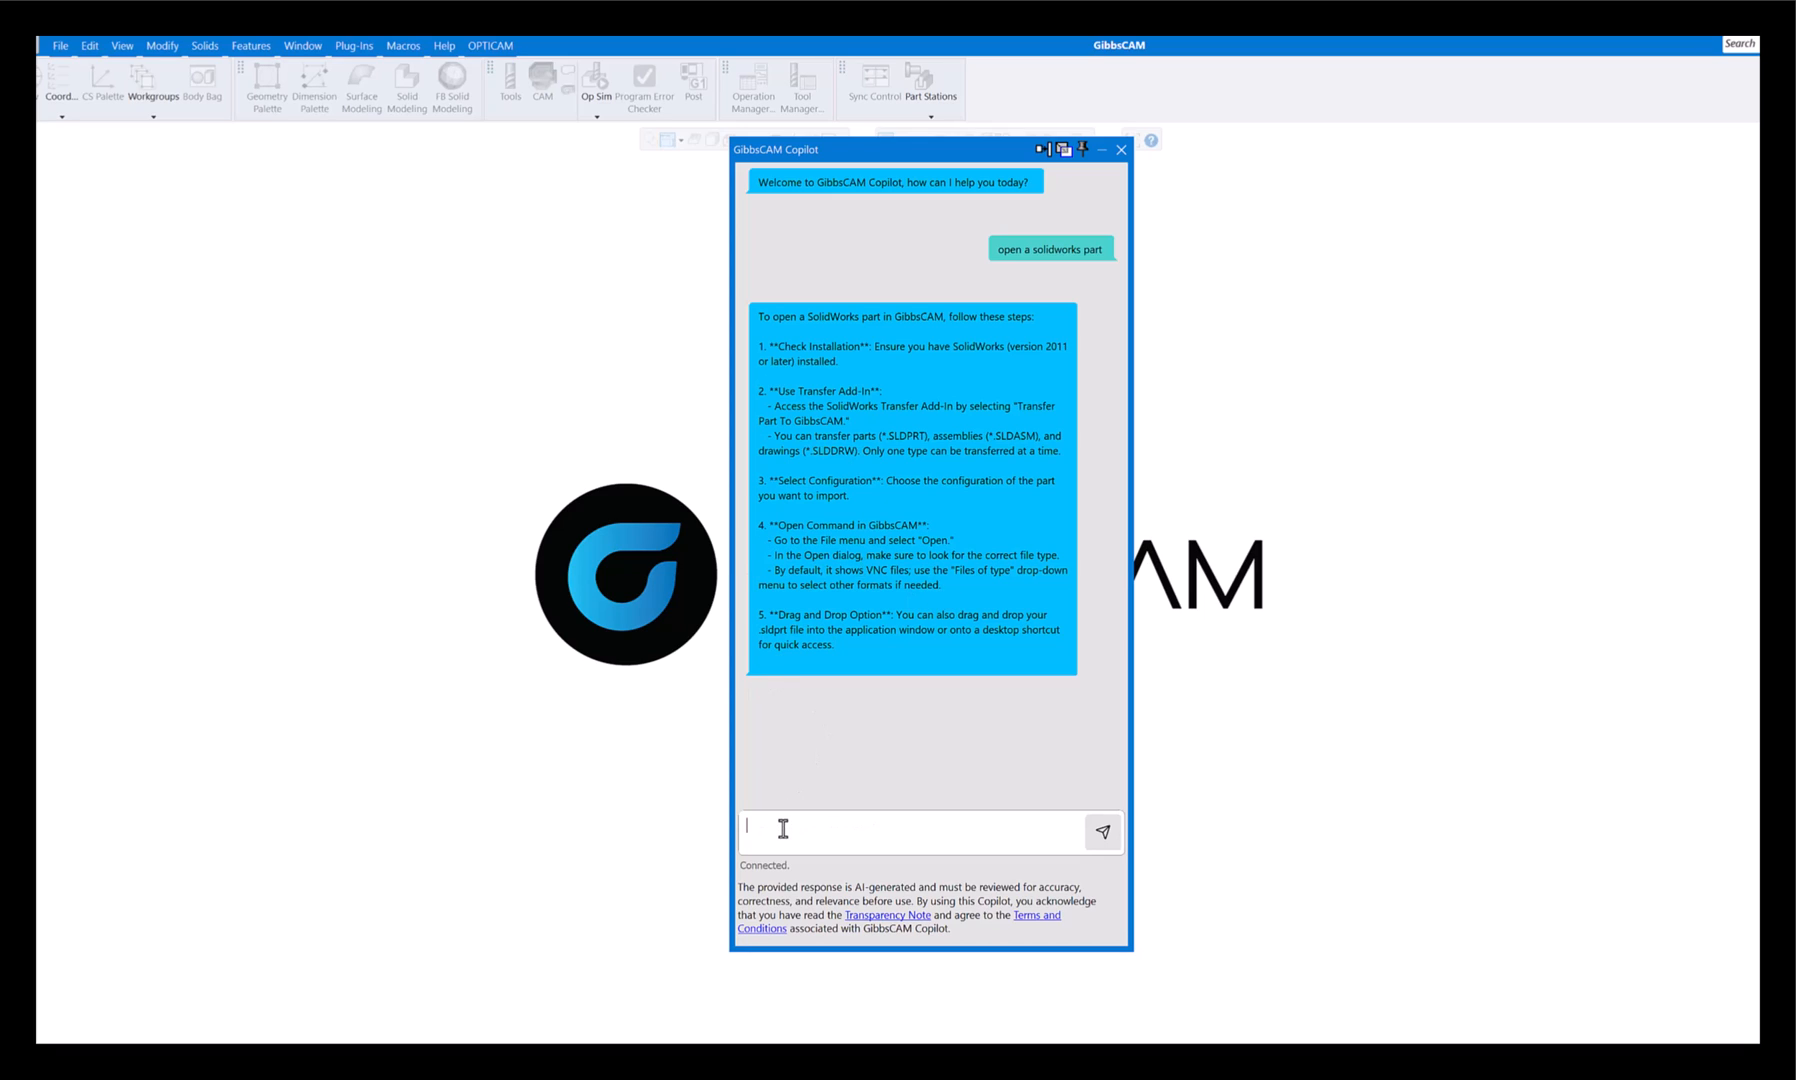
pyautogui.write('change')
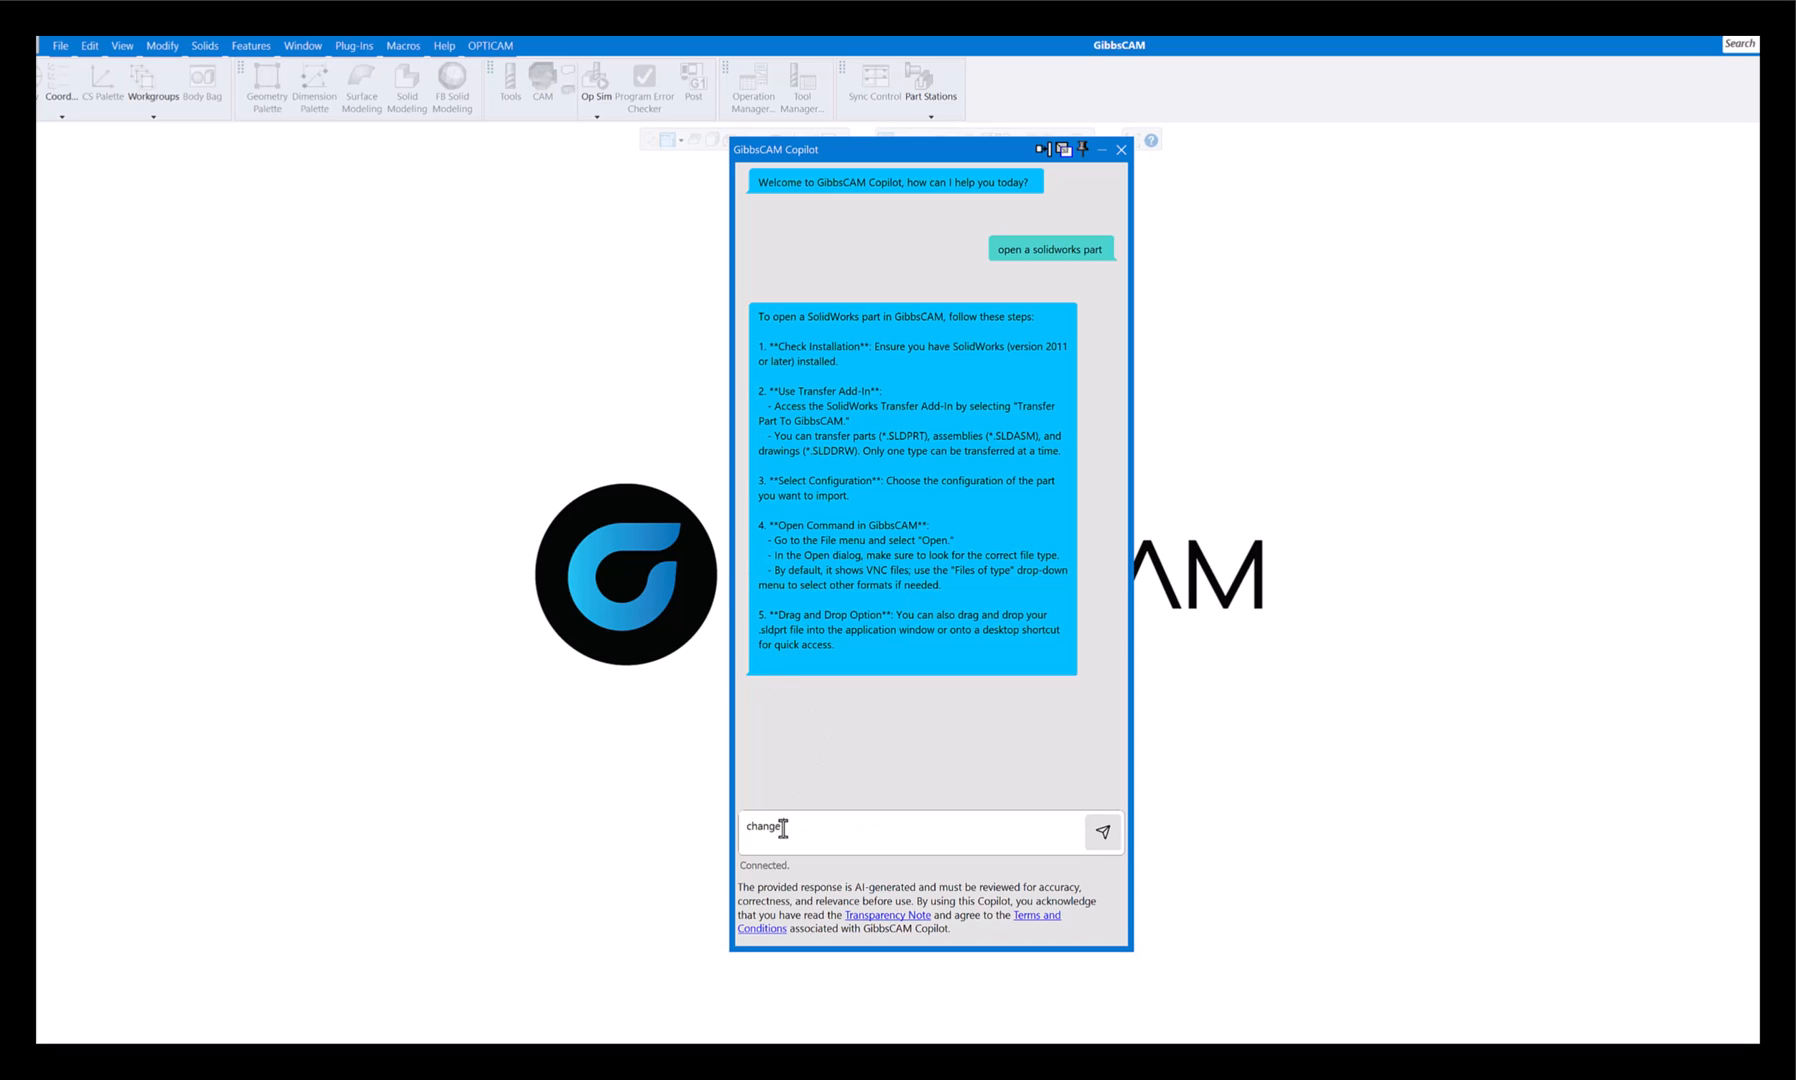
pyautogui.write('origin')
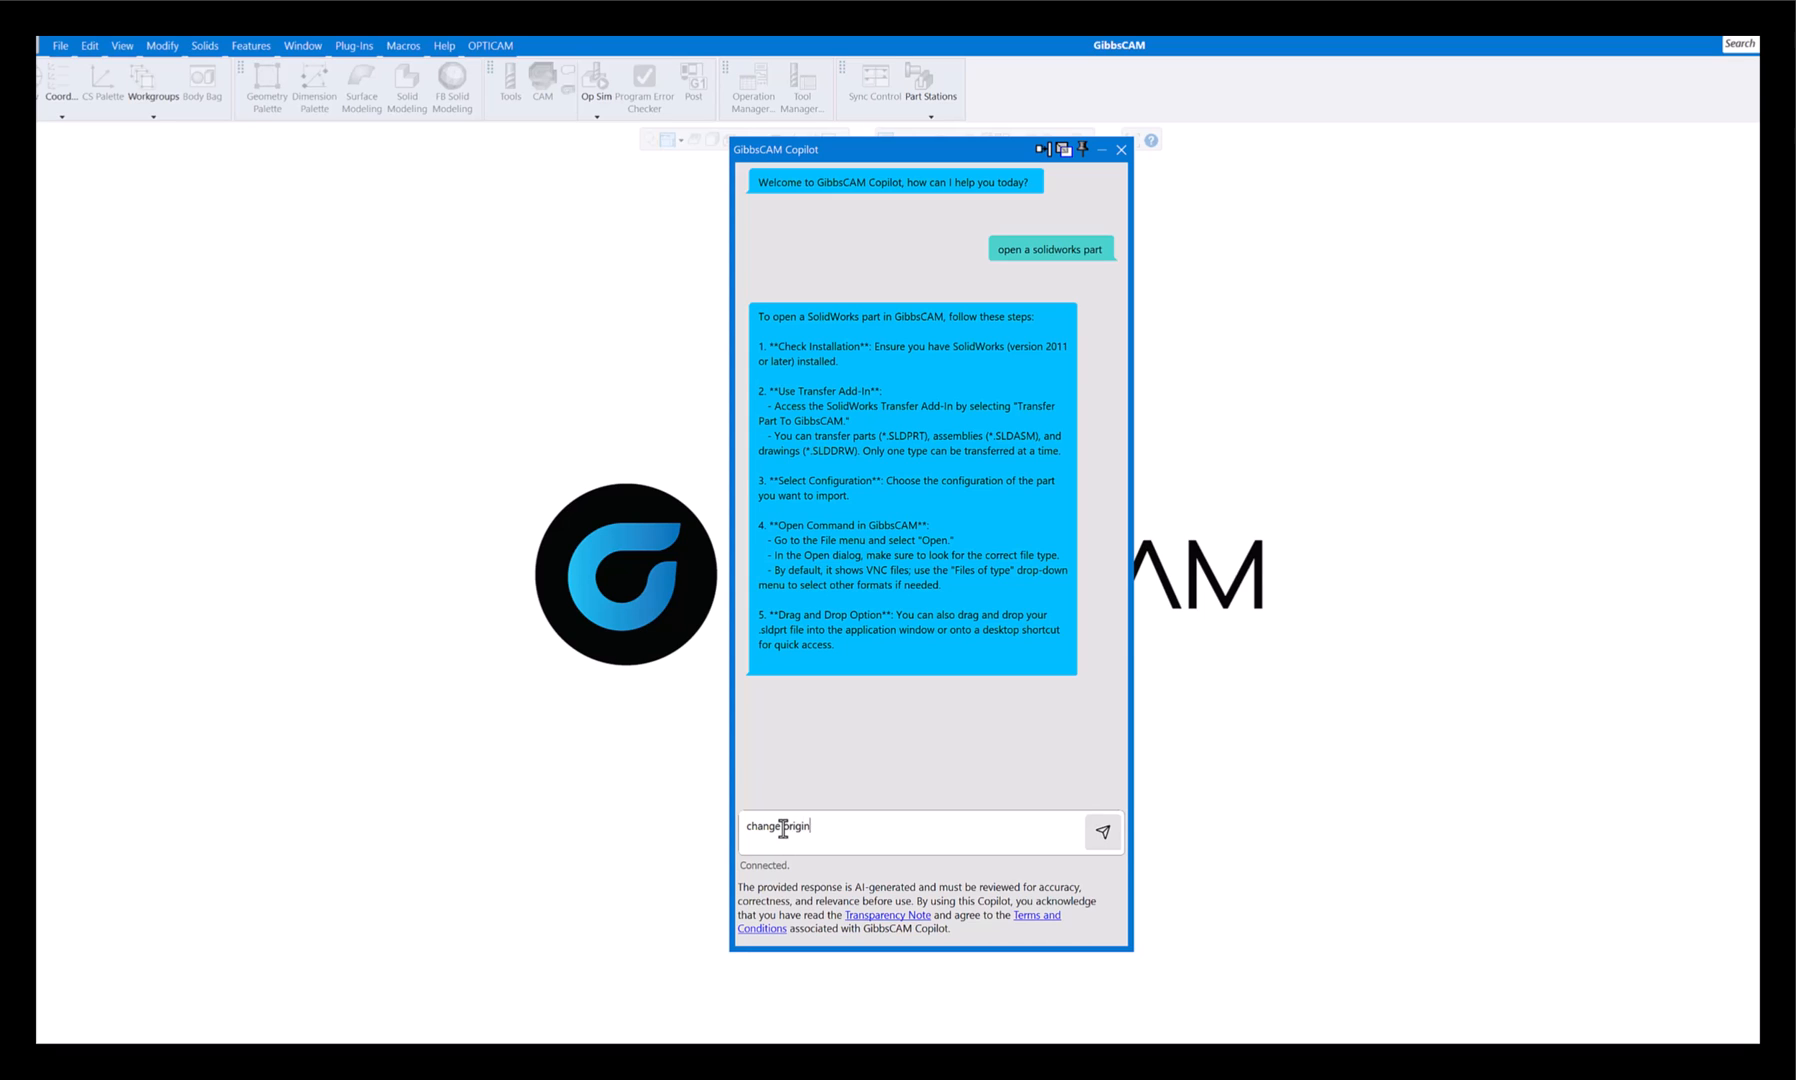
pyautogui.click(1100, 832)
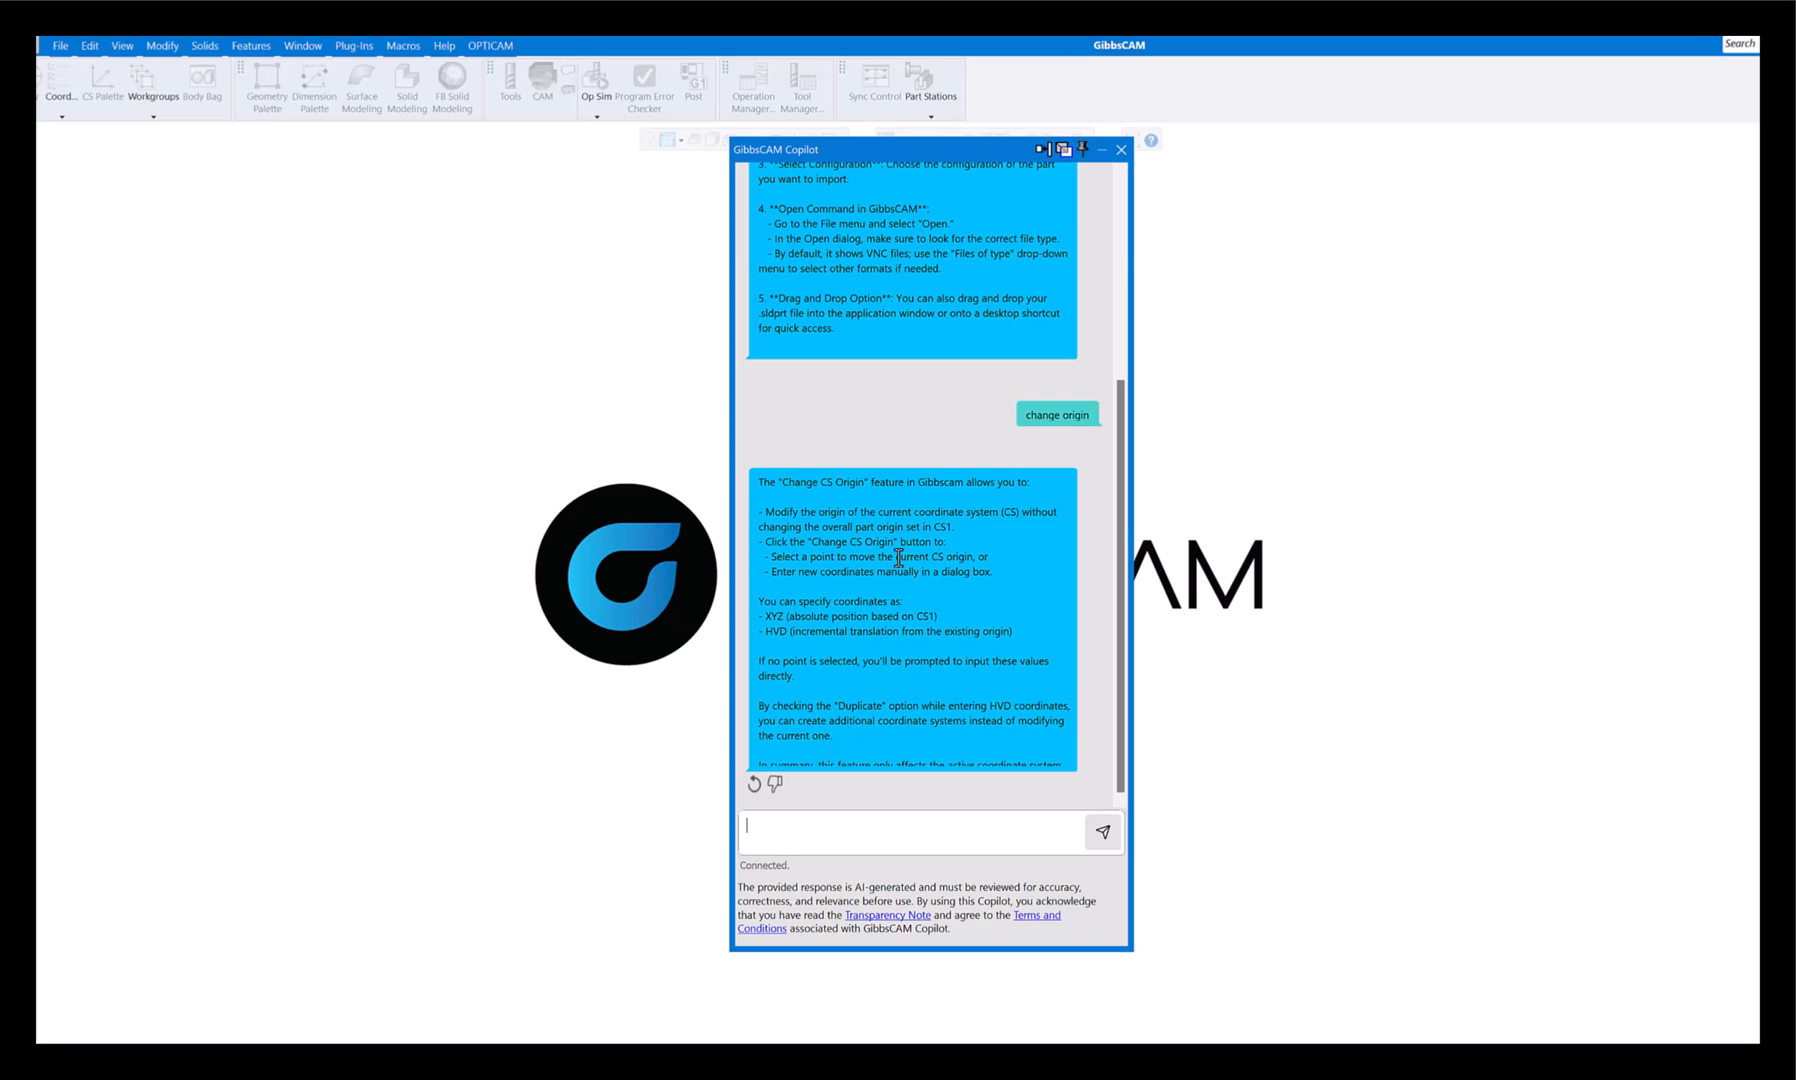
pyautogui.moveTo(872, 598)
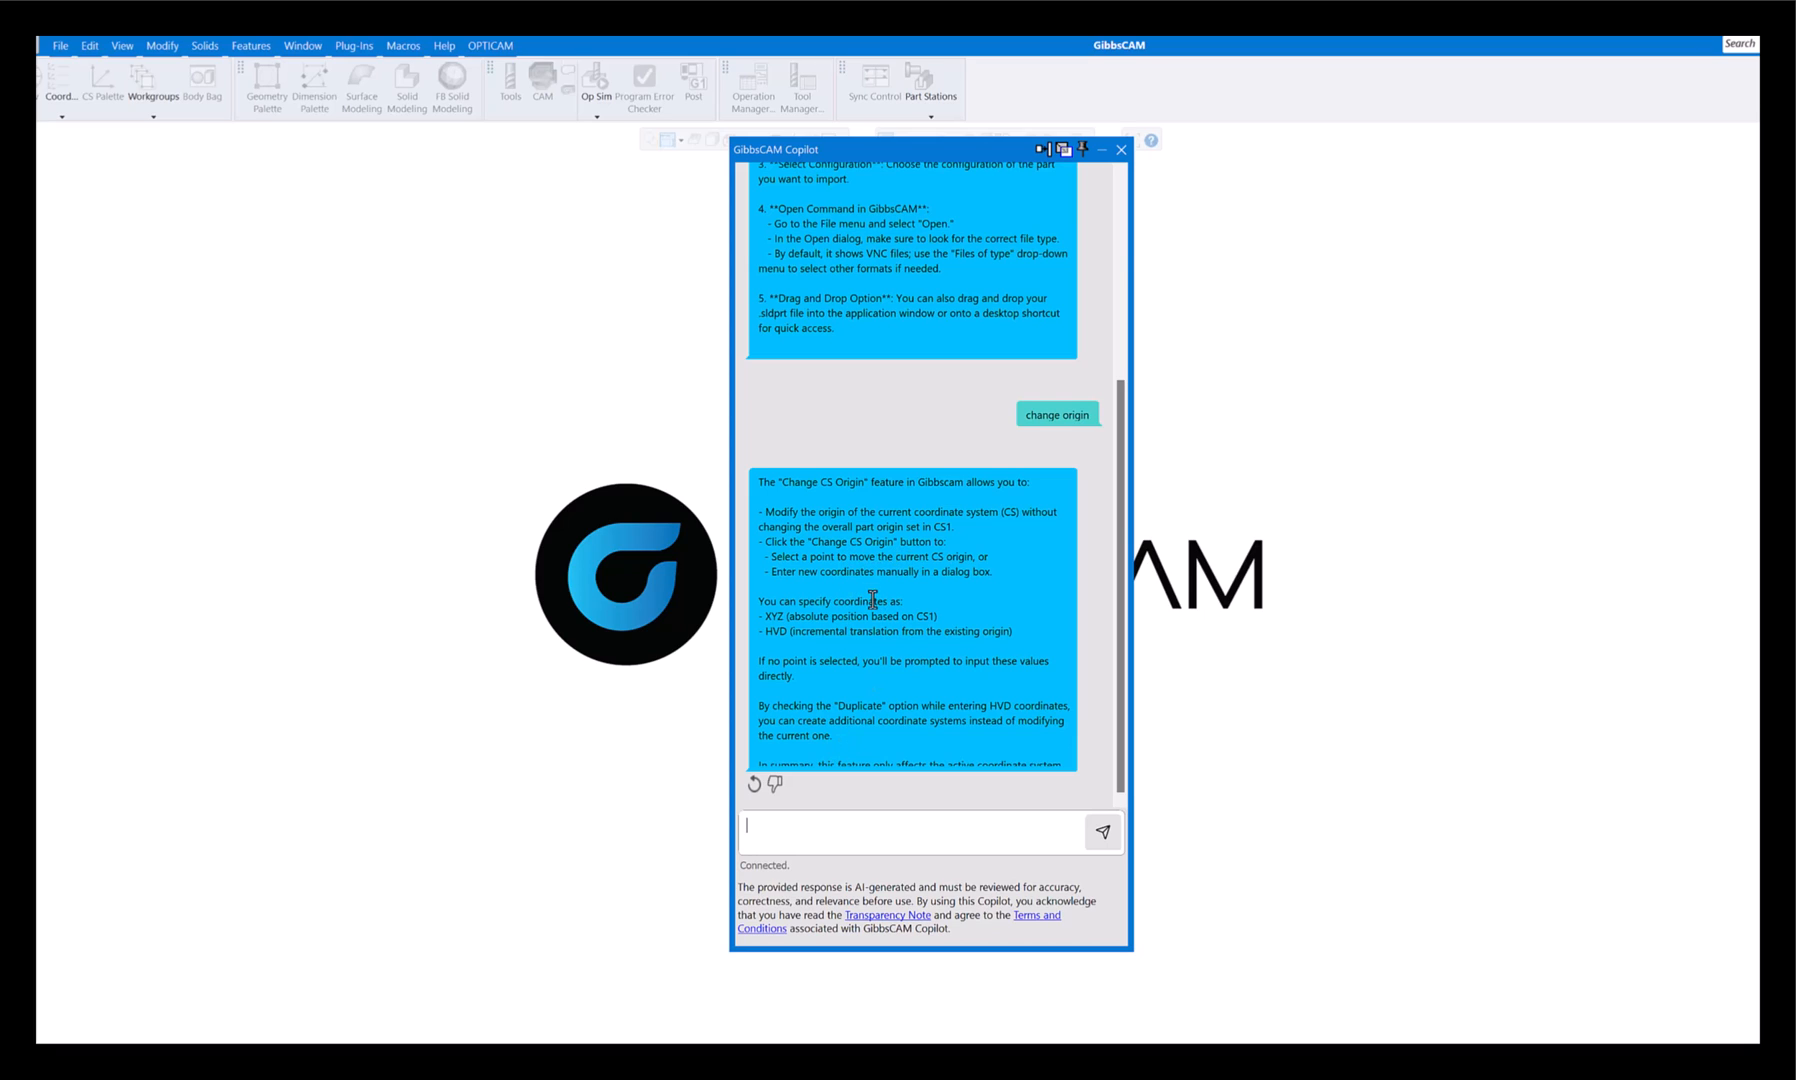
pyautogui.moveTo(860, 674)
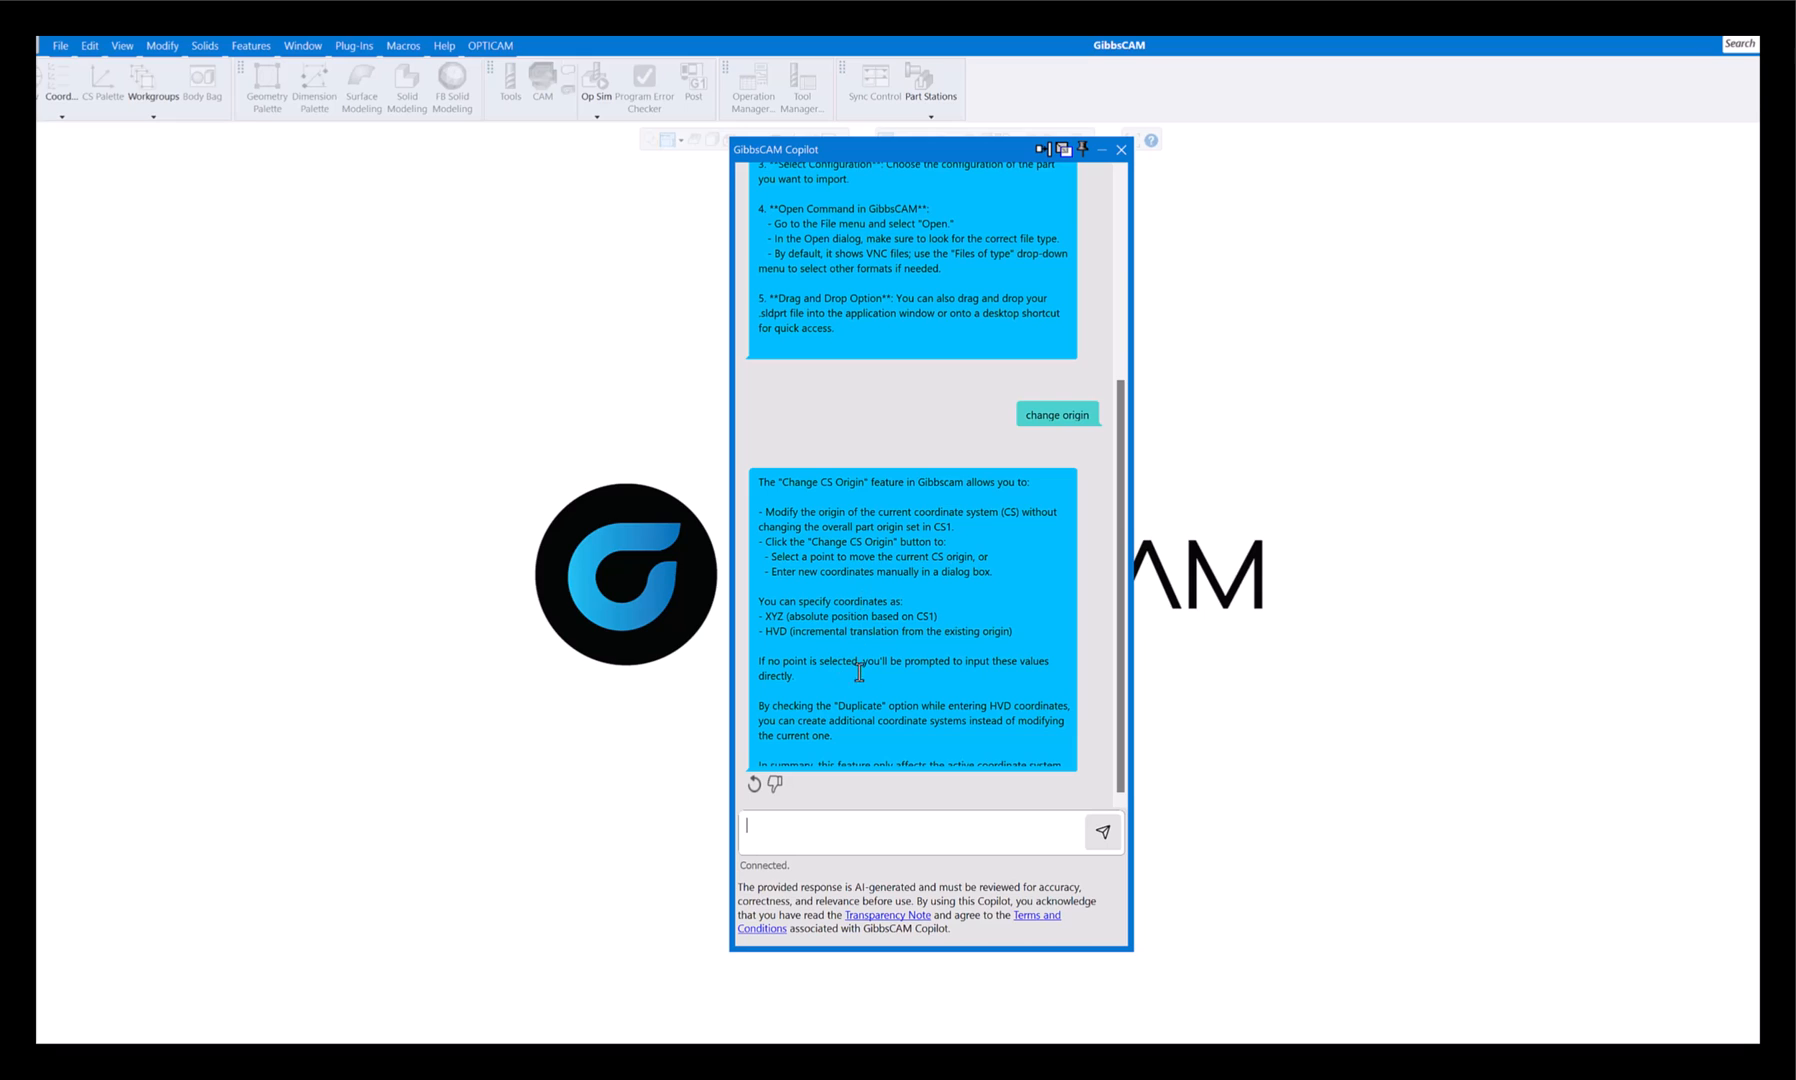
pyautogui.moveTo(868, 656)
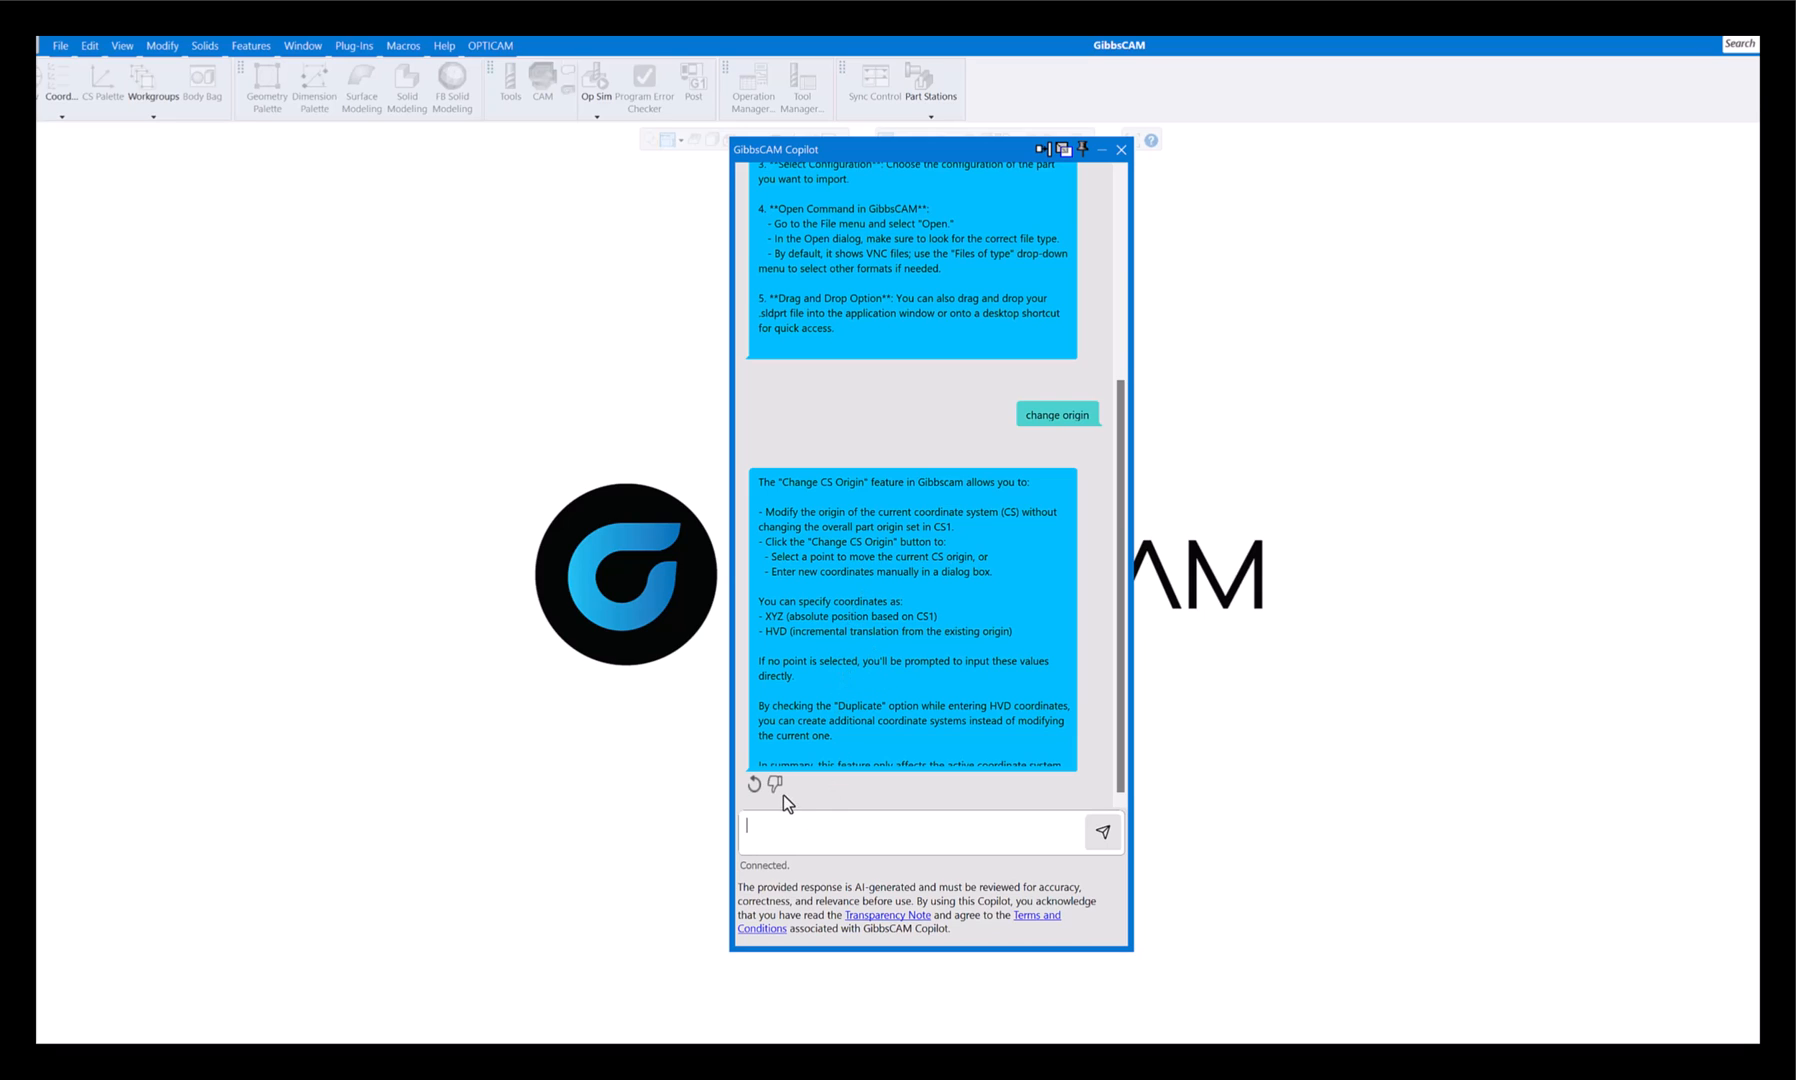
pyautogui.moveTo(776, 786)
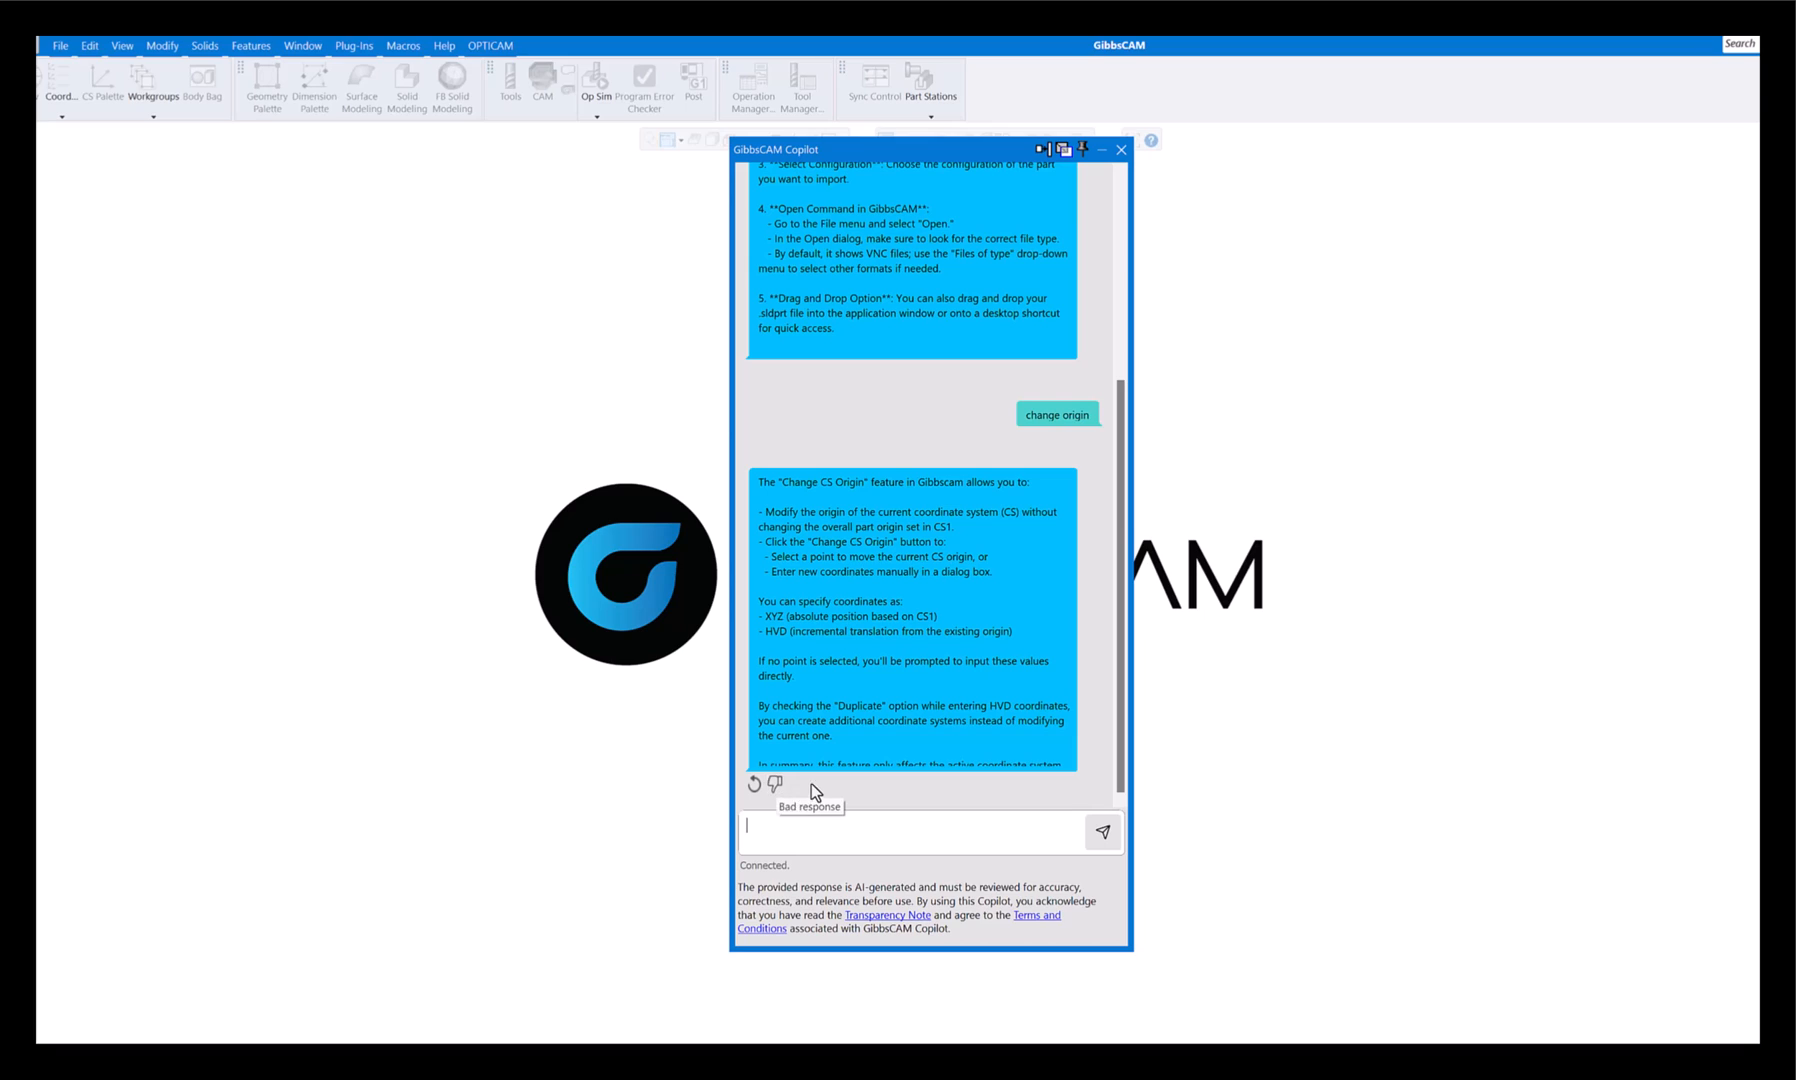
pyautogui.moveTo(828, 776)
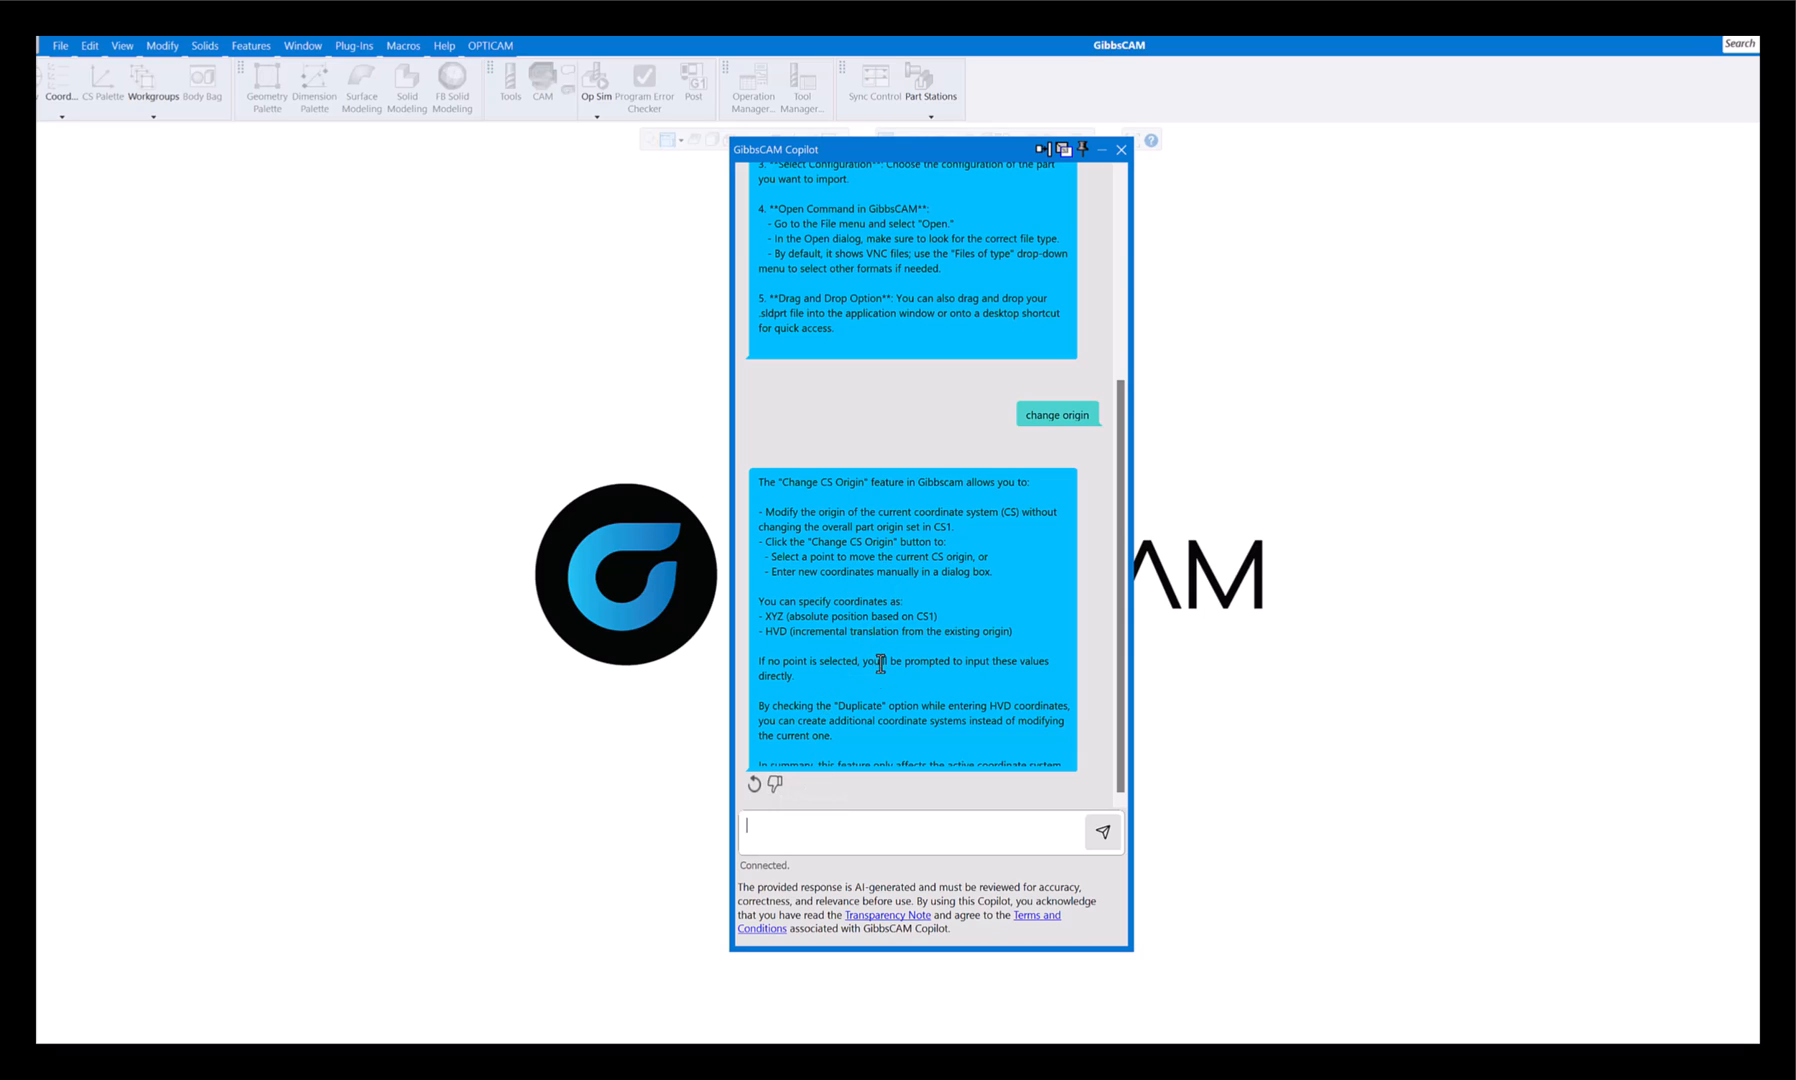
pyautogui.moveTo(876, 632)
pyautogui.write('swarf milling')
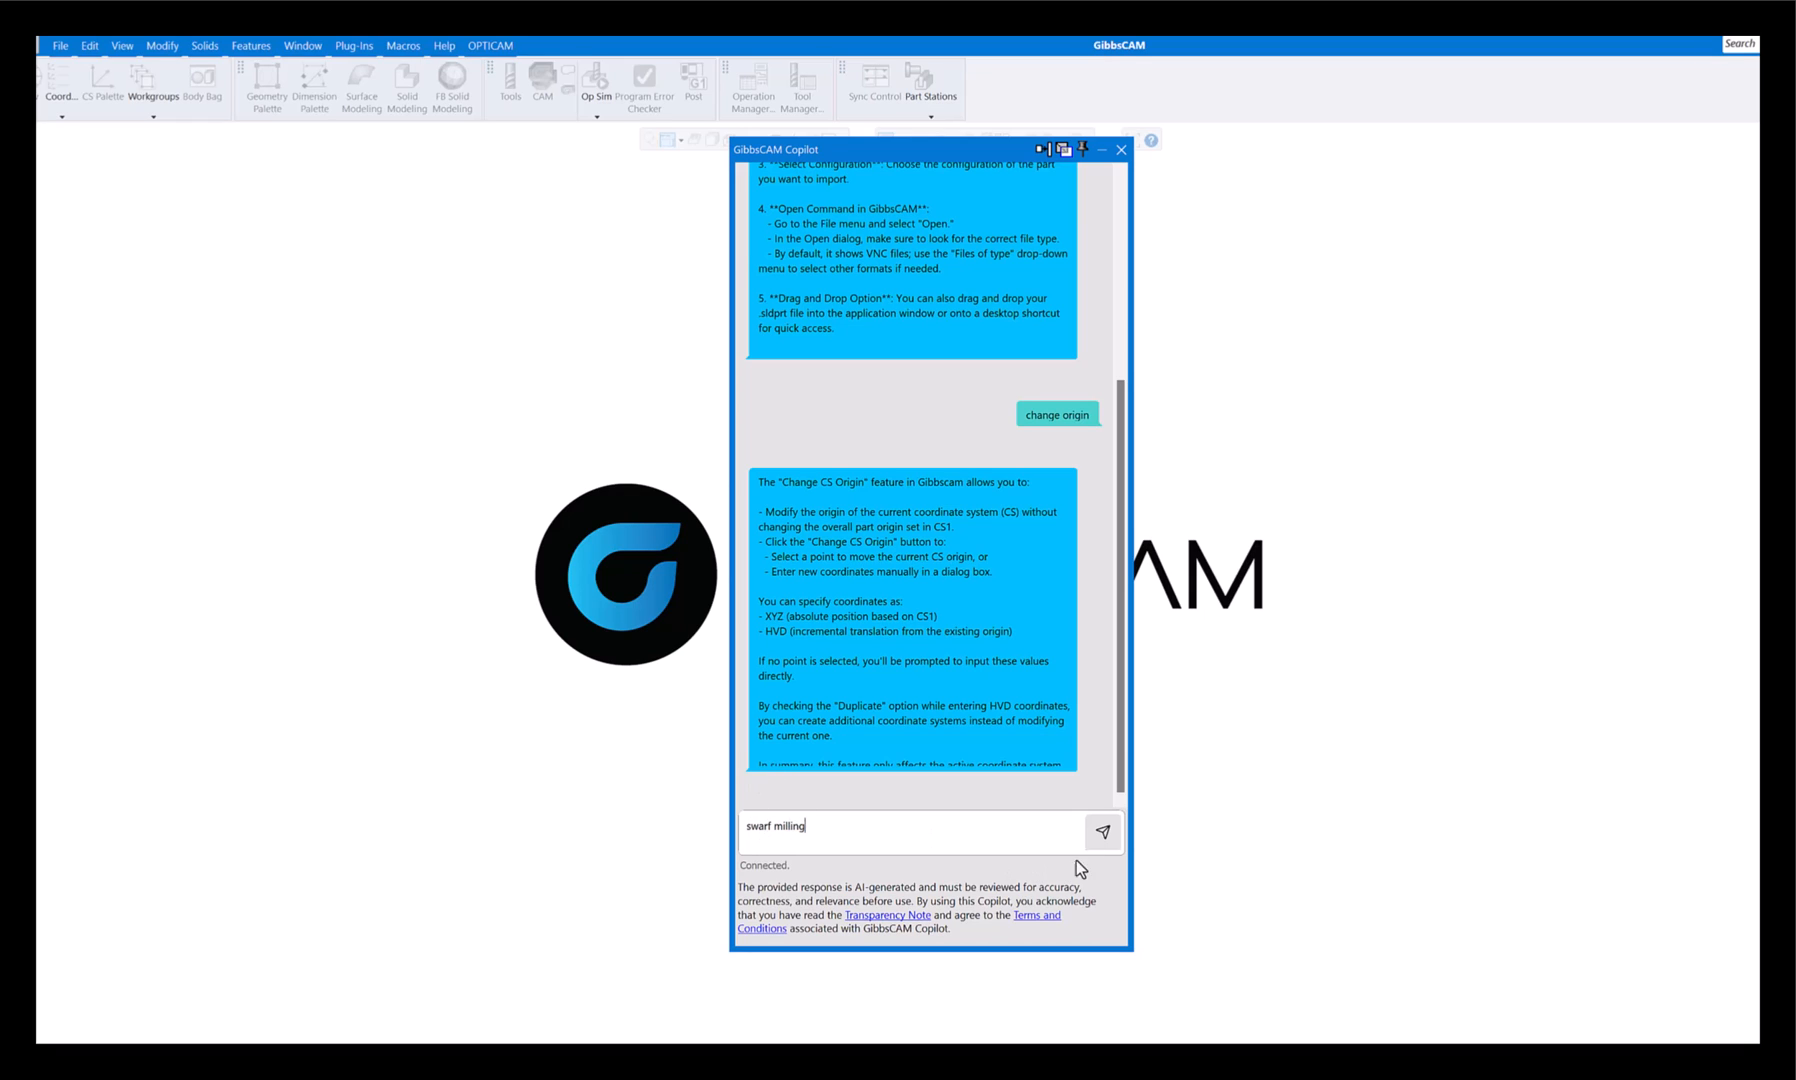
# Send the 'swarf milling' question to Copilot for its explanation of the process.
pyautogui.click(1102, 832)
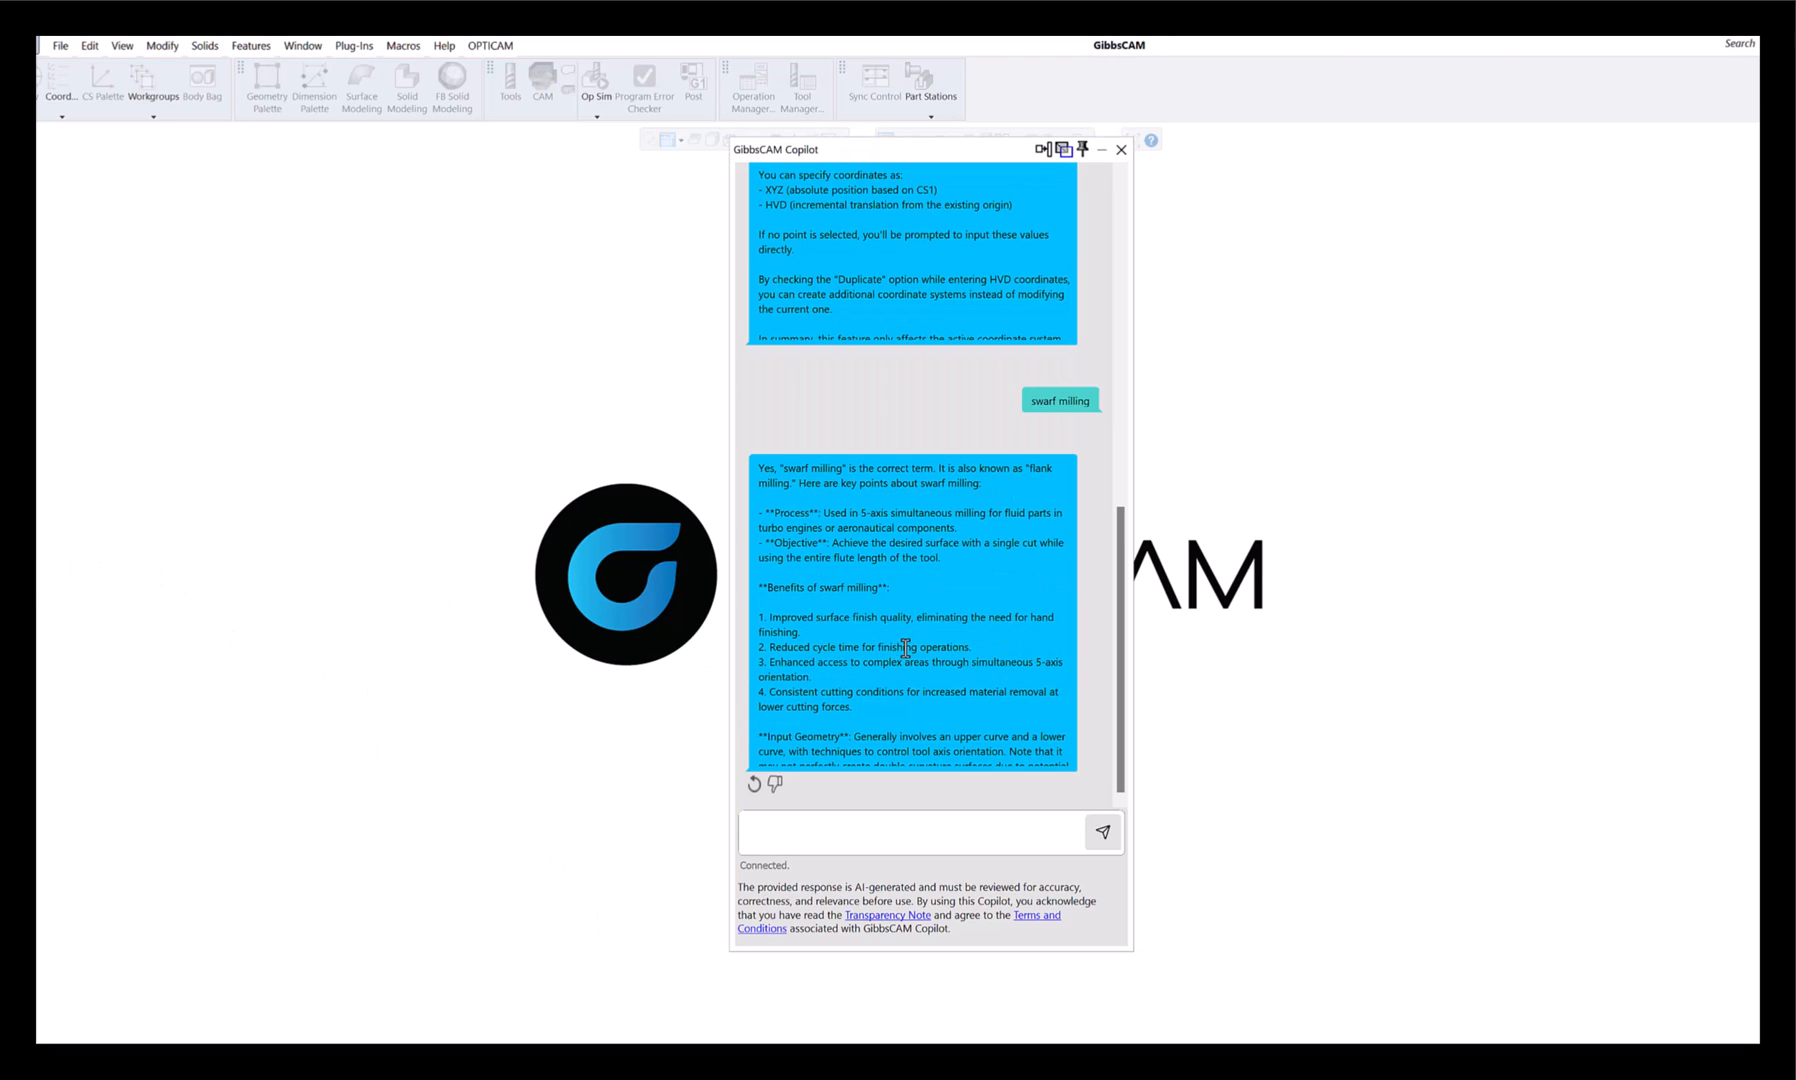
pyautogui.moveTo(992, 524)
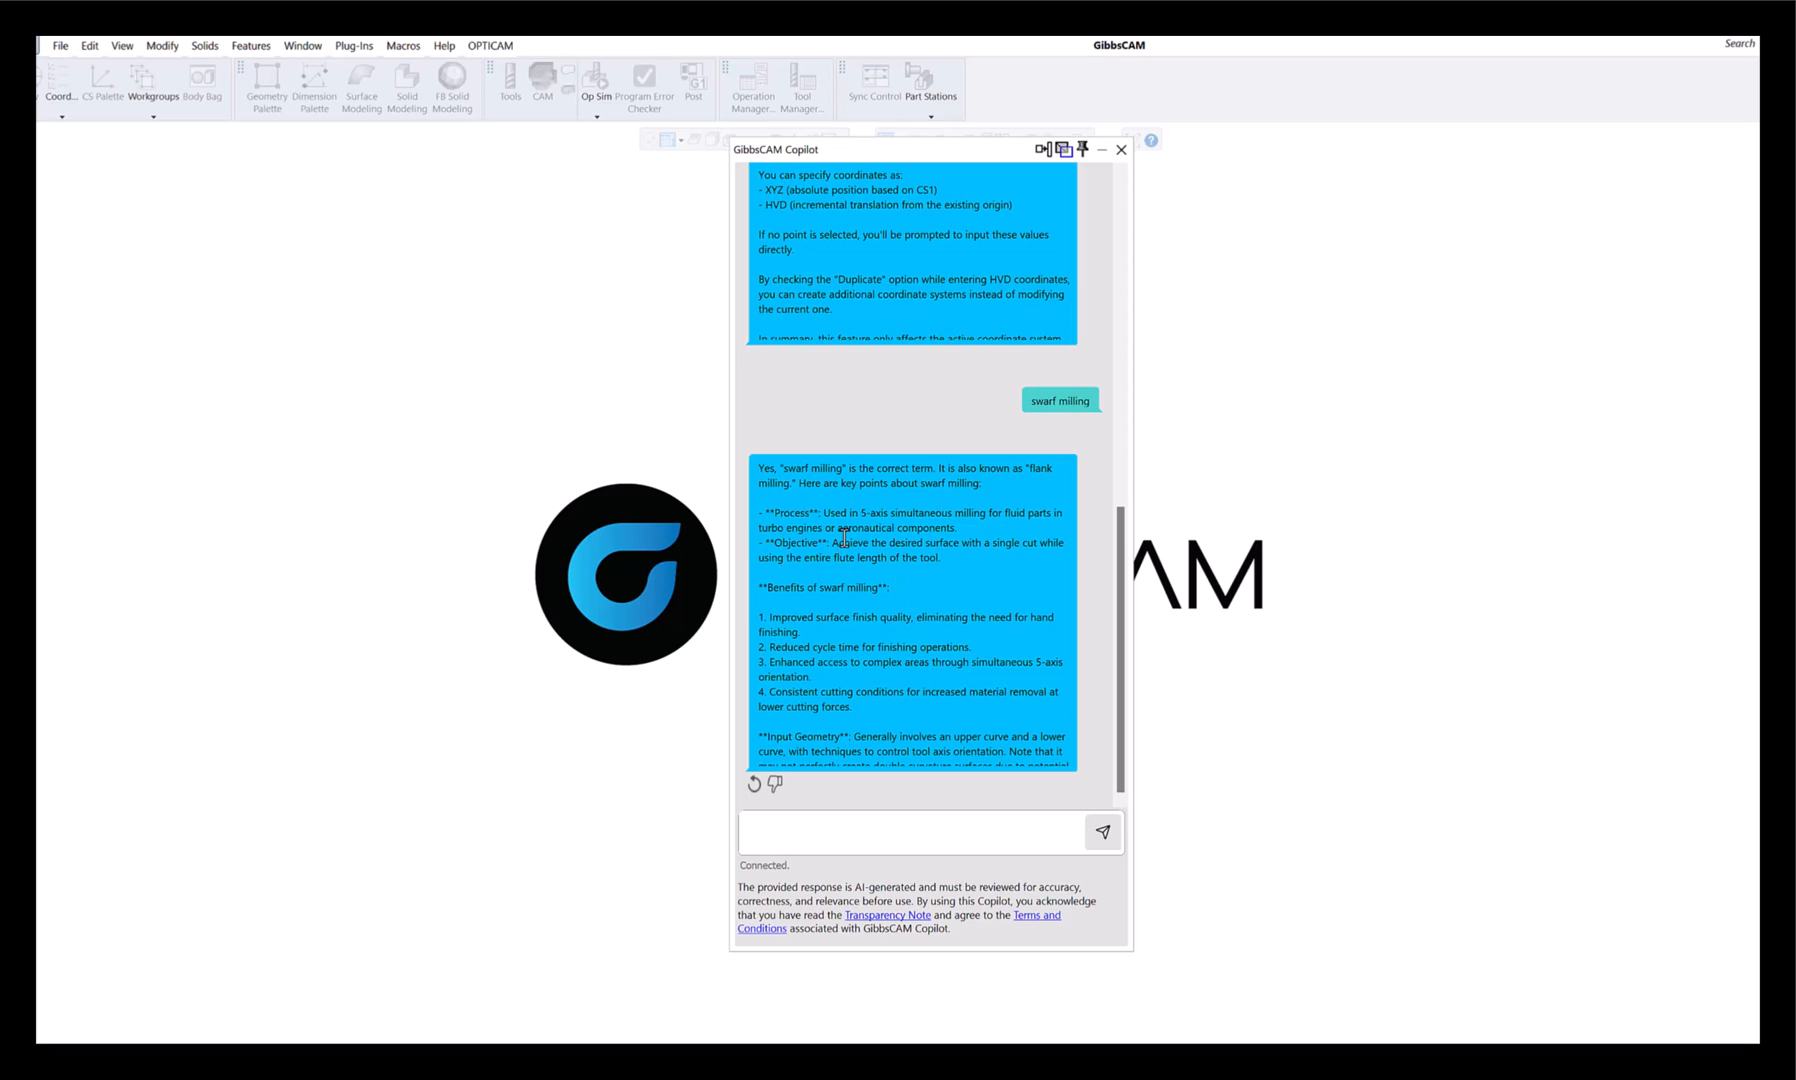
pyautogui.moveTo(864, 606)
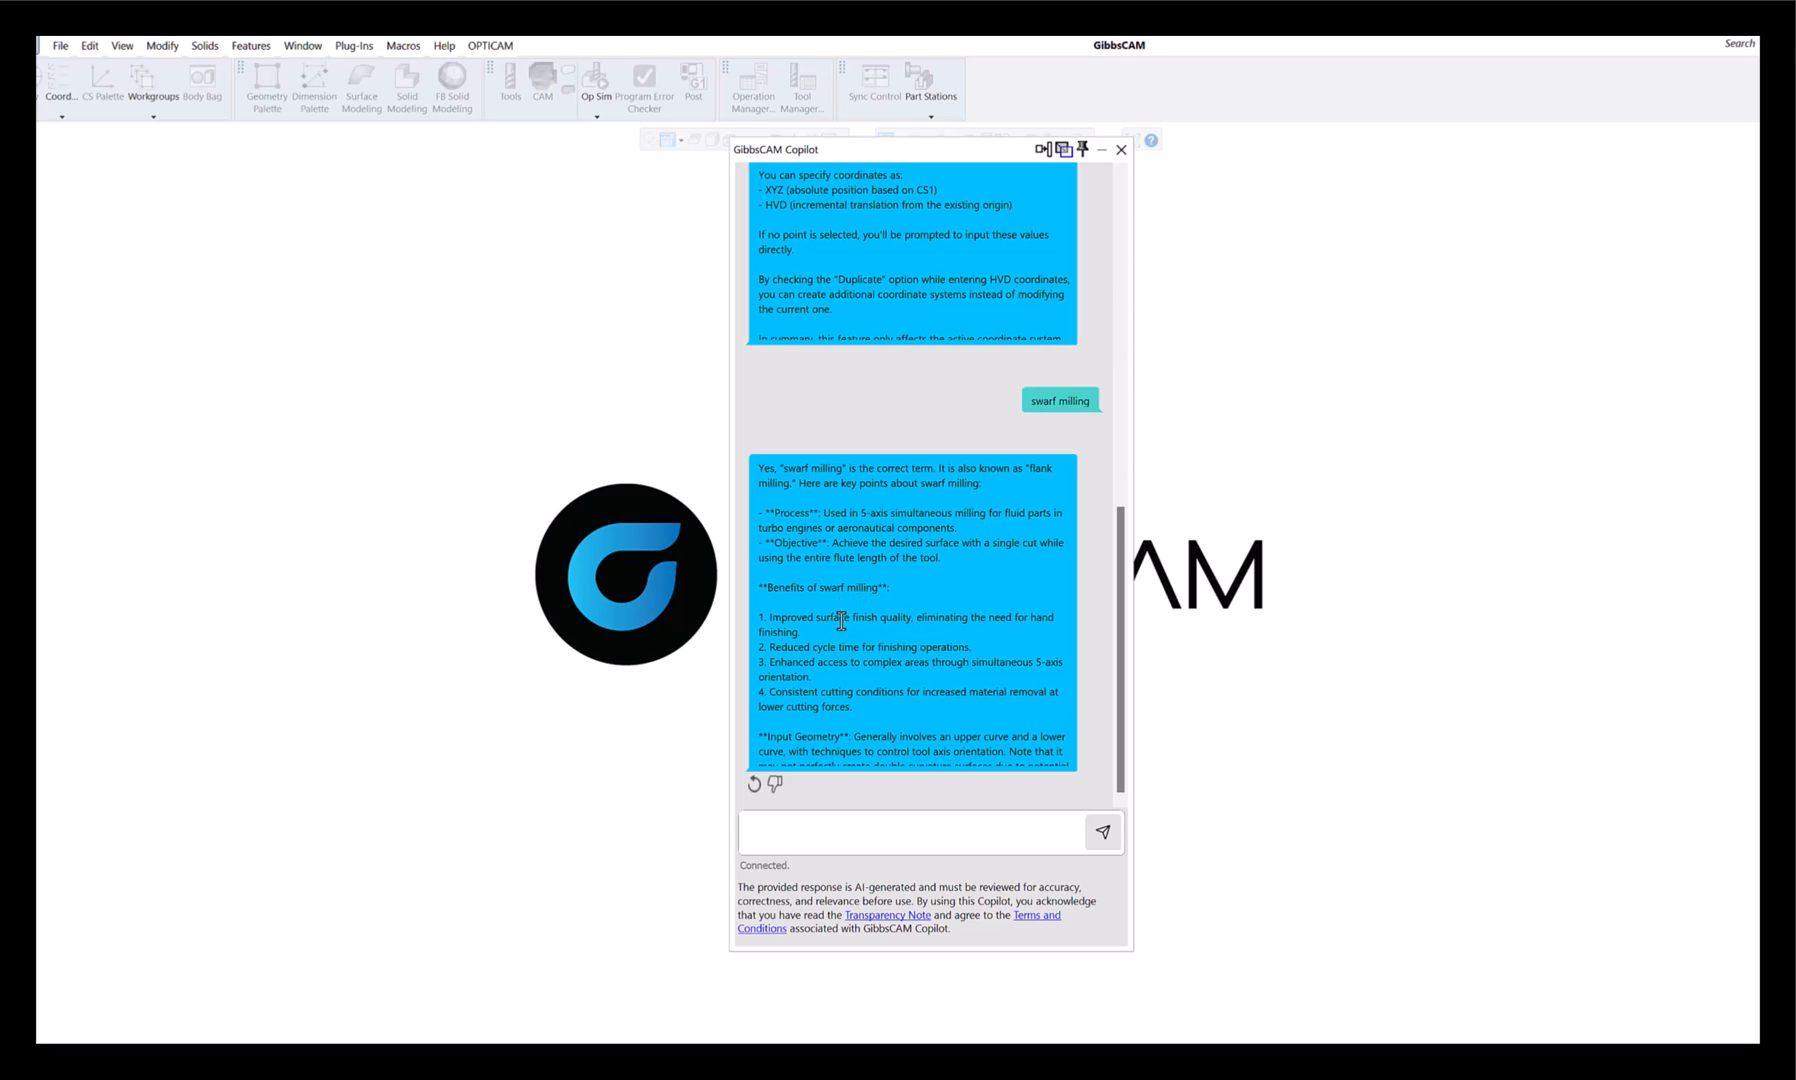
pyautogui.moveTo(870, 764)
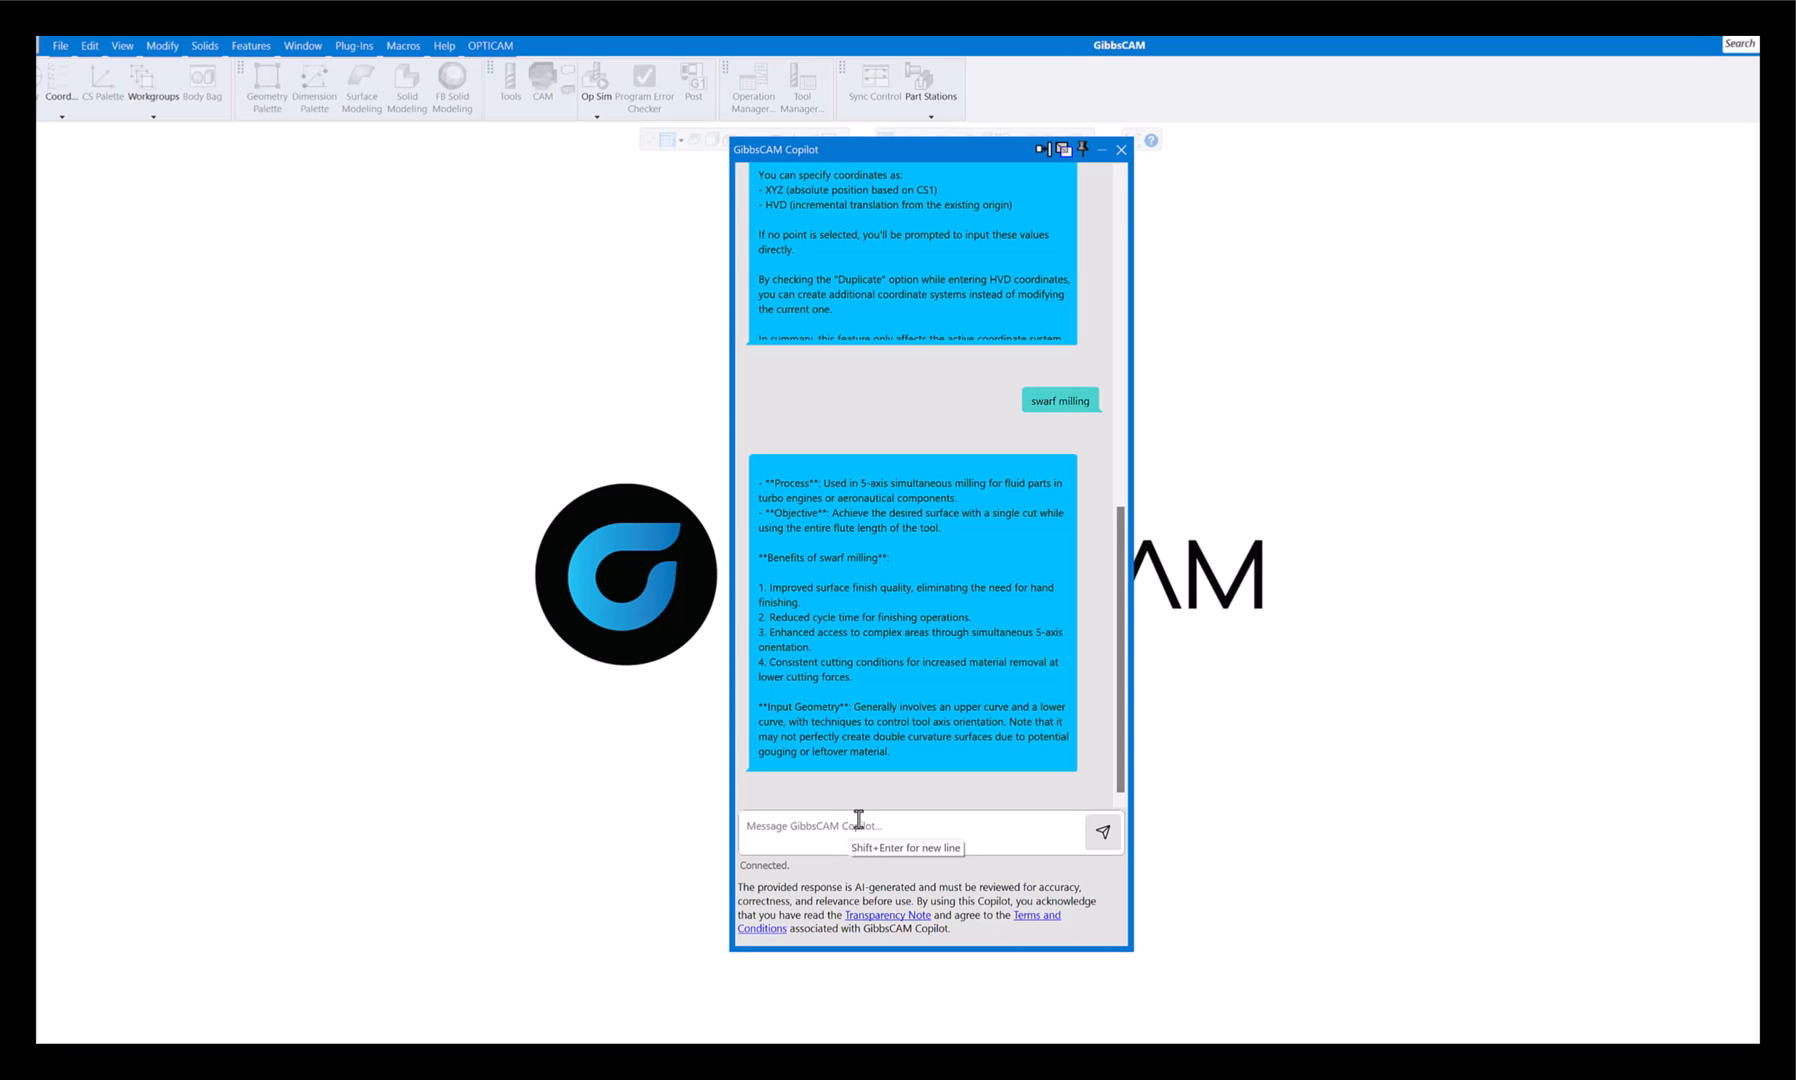
pyautogui.moveTo(422, 384)
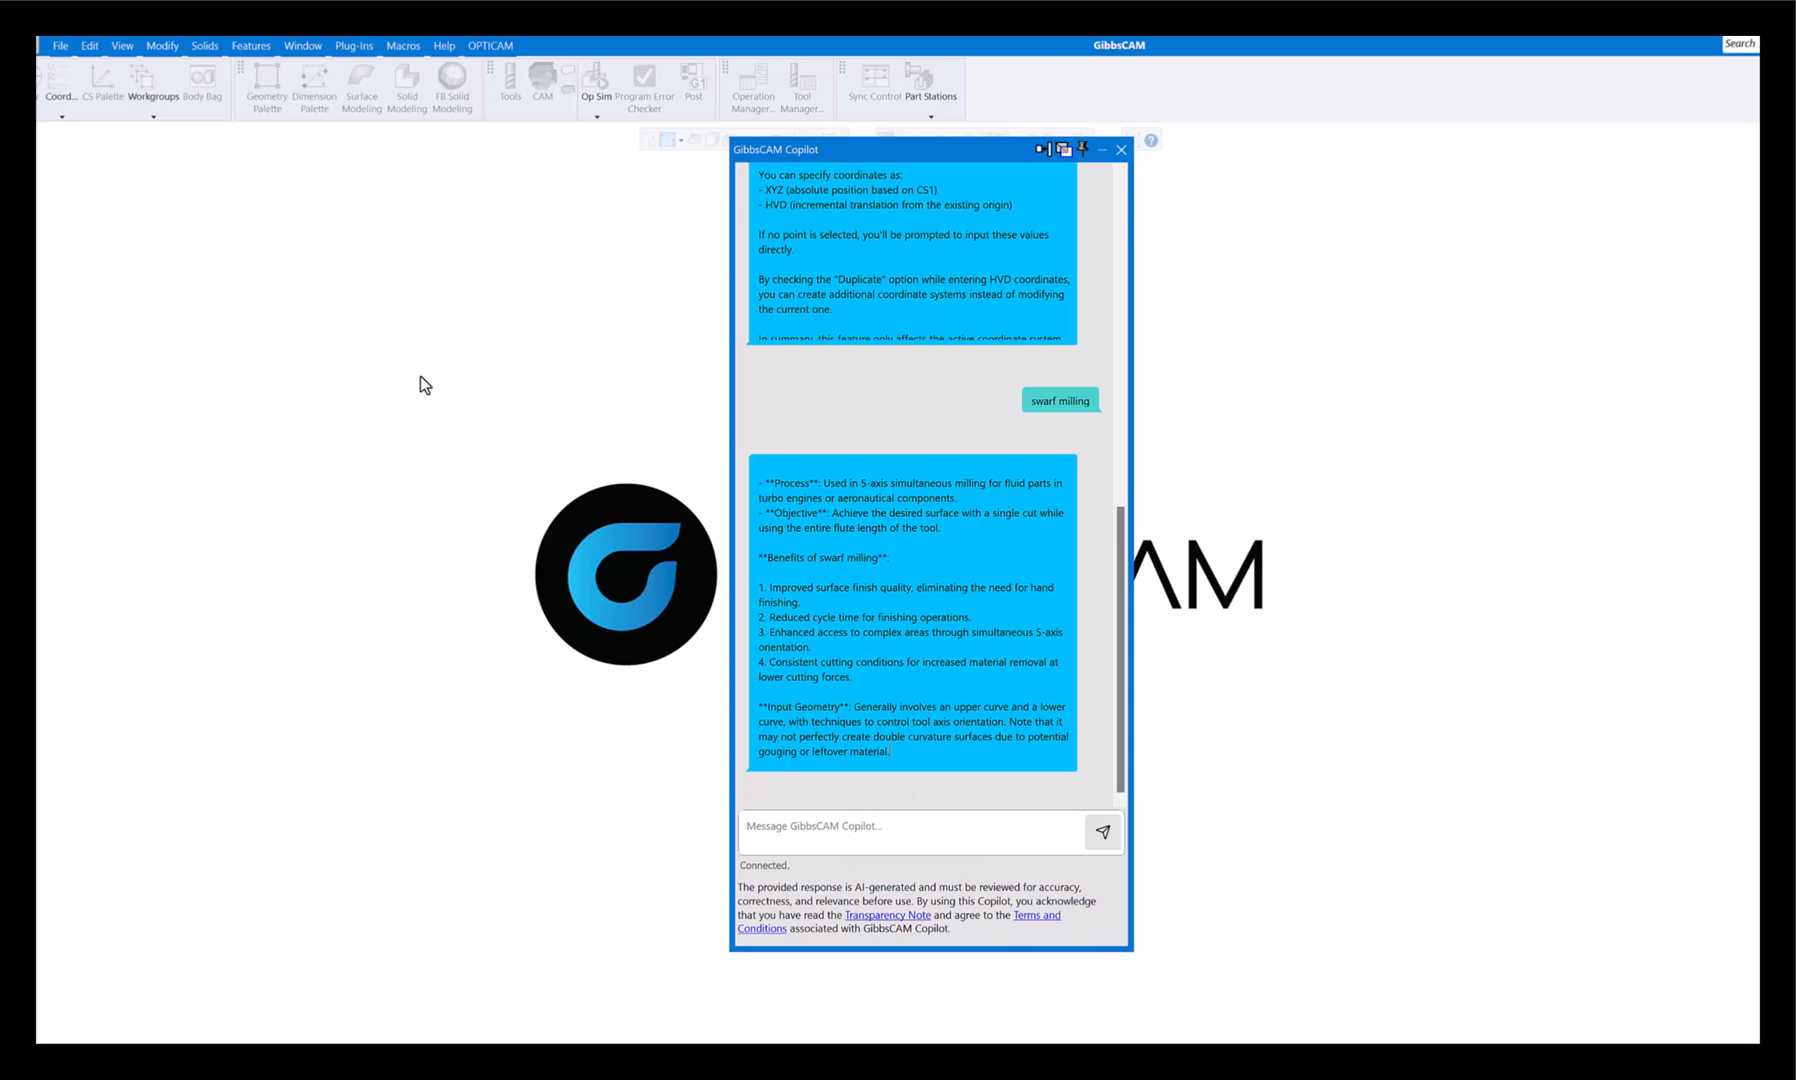
pyautogui.moveTo(438, 326)
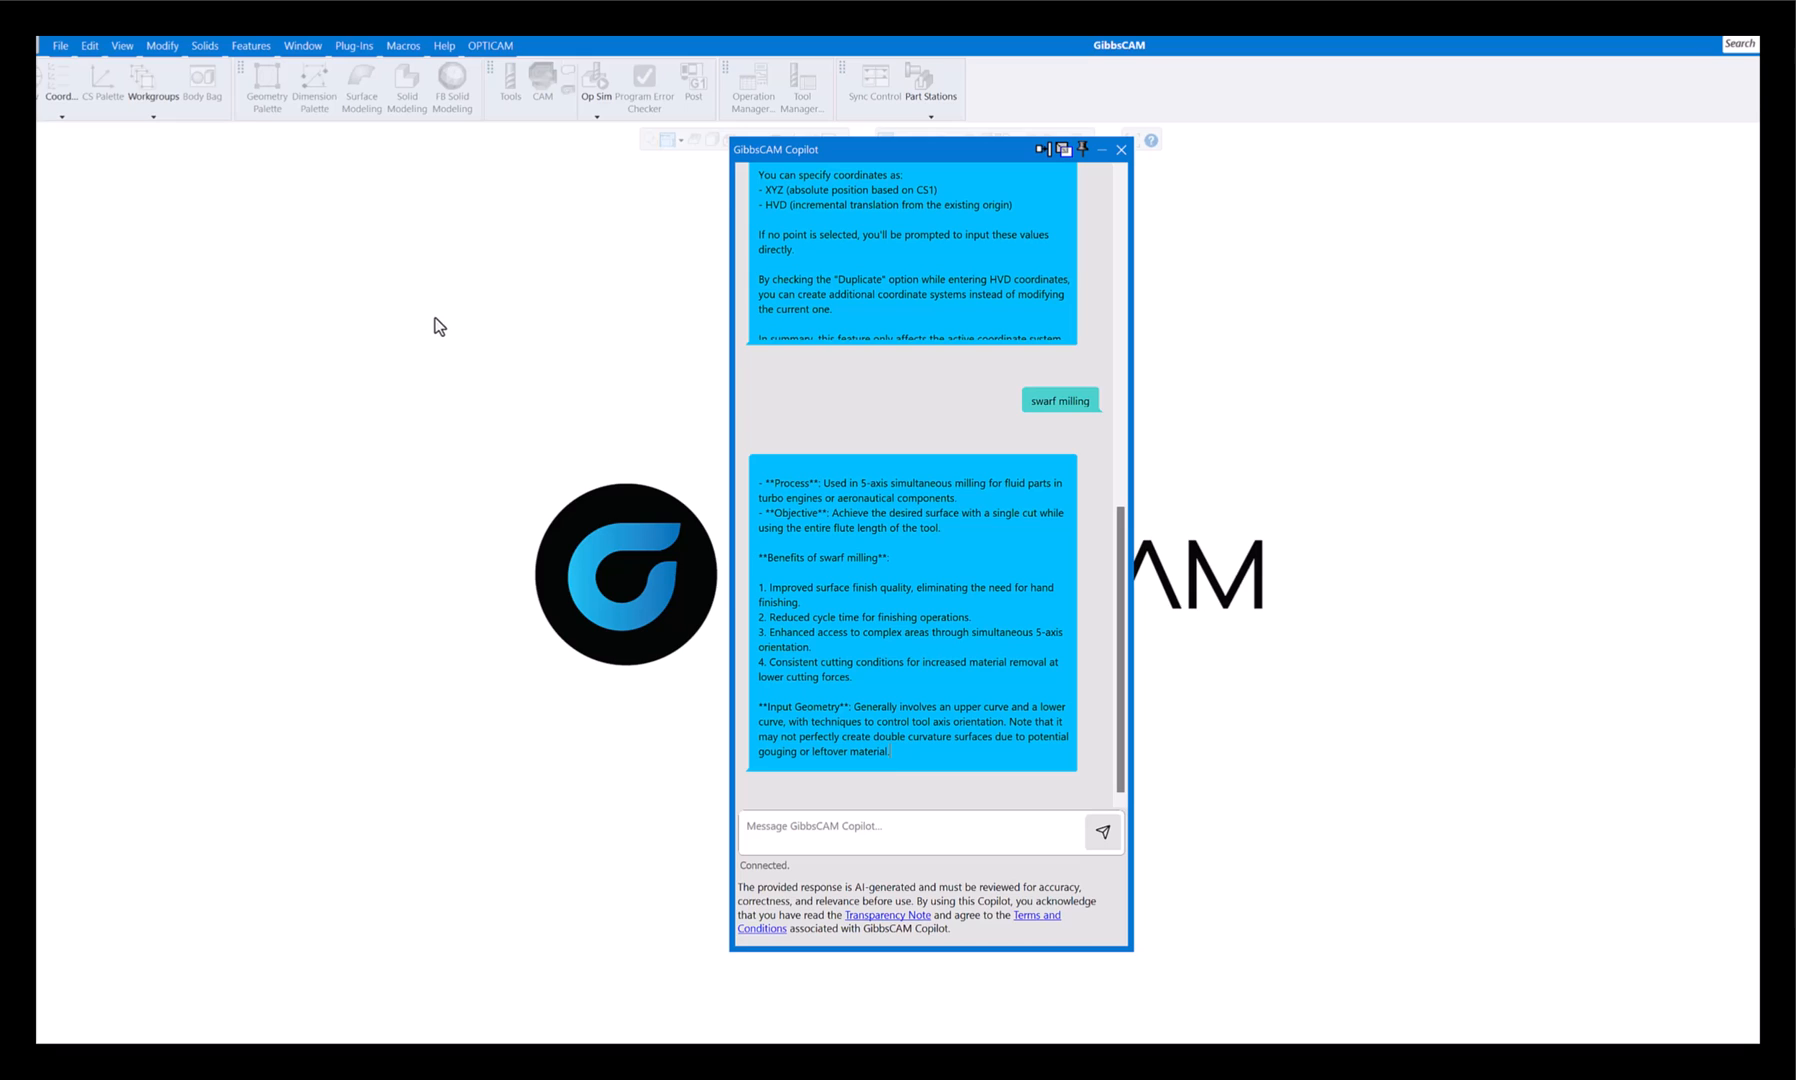
pyautogui.moveTo(392, 422)
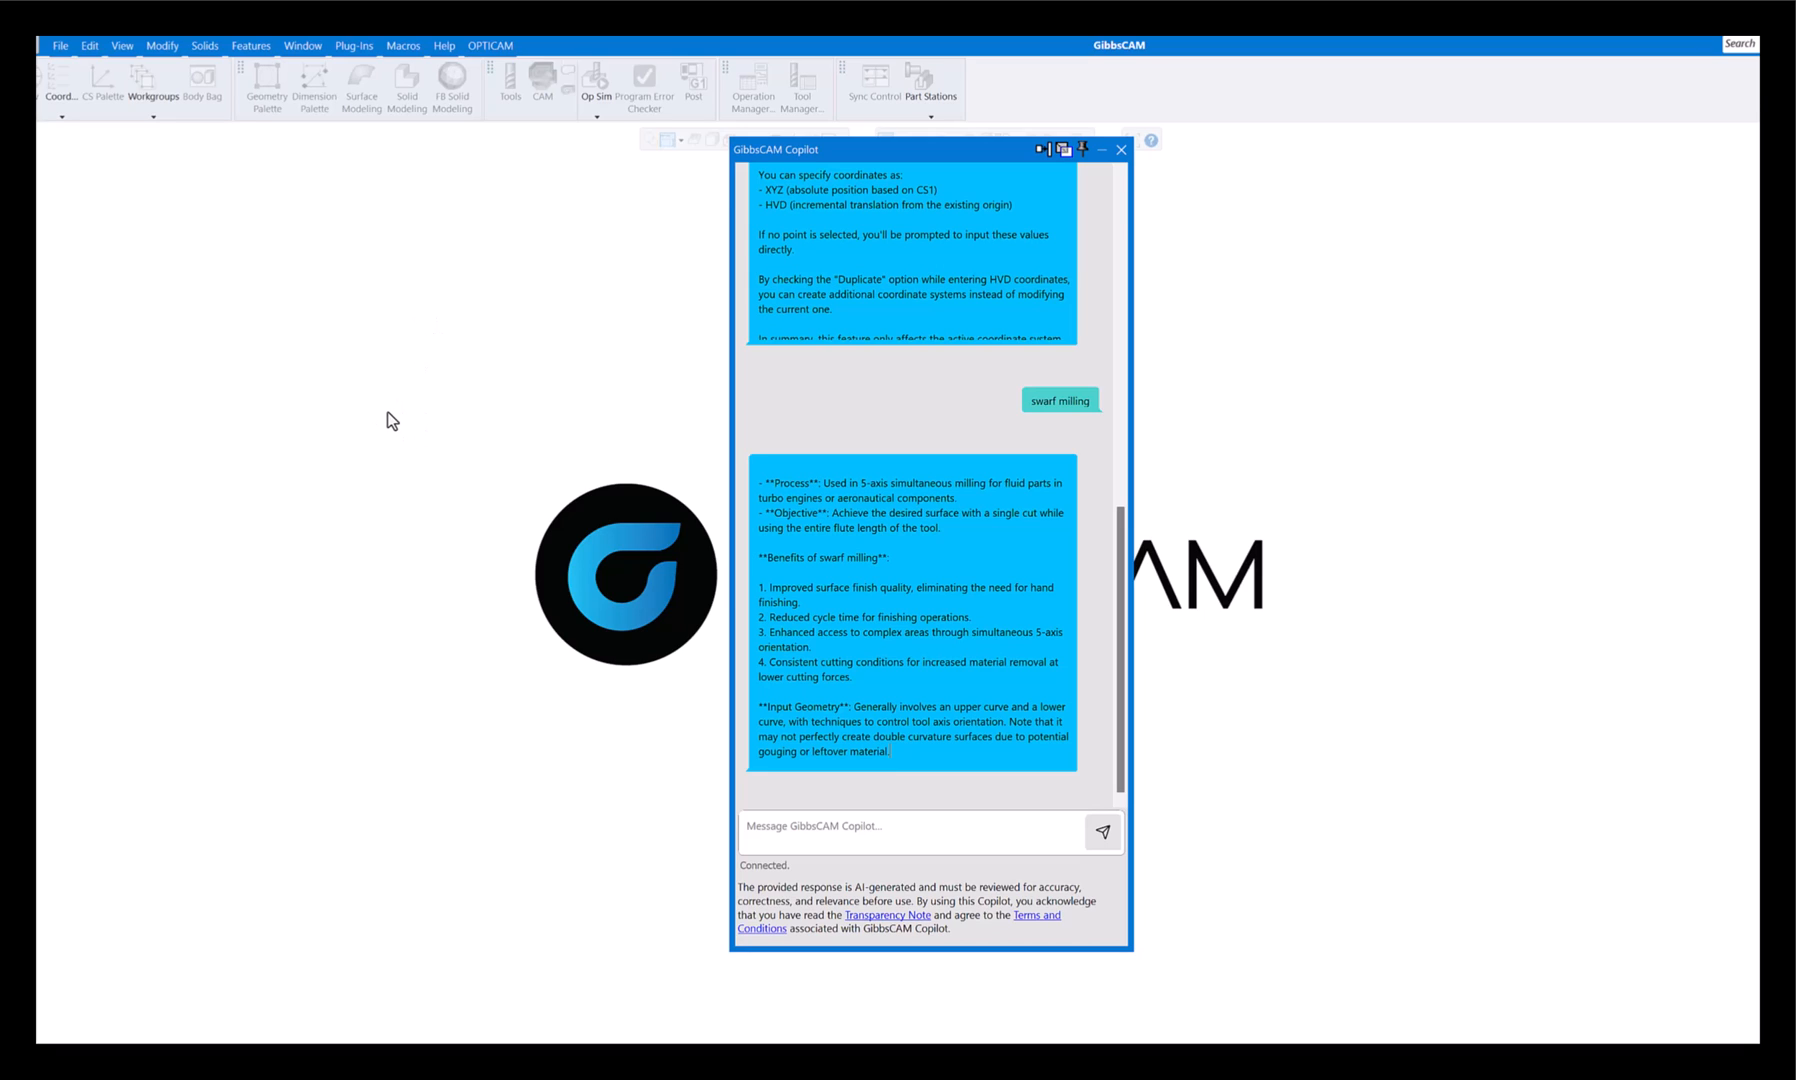
pyautogui.moveTo(444, 430)
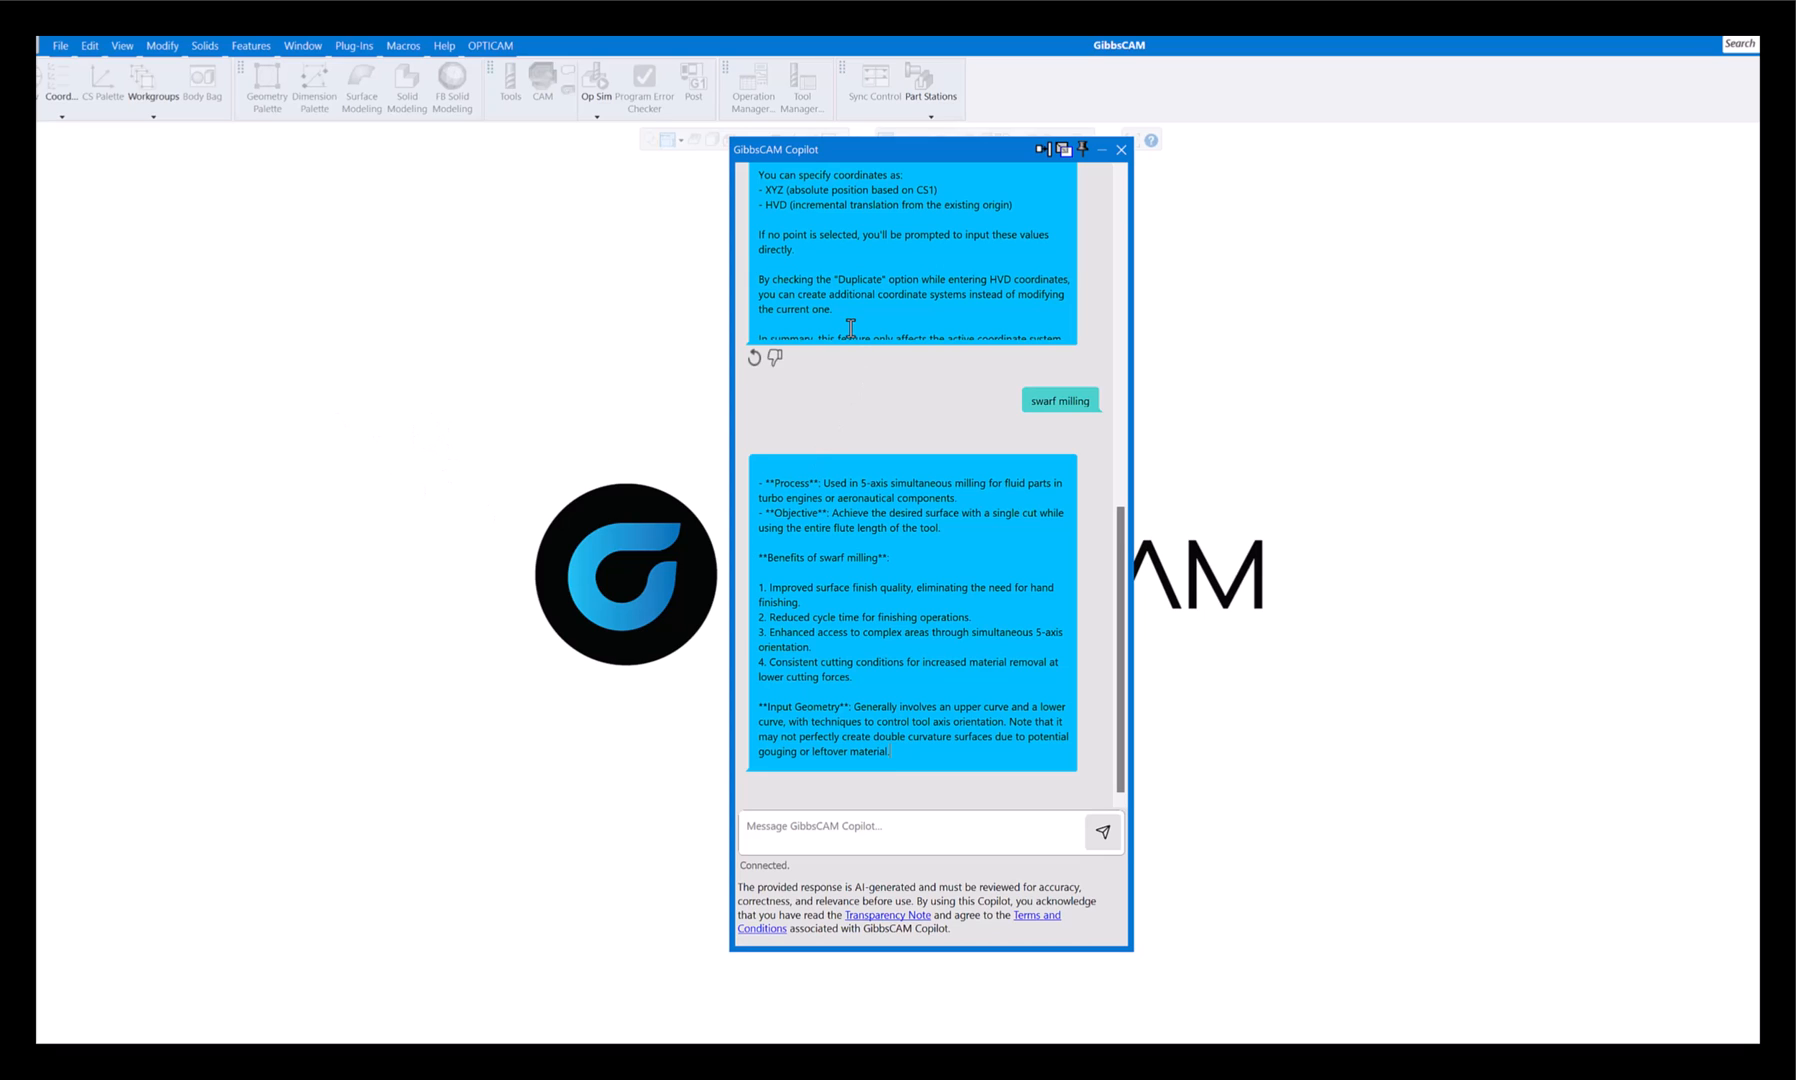
pyautogui.moveTo(756, 310)
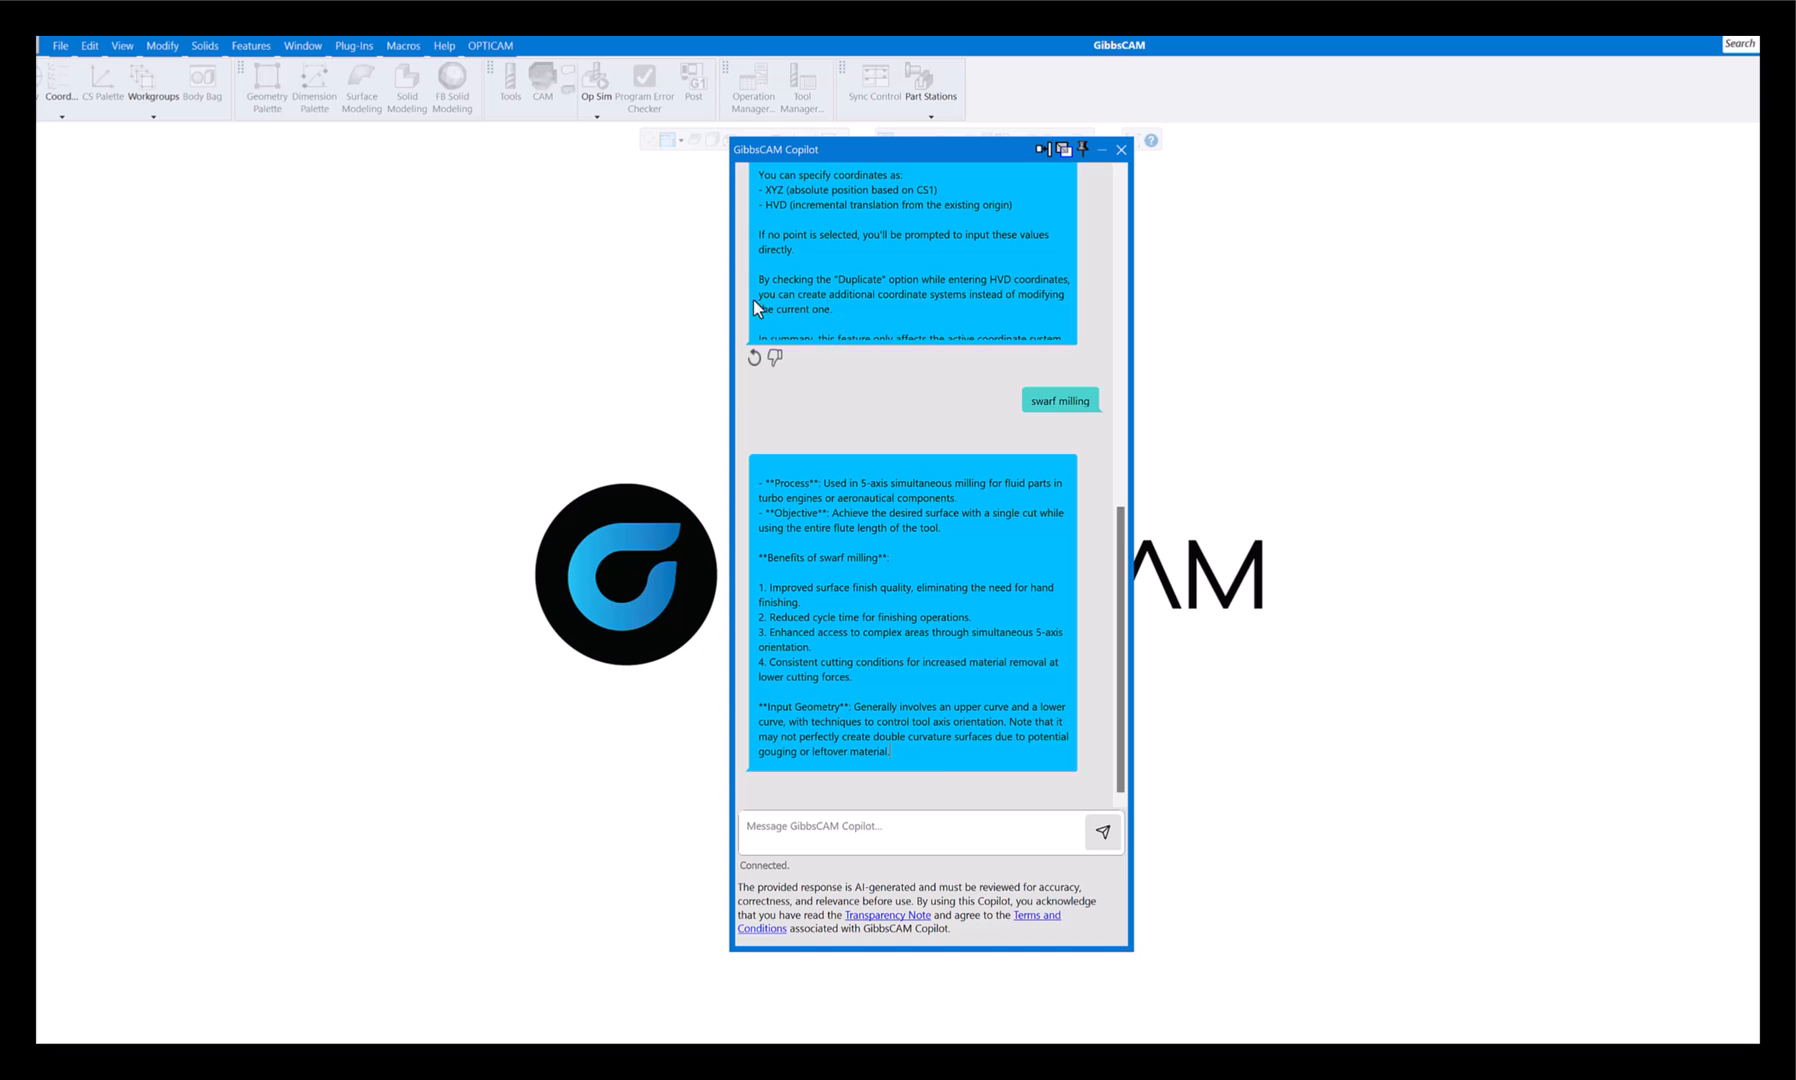
# Relaunch GibbsCAM Copilot from the Help menu's Online Help entries.
pyautogui.click(444, 46)
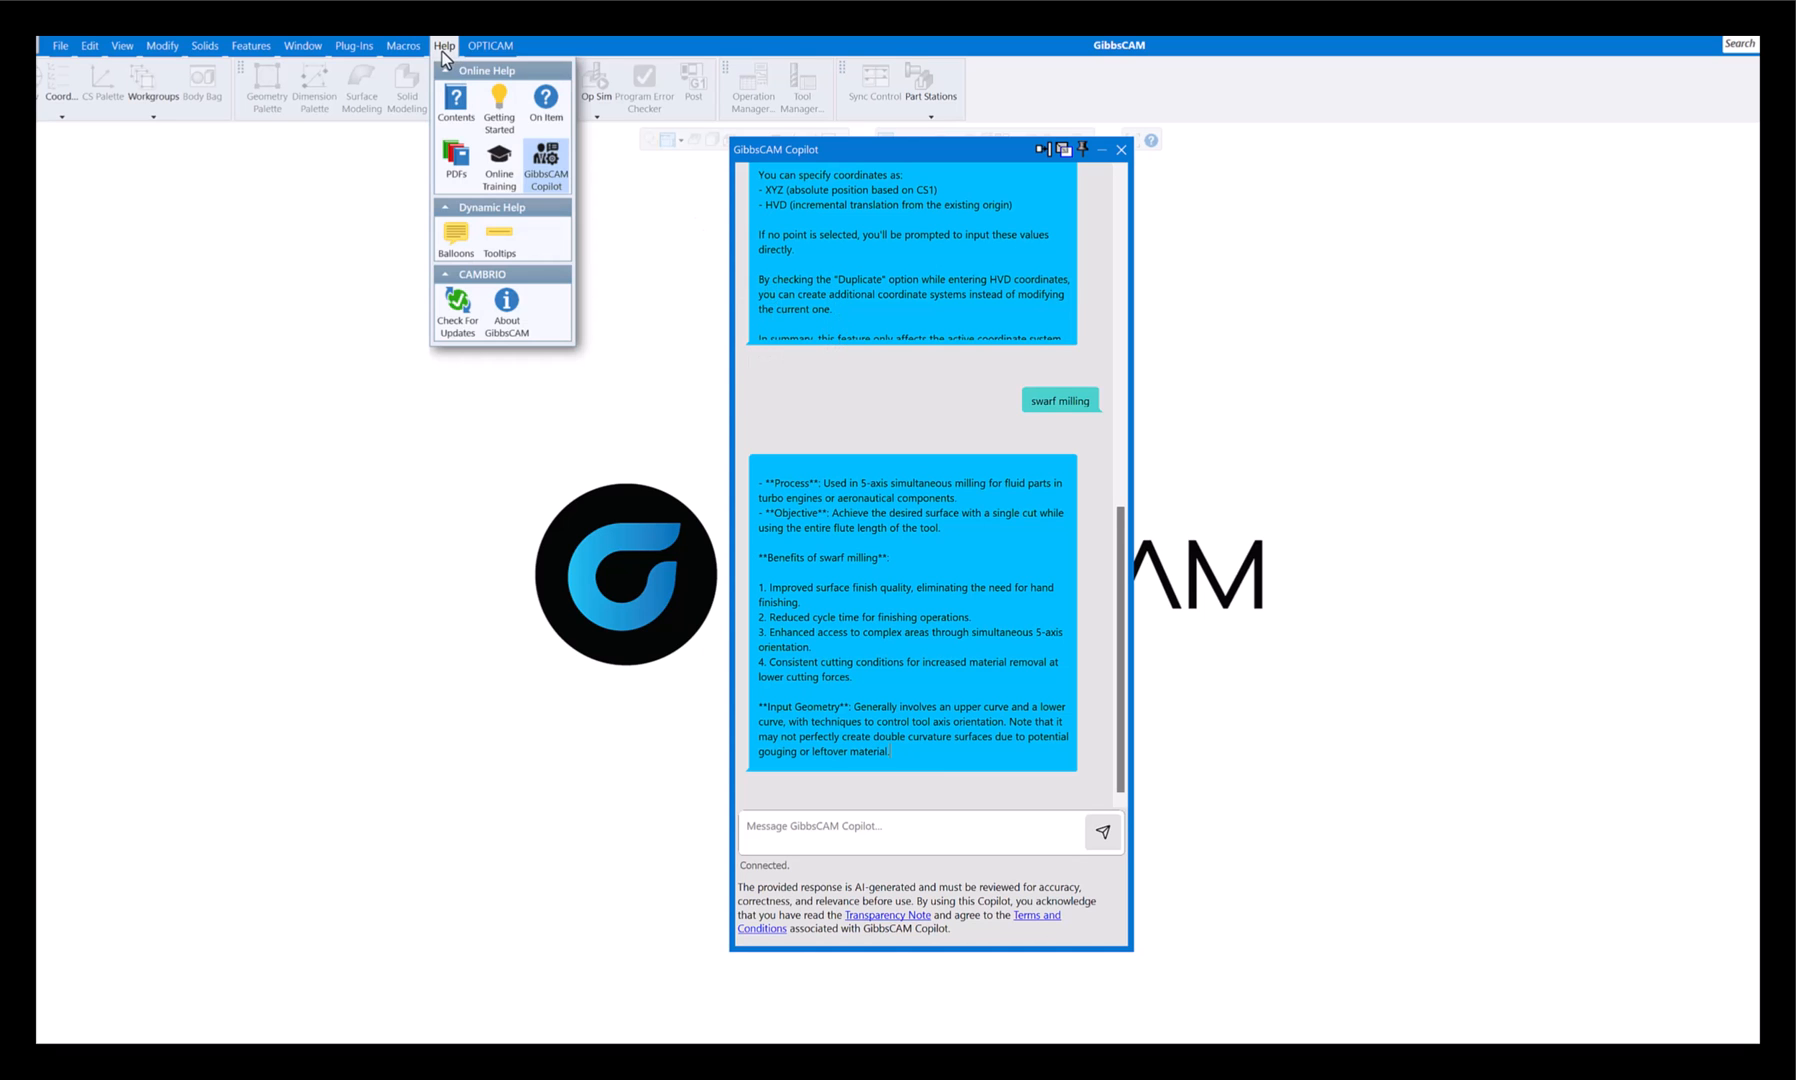
pyautogui.click(306, 352)
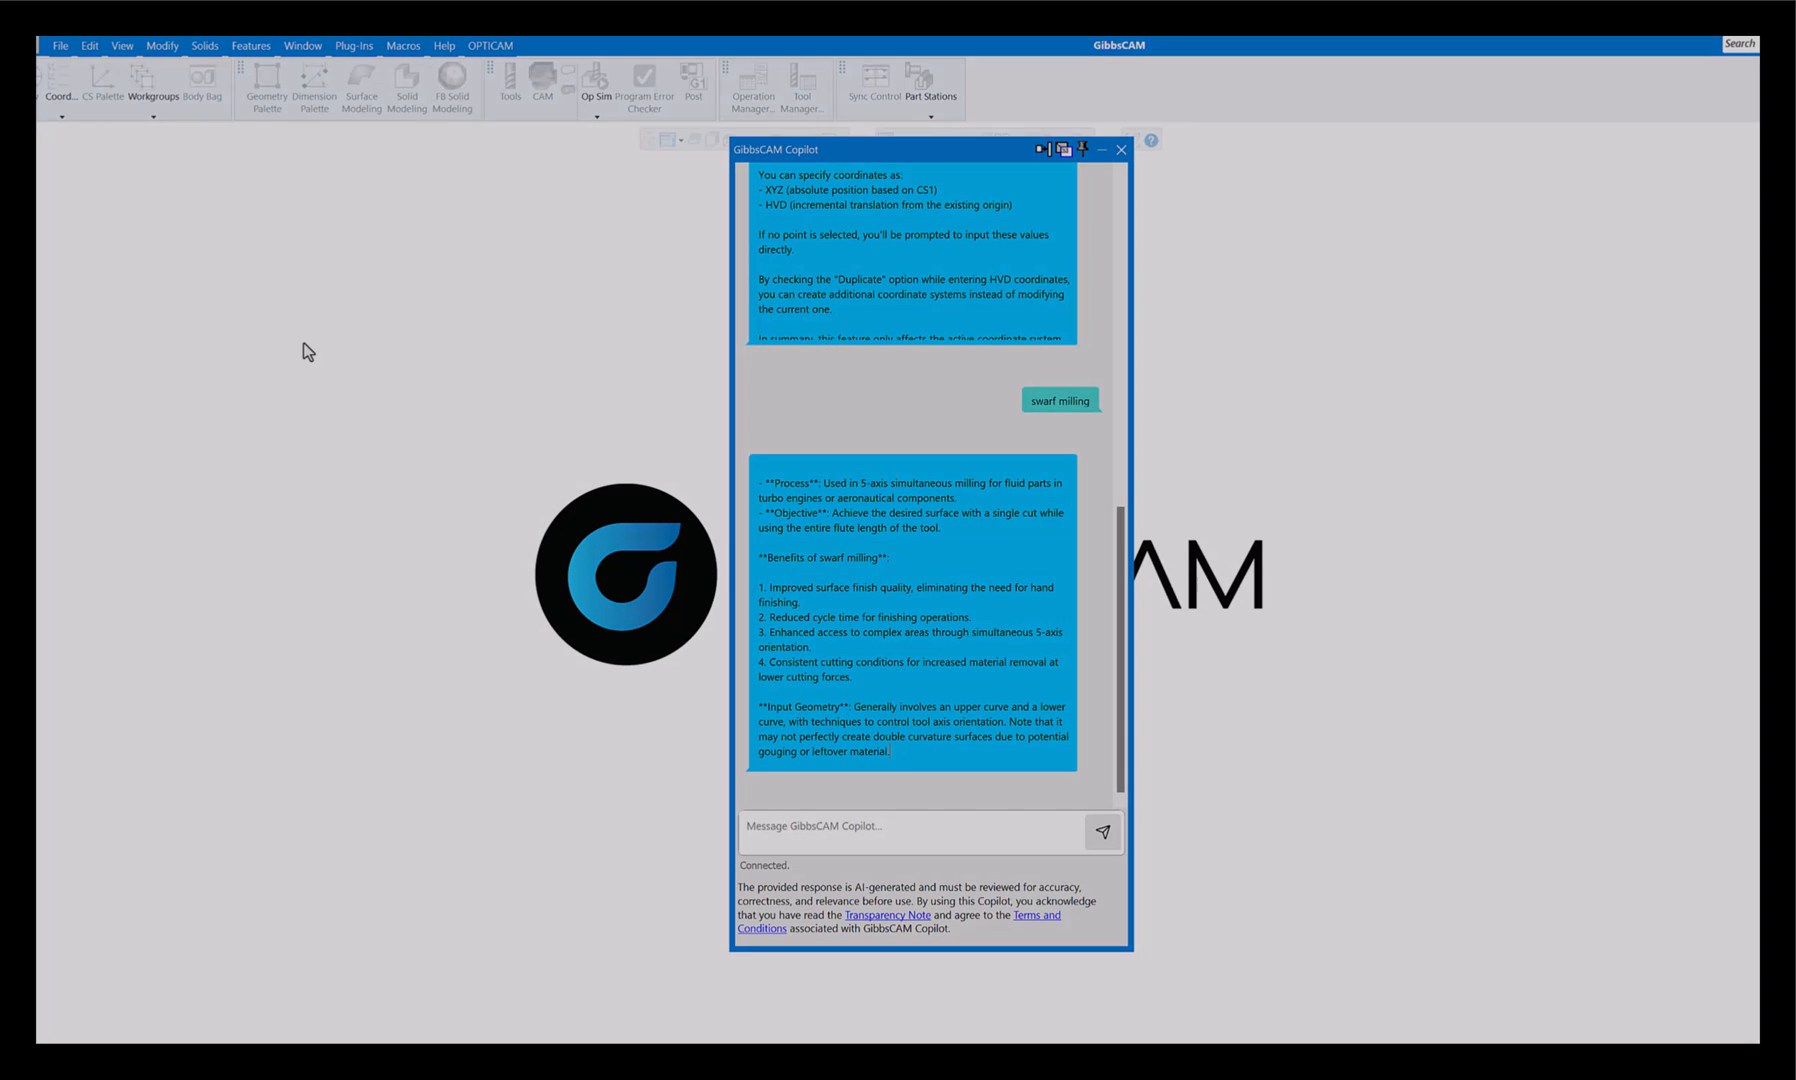